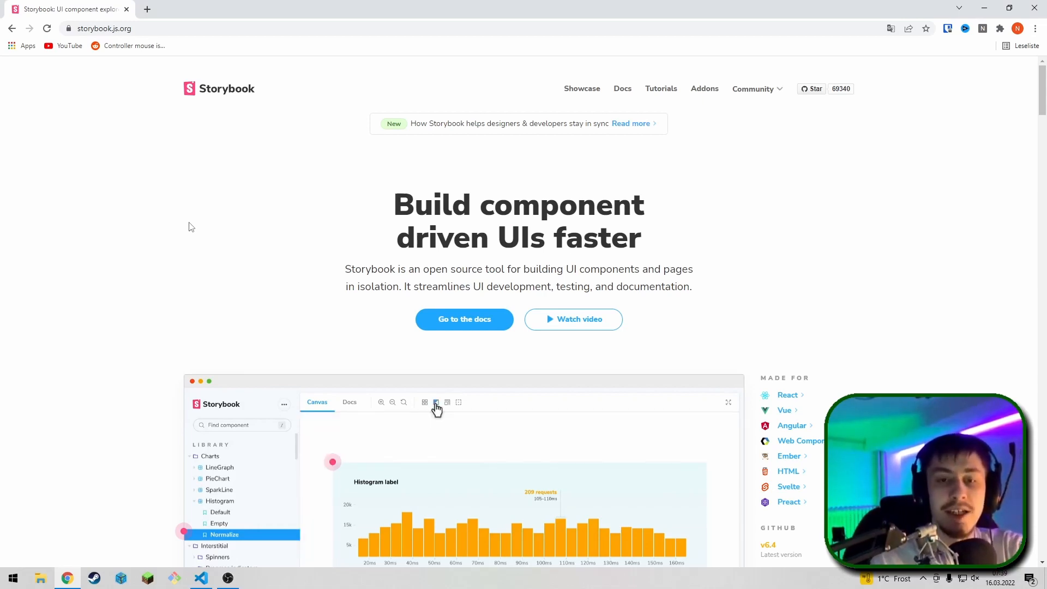
View the demo Histogram Default story and its Docs, then return to the code editor.
left_click(219, 511)
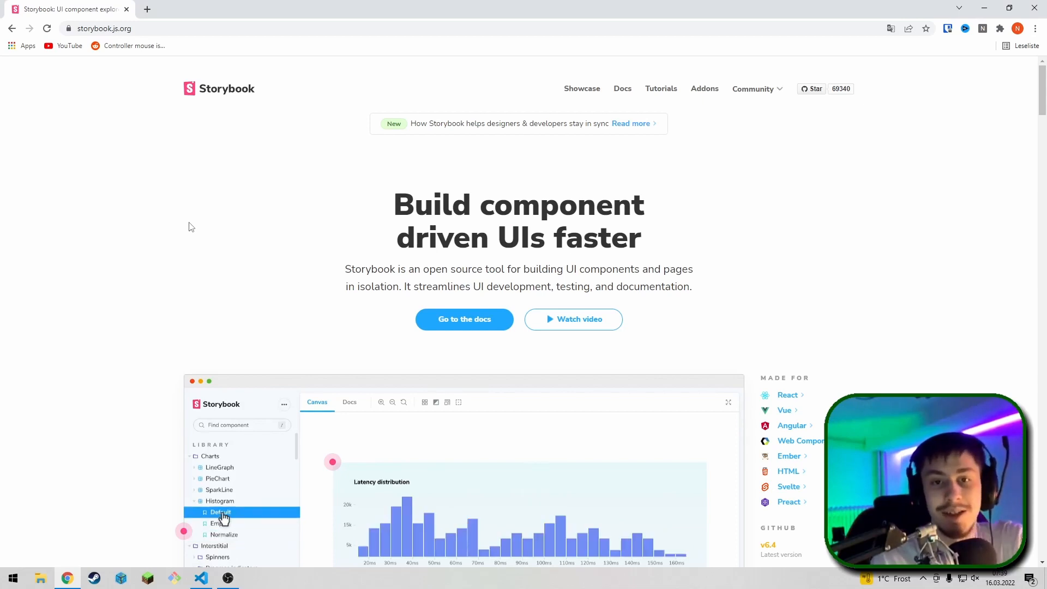
left_click(349, 401)
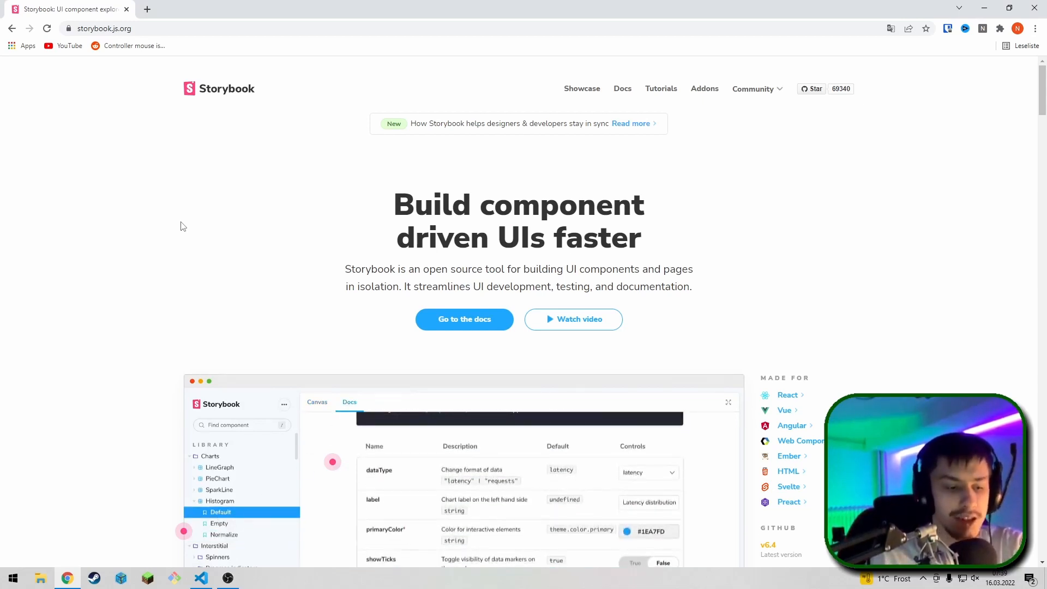
left_click(200, 578)
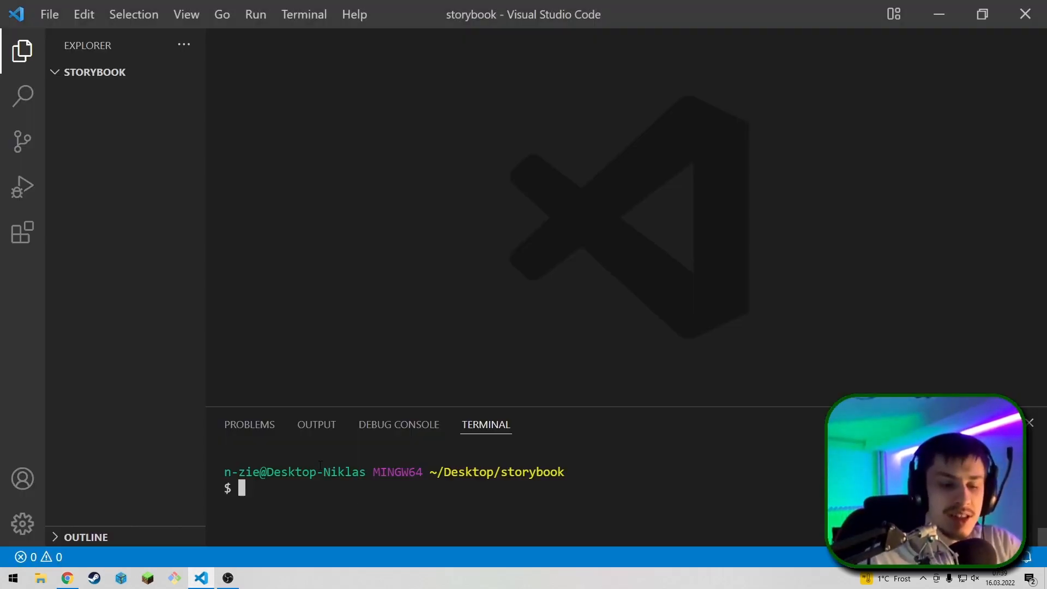
mouse_move(497, 471)
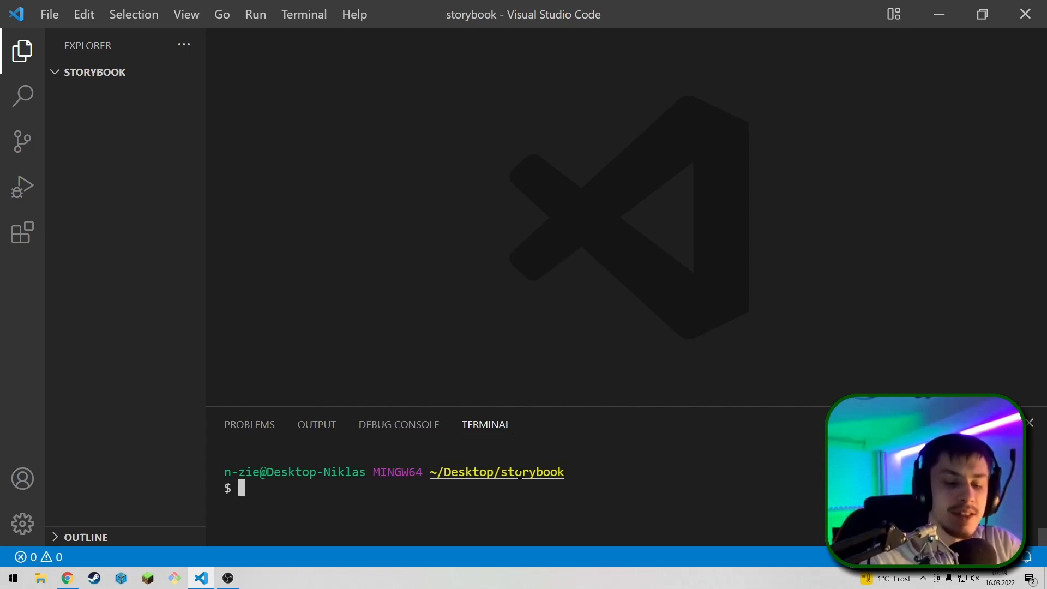
Initialise the project with npm init to create a package.json.
type("npm ini")
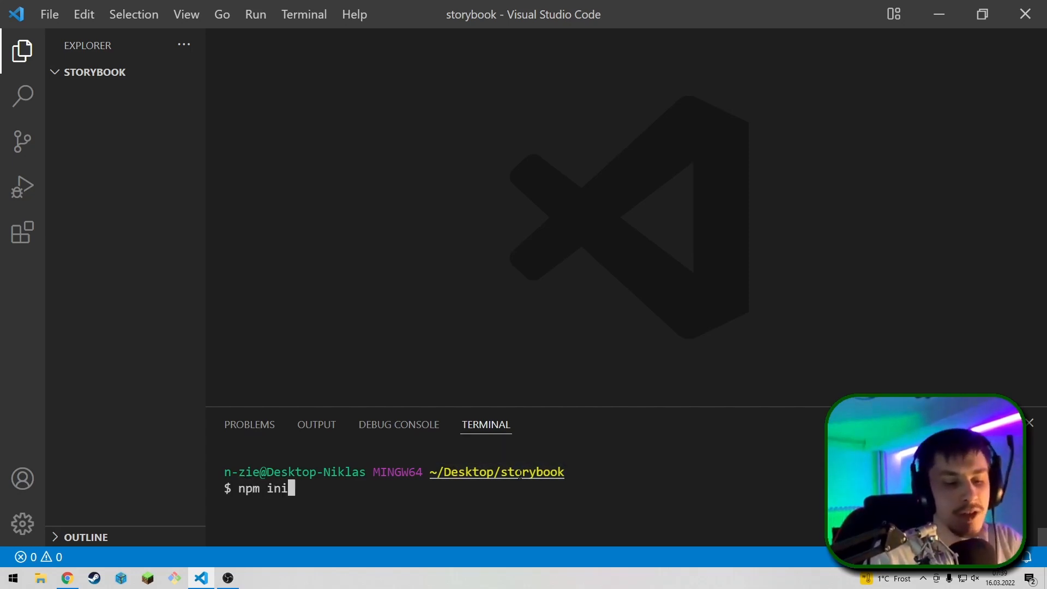
key("Return")
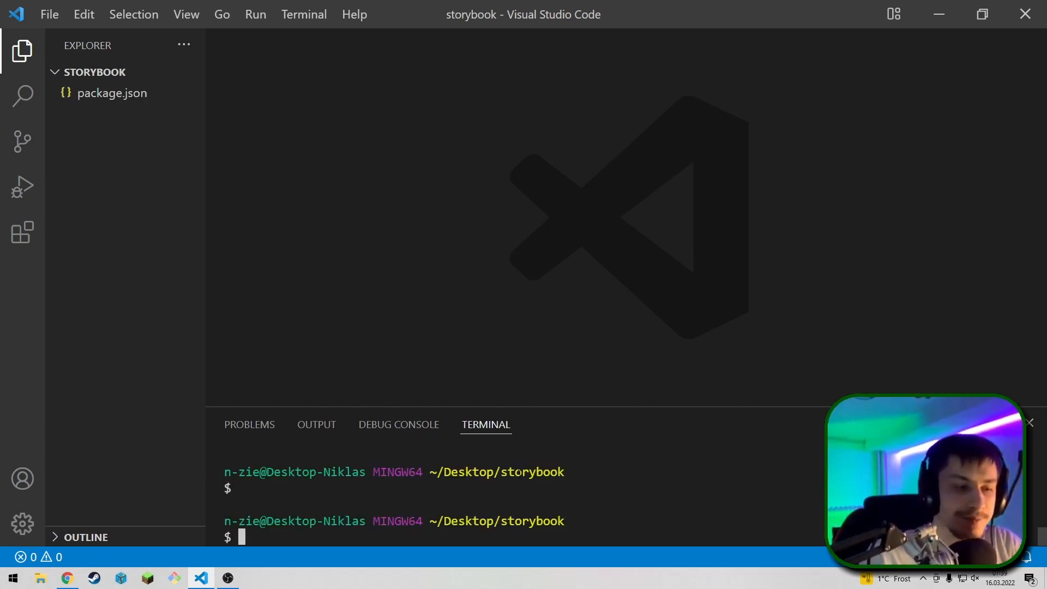
Install the react and react-dom packages with npm install.
type("n")
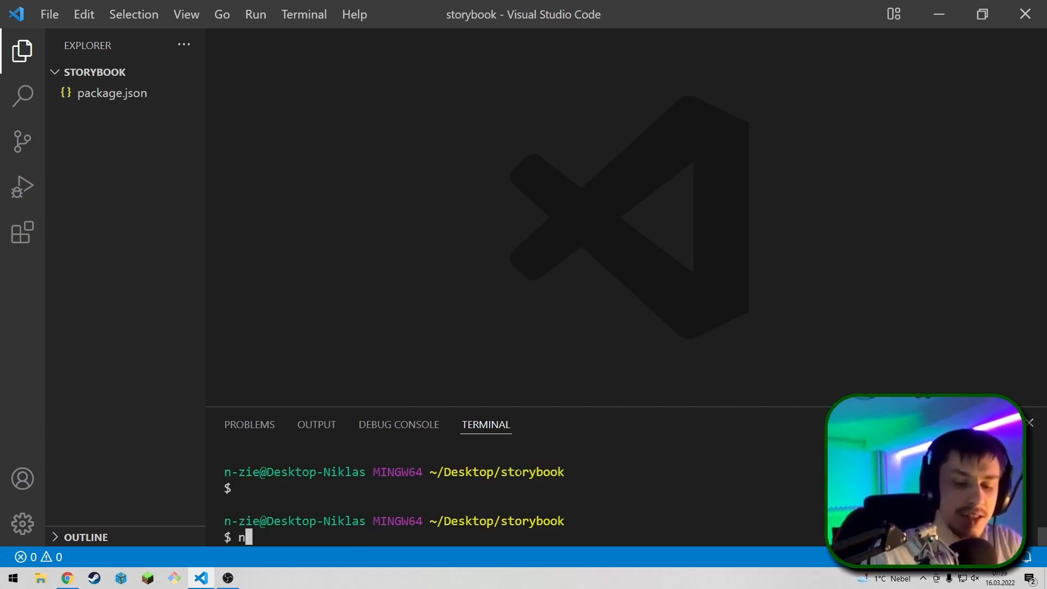
type("pm install")
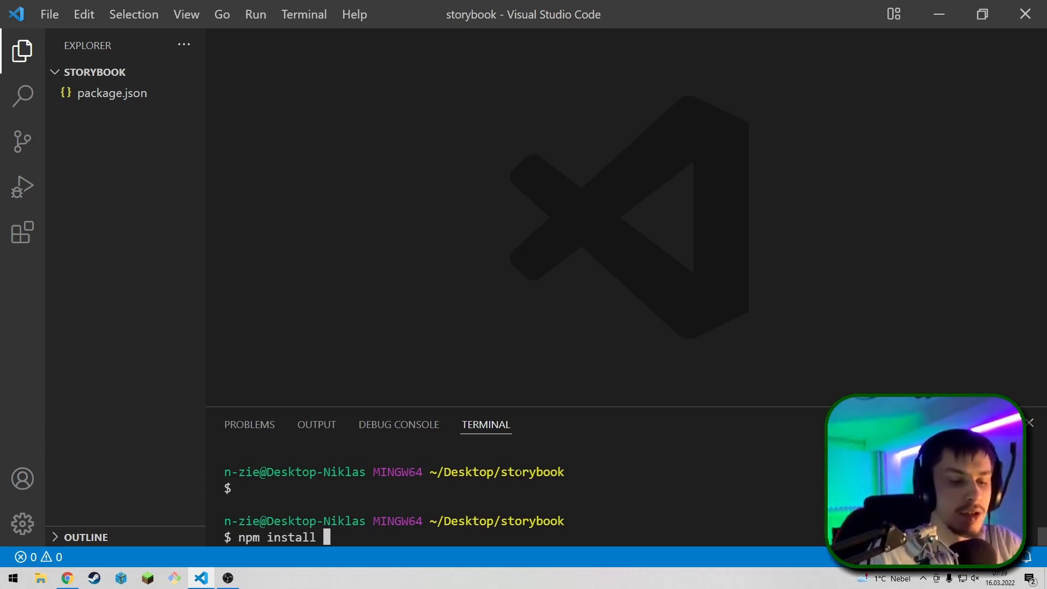
type("react react")
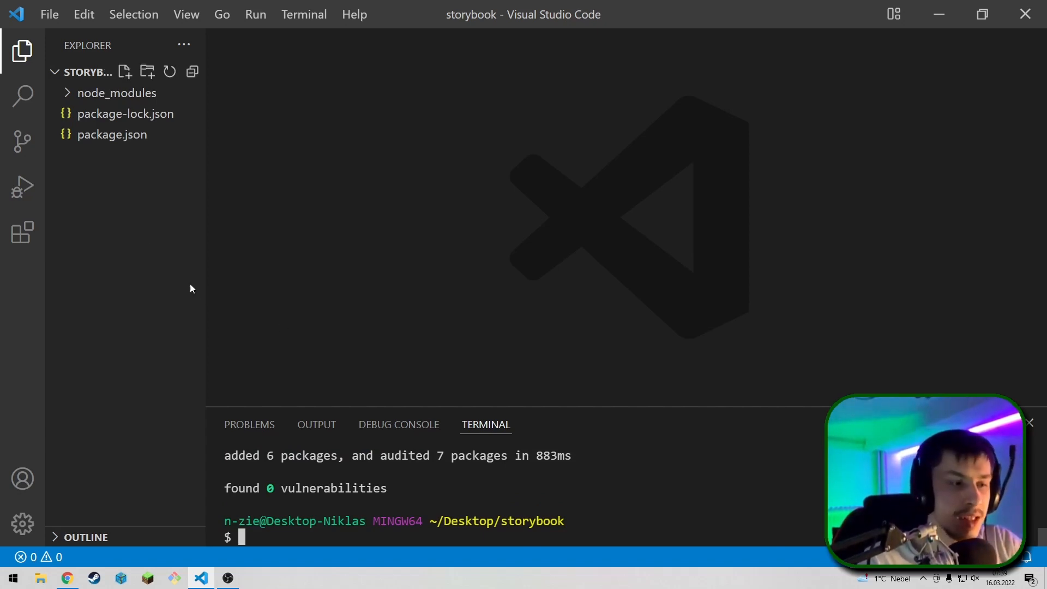
Create a src folder and a components folder inside it.
left_click(147, 72)
type("src")
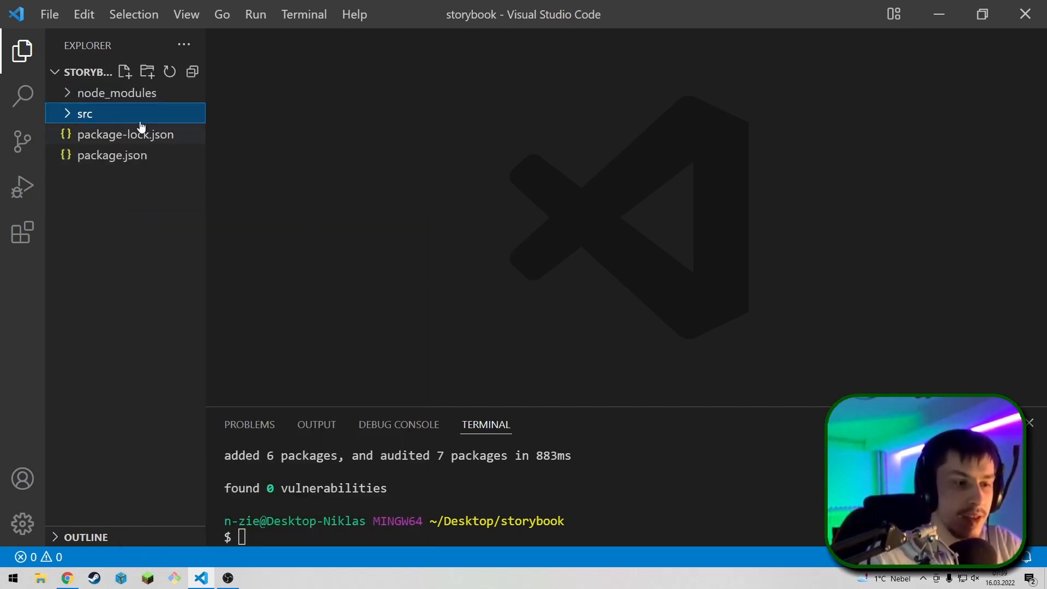
left_click(146, 72)
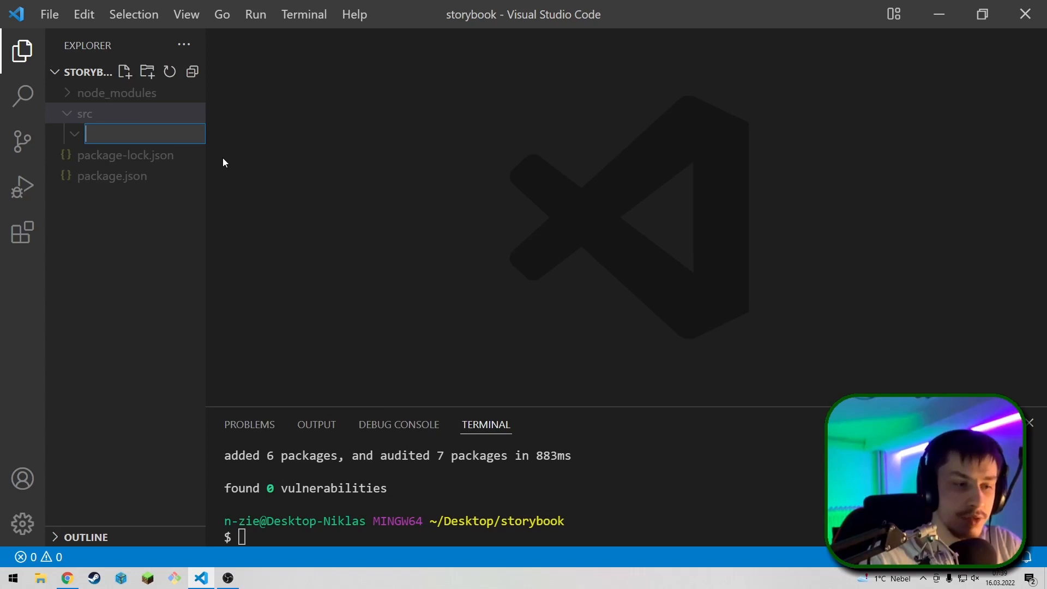
type("components")
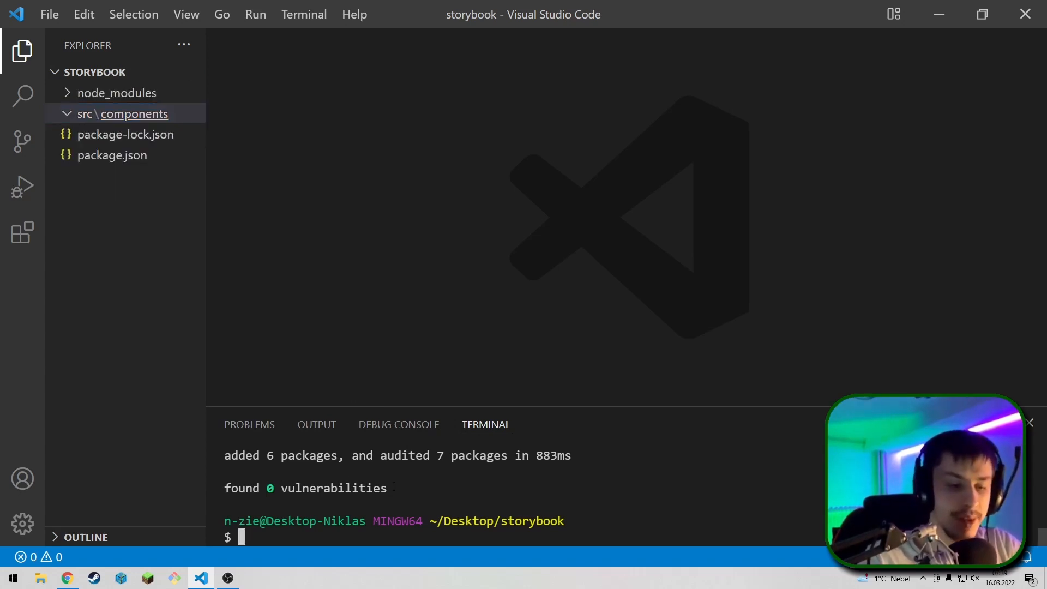
Run npx sb init to set up Storybook in the project.
type("npx")
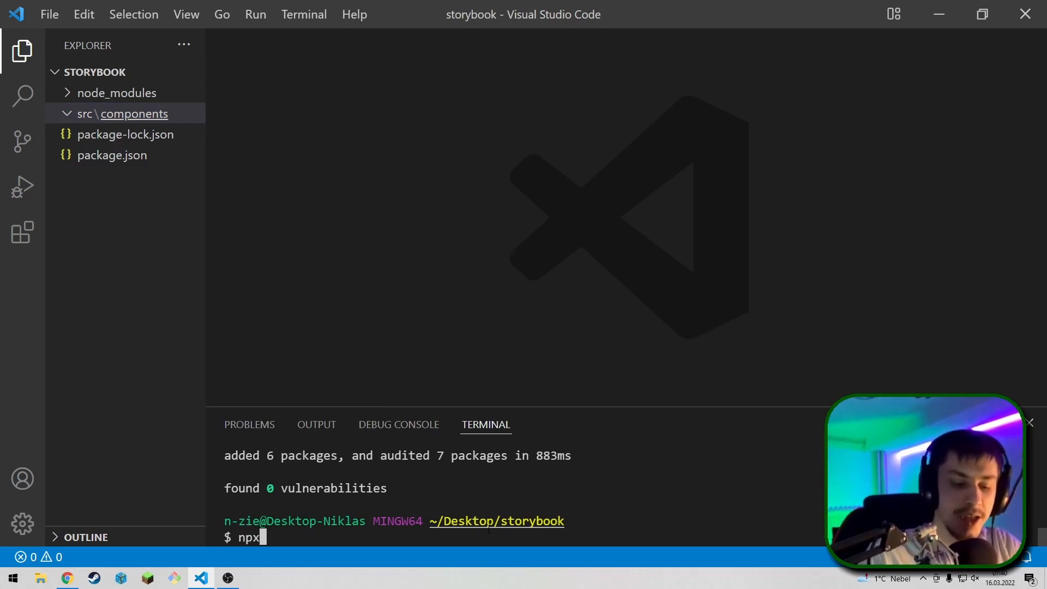
type("sb init")
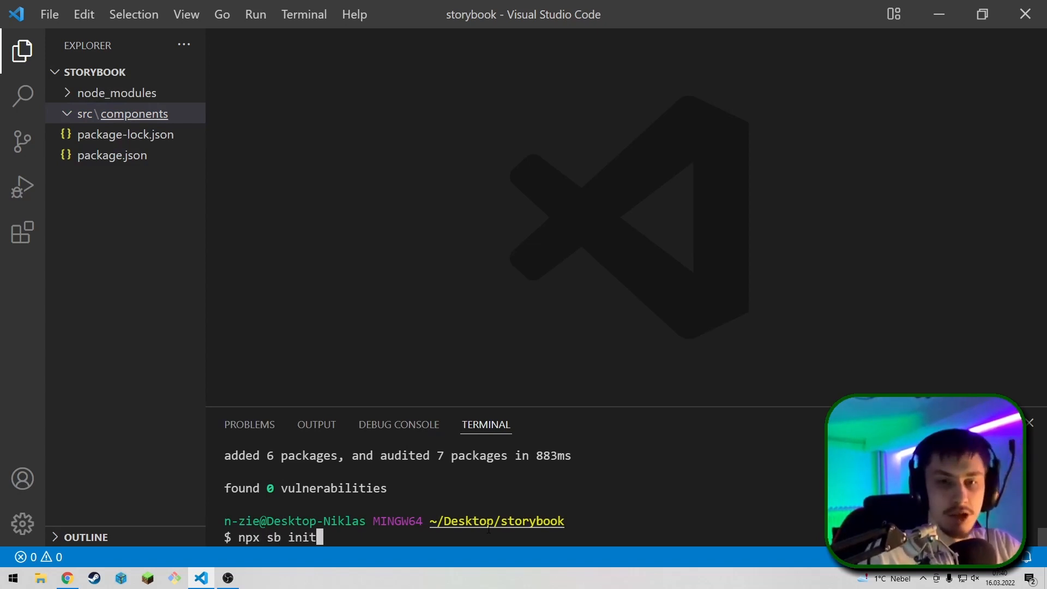
key("Return")
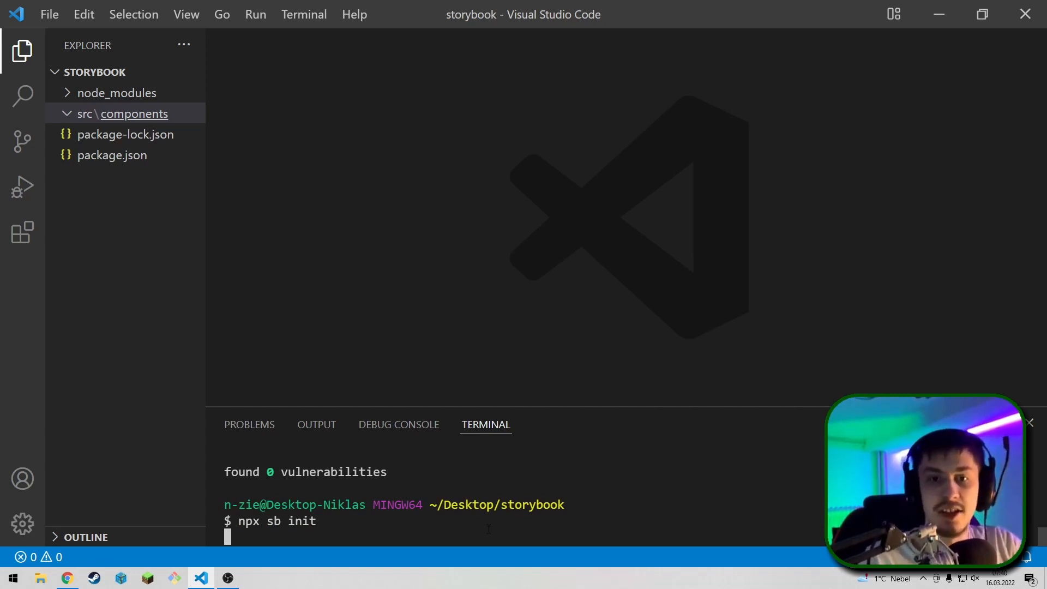
key("Return")
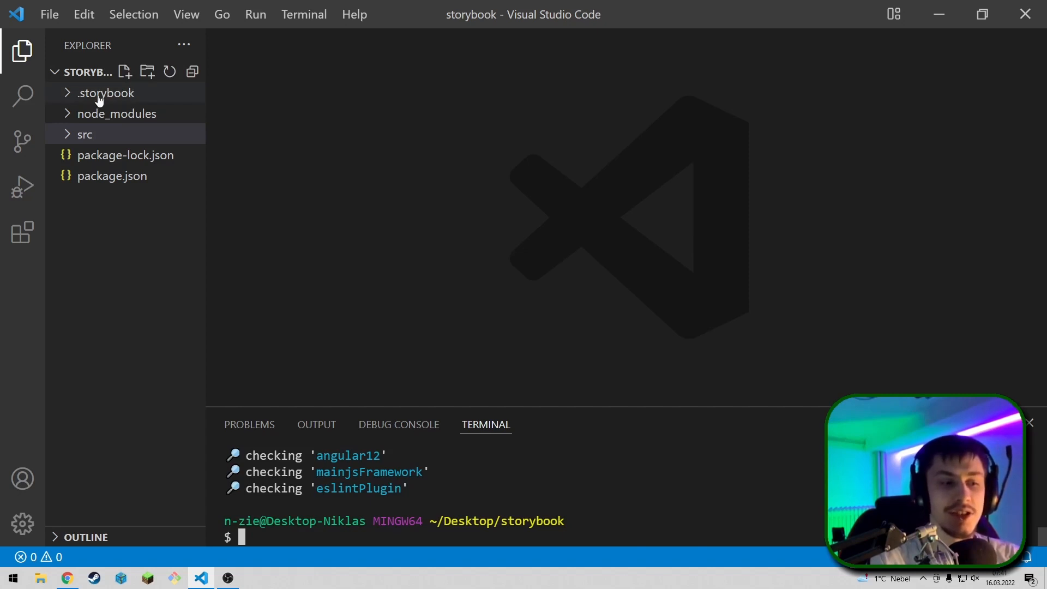
Expand src and stories in the Explorer to reveal the generated example stories.
left_click(86, 134)
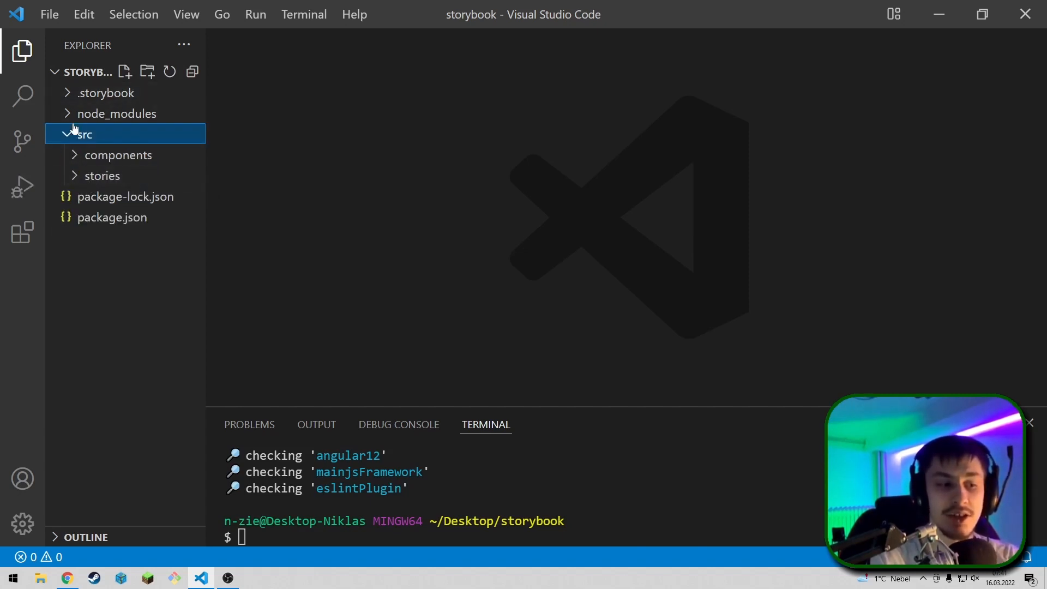
mouse_move(100, 176)
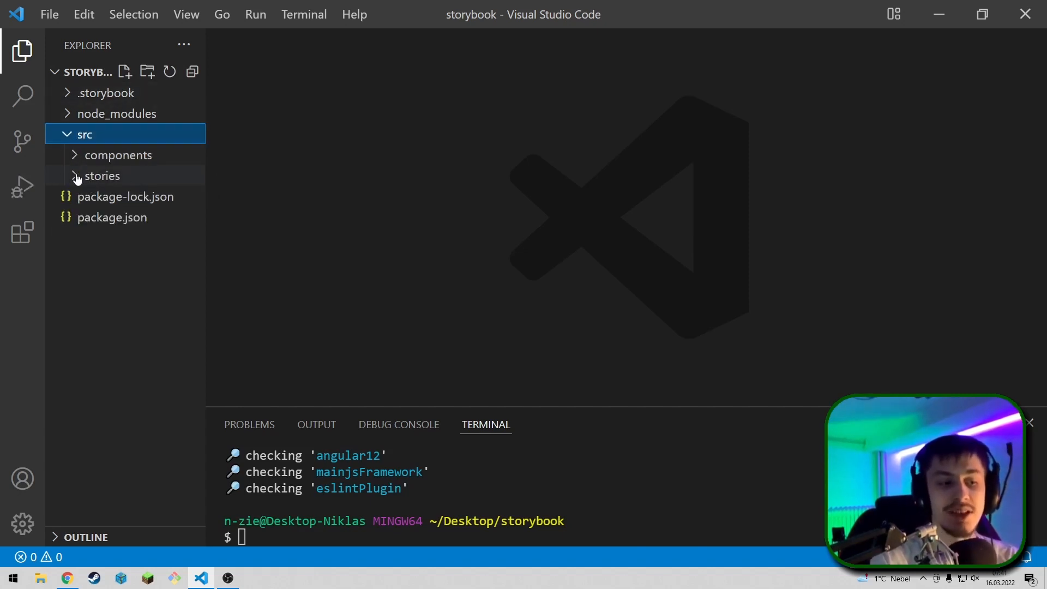
left_click(100, 175)
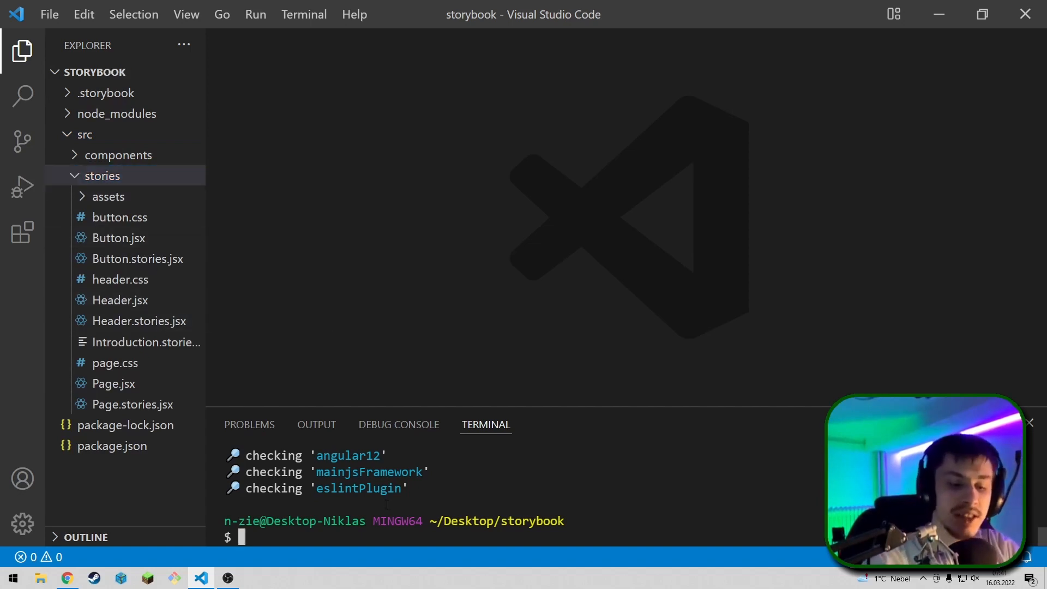
Start the Storybook dev server with npm run storybook, serving at localhost:6006.
type("npm")
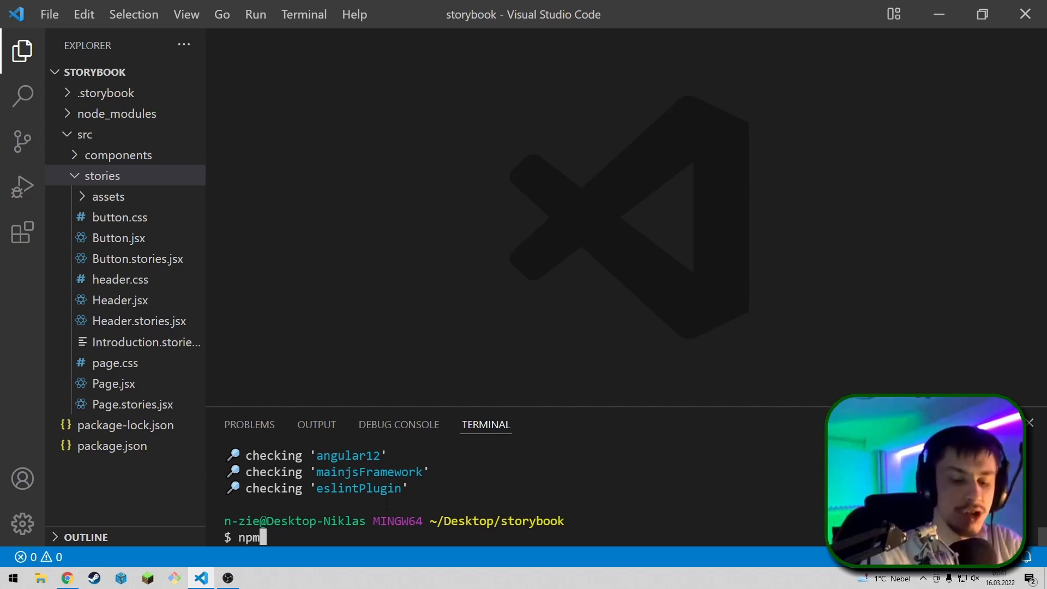
type("run story")
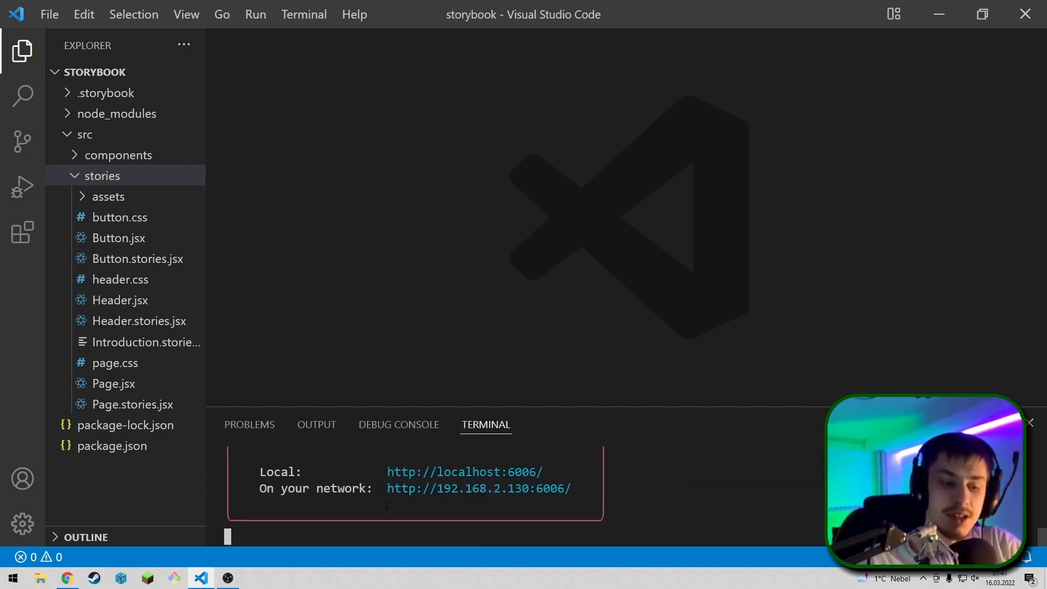
Browse the running Storybook's Button Primary and Small example stories.
left_click(67, 578)
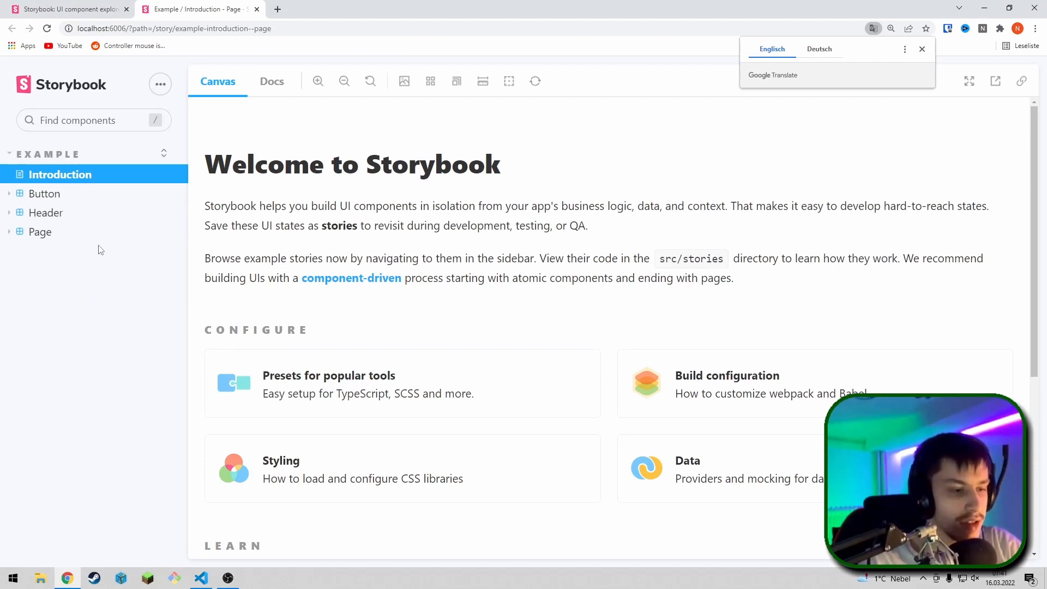
left_click(43, 194)
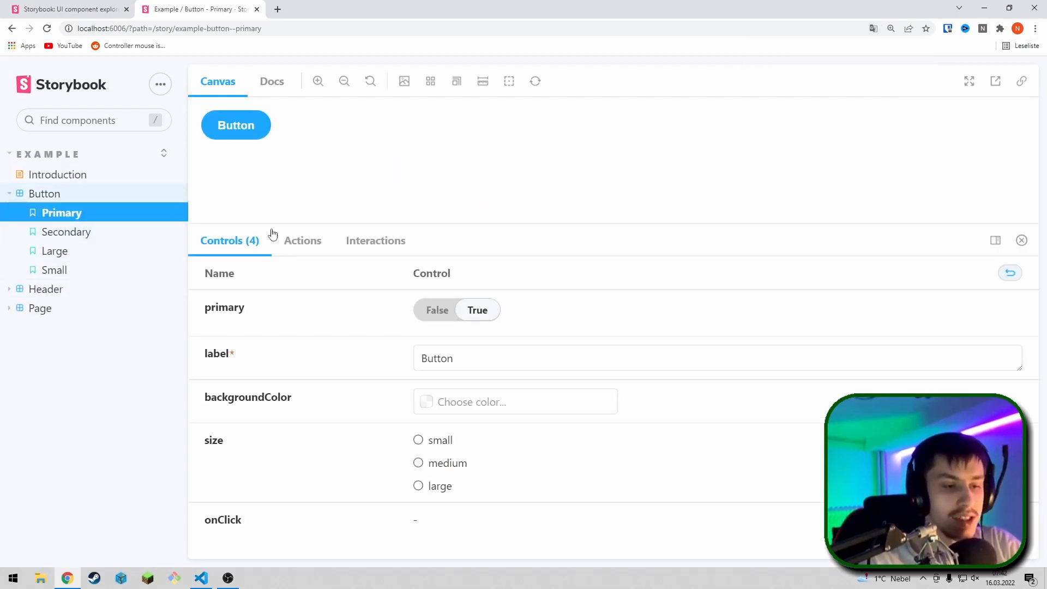
mouse_move(118, 235)
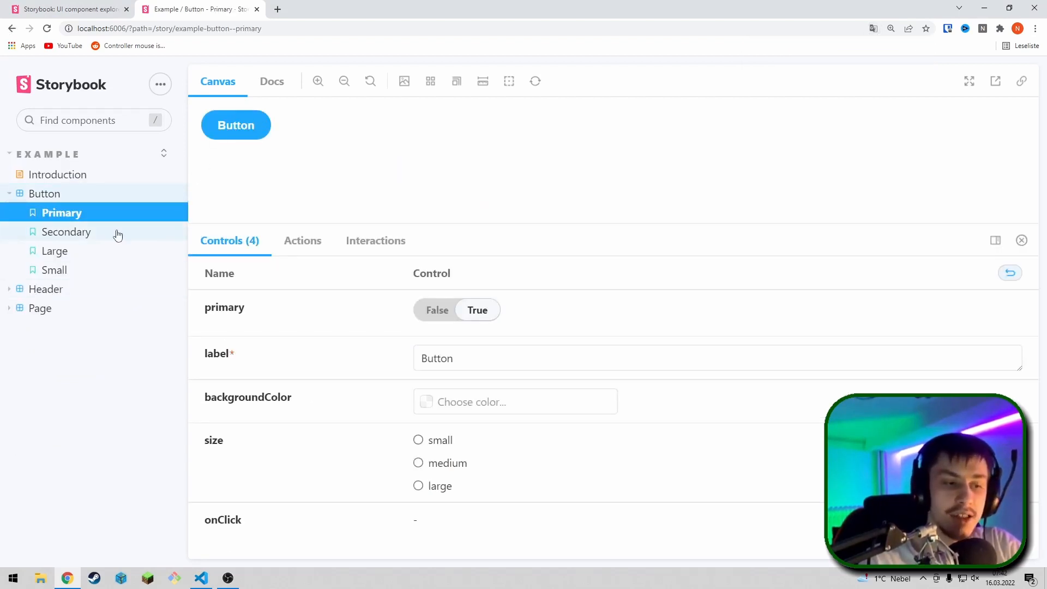
left_click(55, 270)
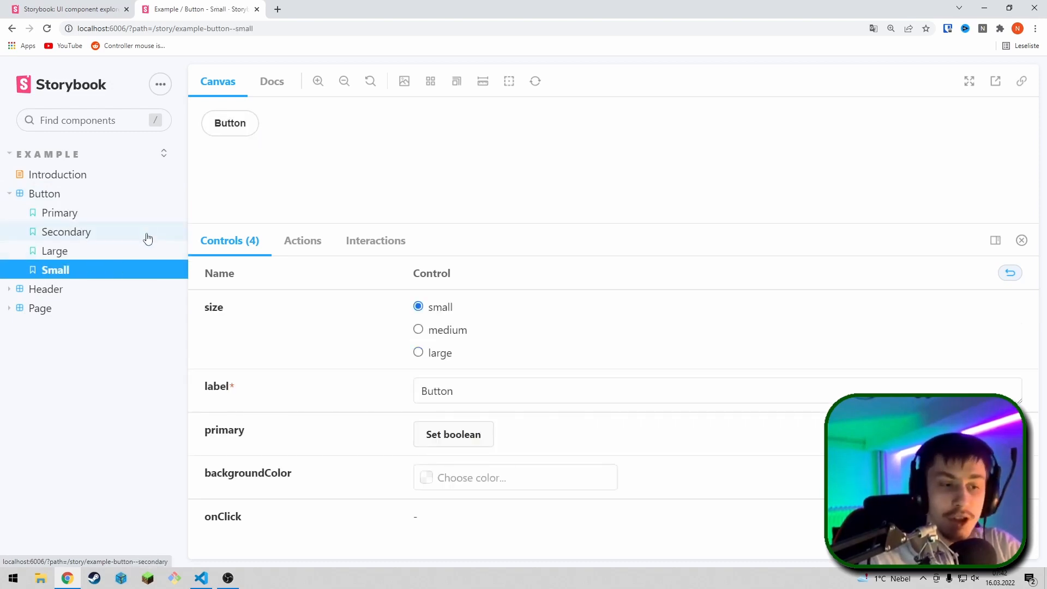
left_click(60, 212)
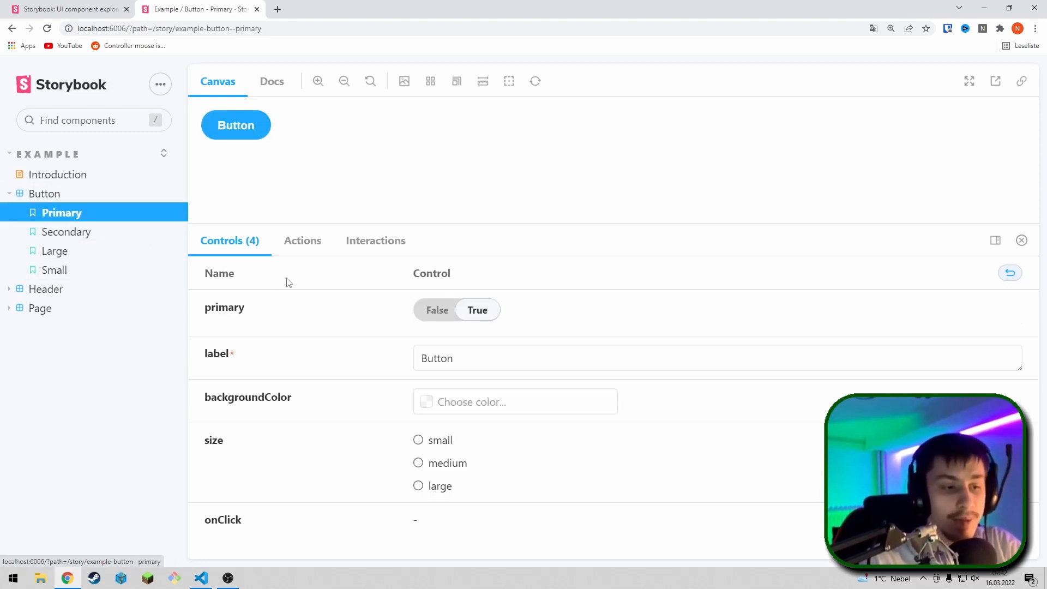
Toggle the Primary story's primary control and set backgroundColor to #000000.
left_click(436, 309)
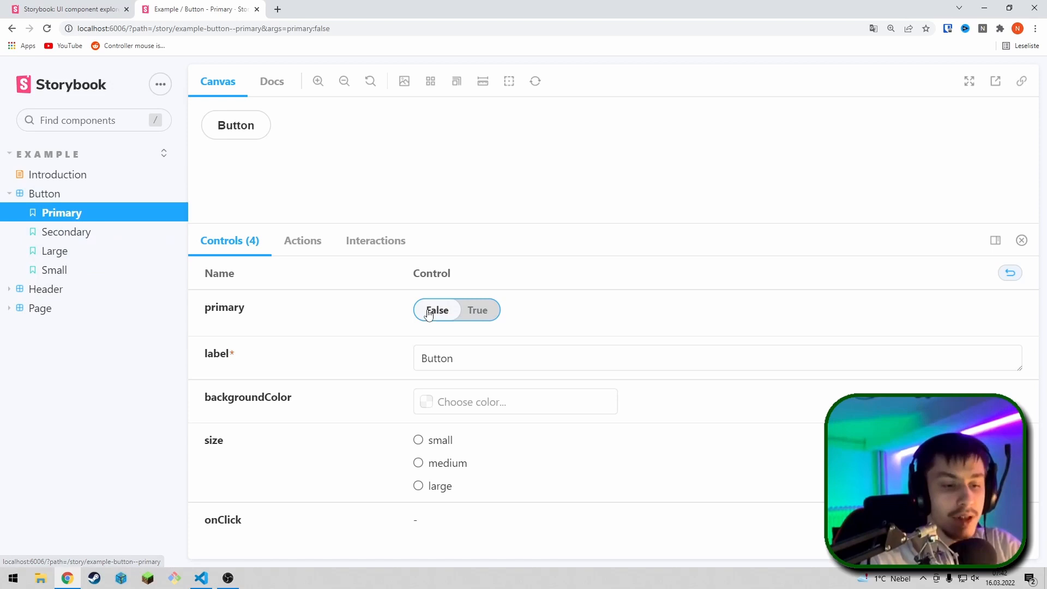
left_click(476, 309)
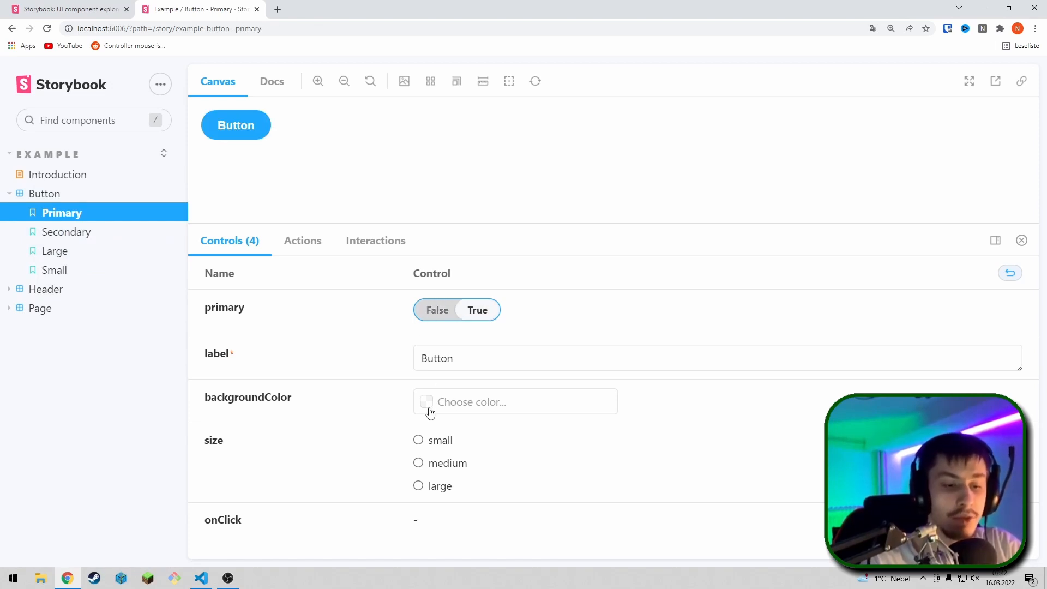
left_click(426, 402)
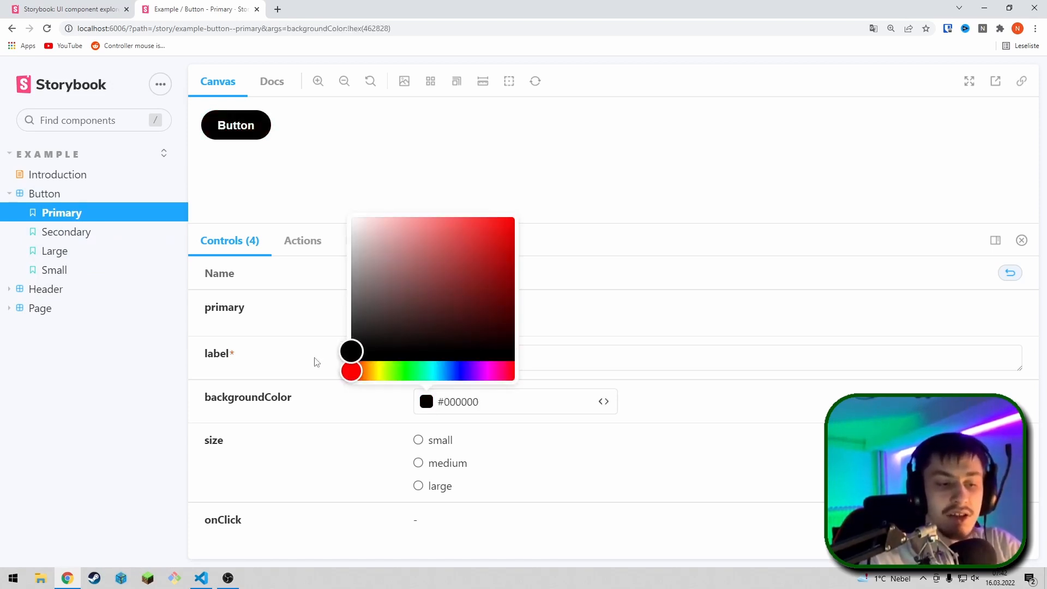
left_click(458, 194)
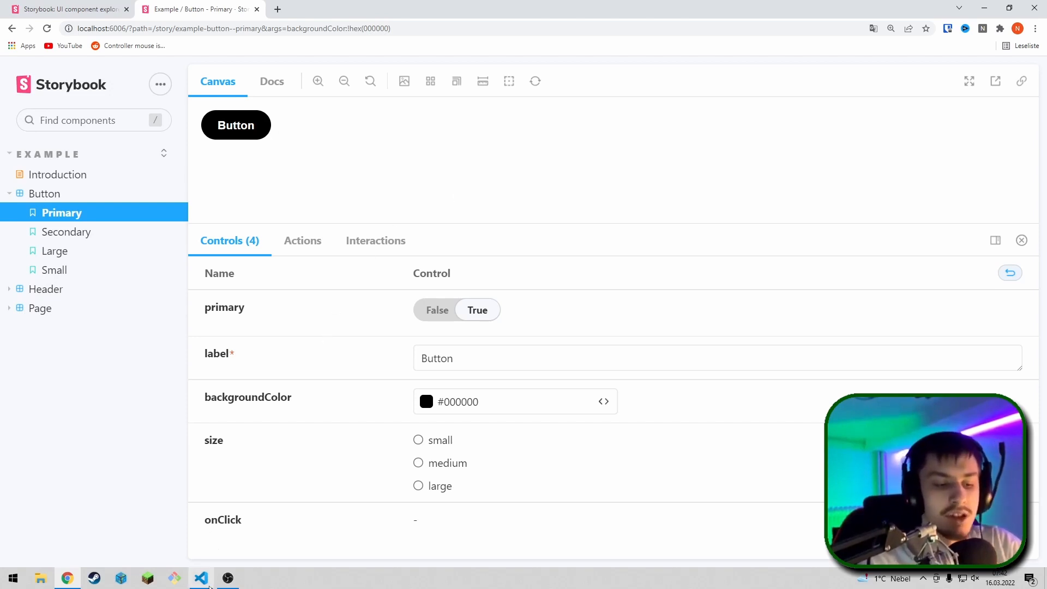
Create a Test folder inside src/components and add a new file to it.
left_click(200, 578)
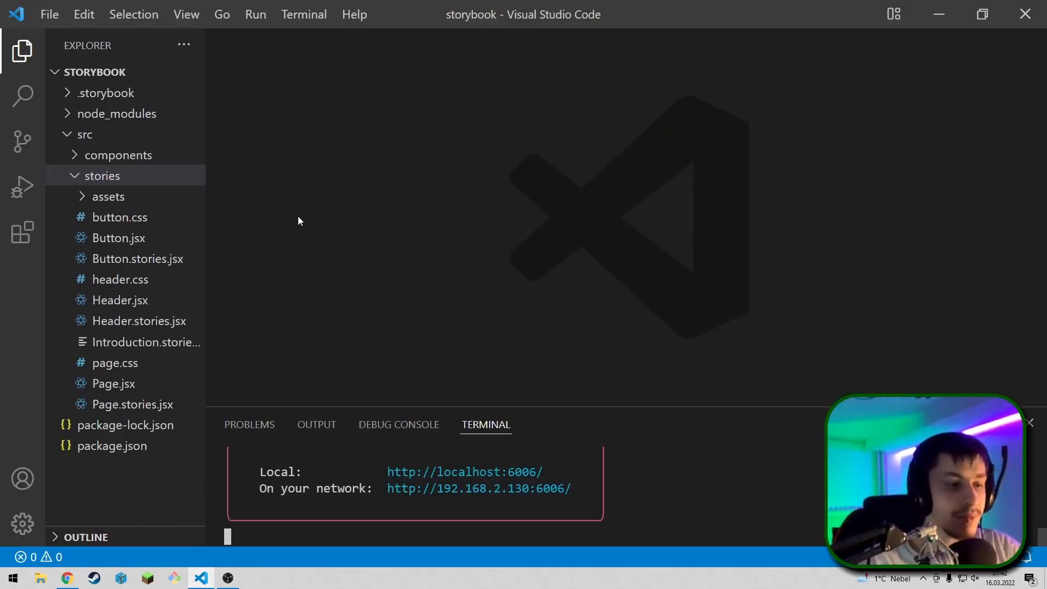
right_click(118, 154)
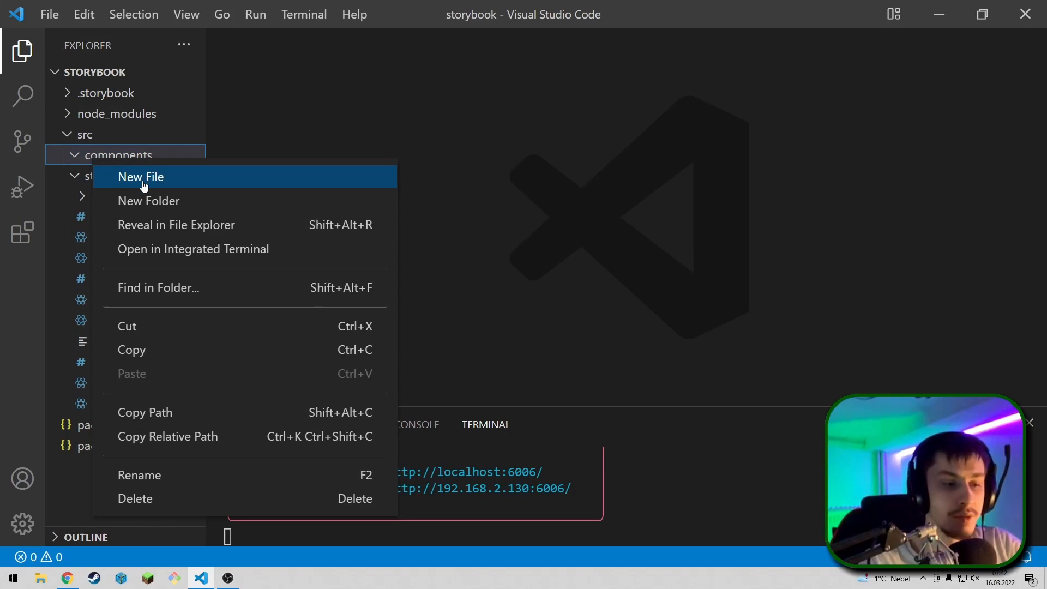
mouse_move(195, 206)
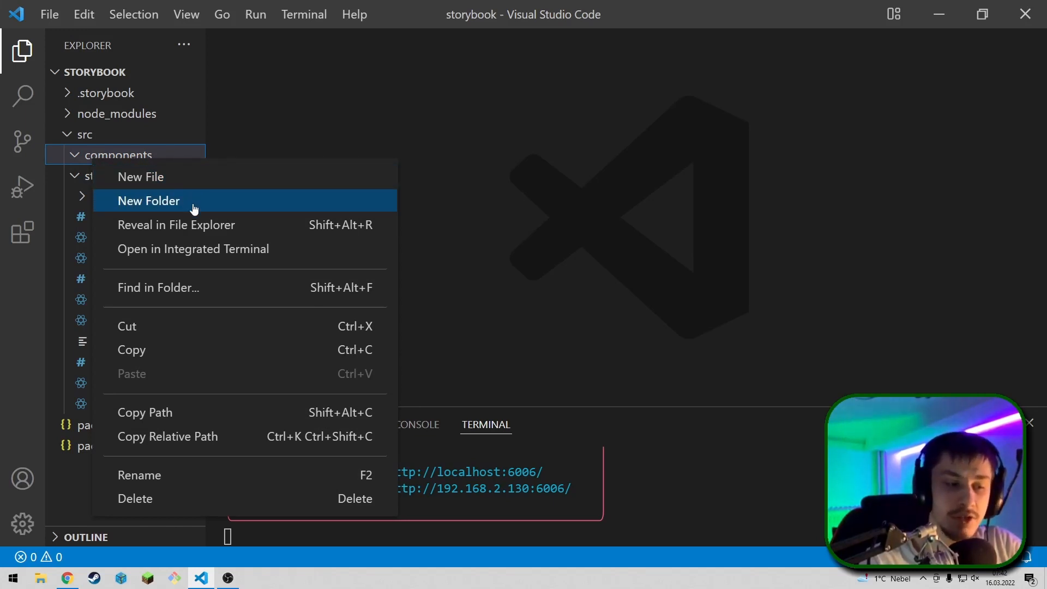
left_click(147, 201)
type("Test")
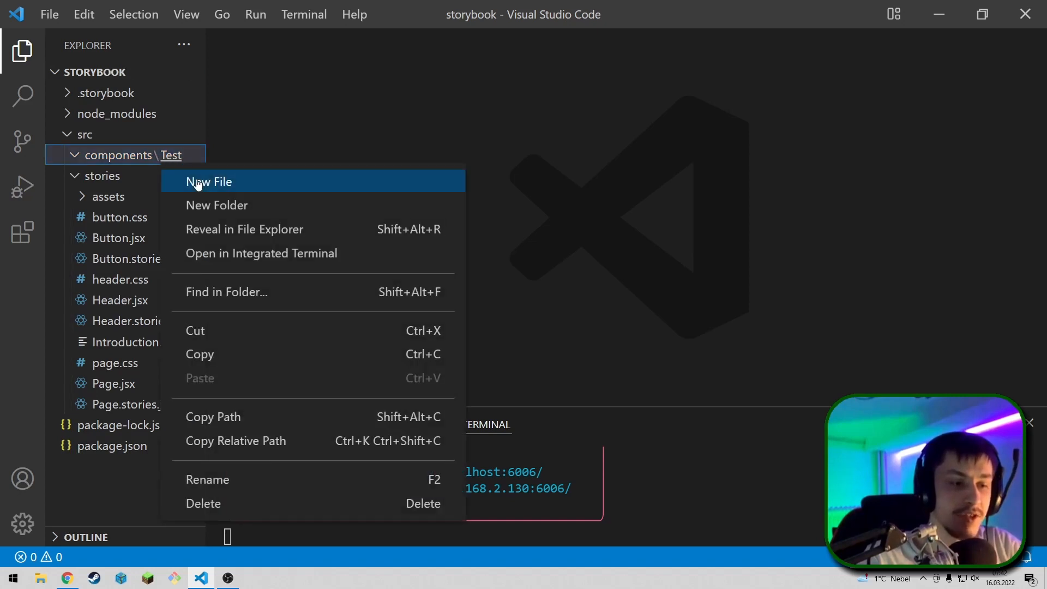
left_click(209, 182)
type("Test.js")
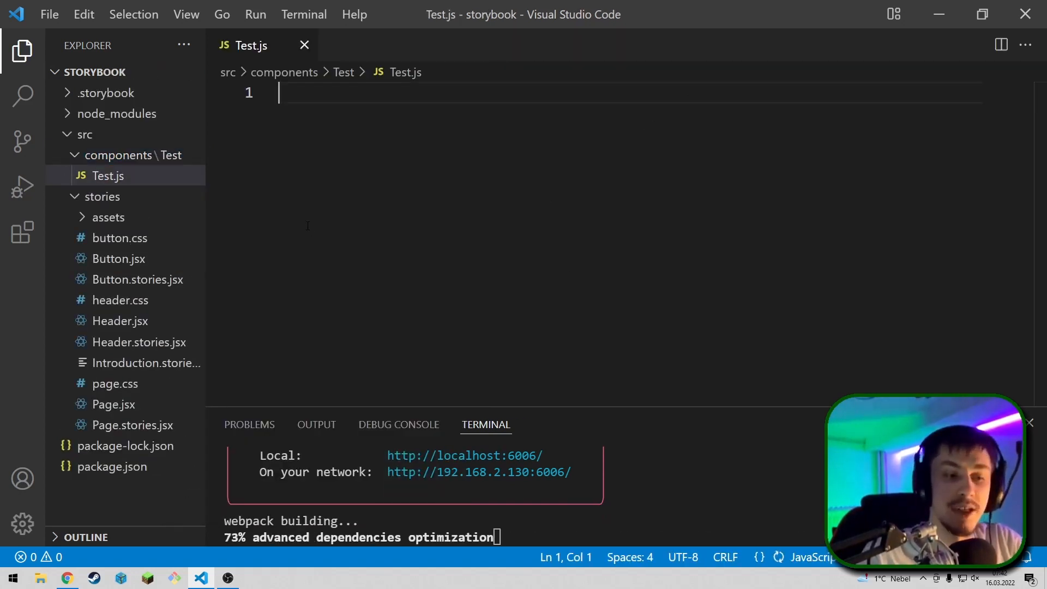
Write export default function Test() returning <h1>Test</h1> in Test.js and save.
type("export defau")
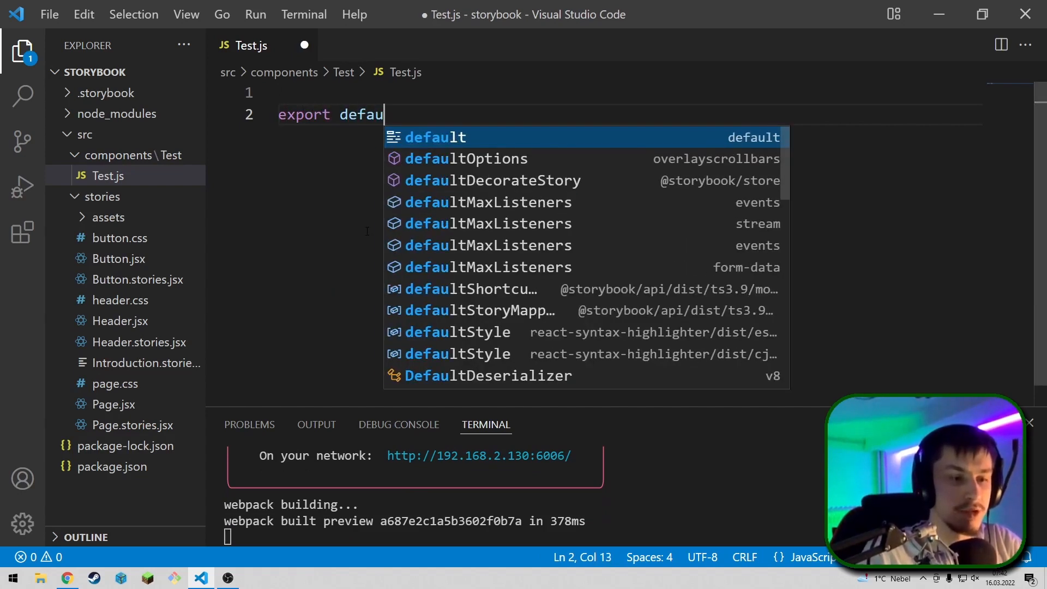
type("function T")
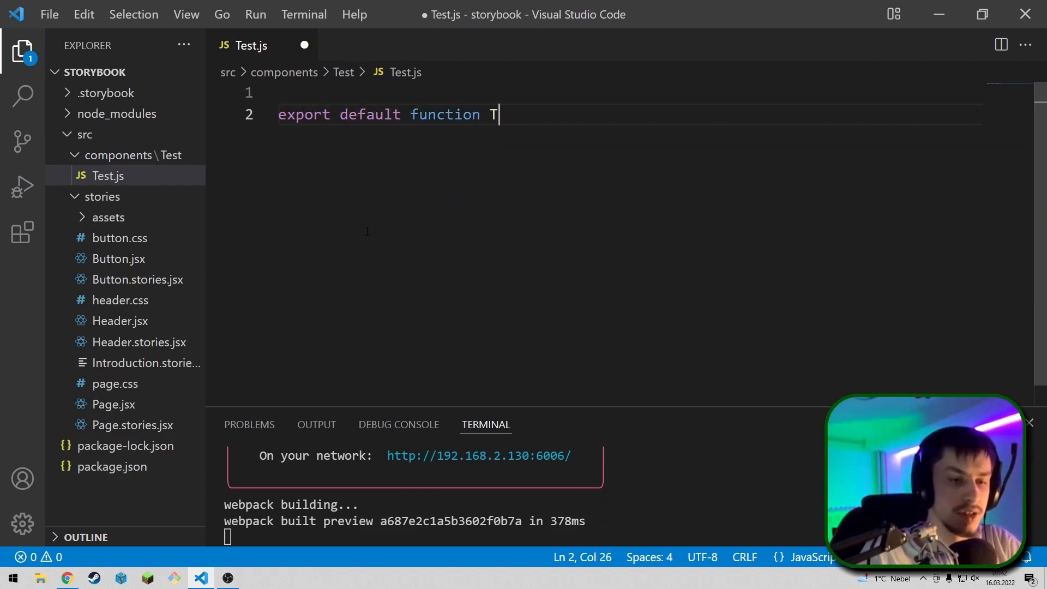
type("est()")
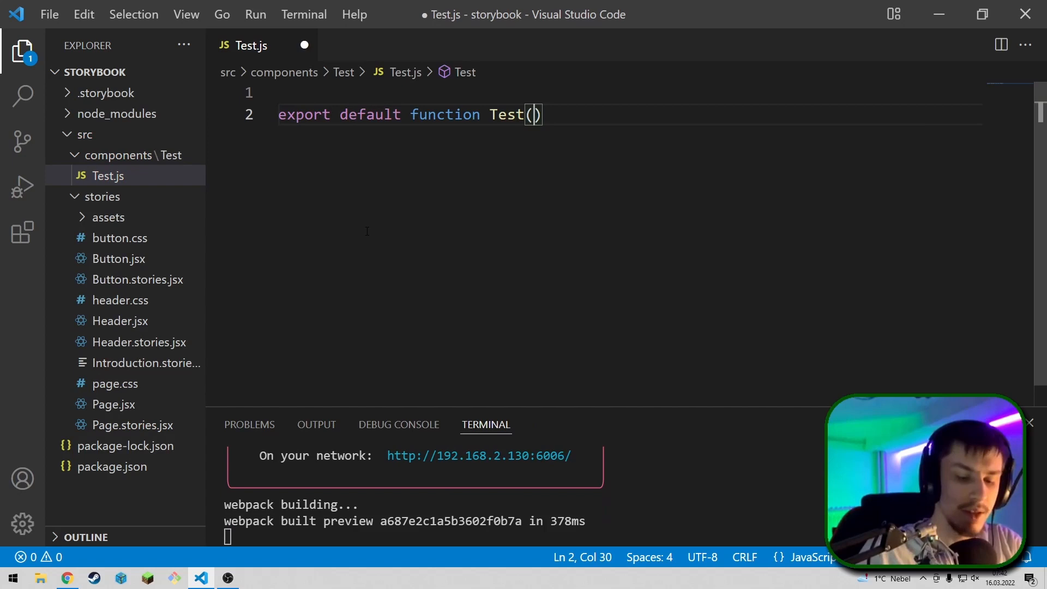
type(")")
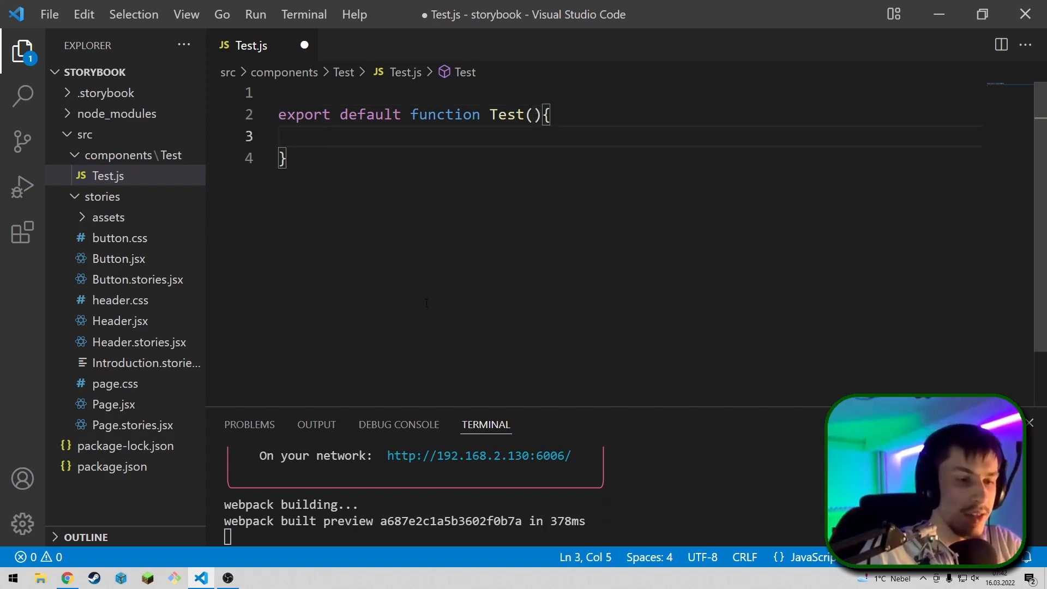
type("return <h1>")
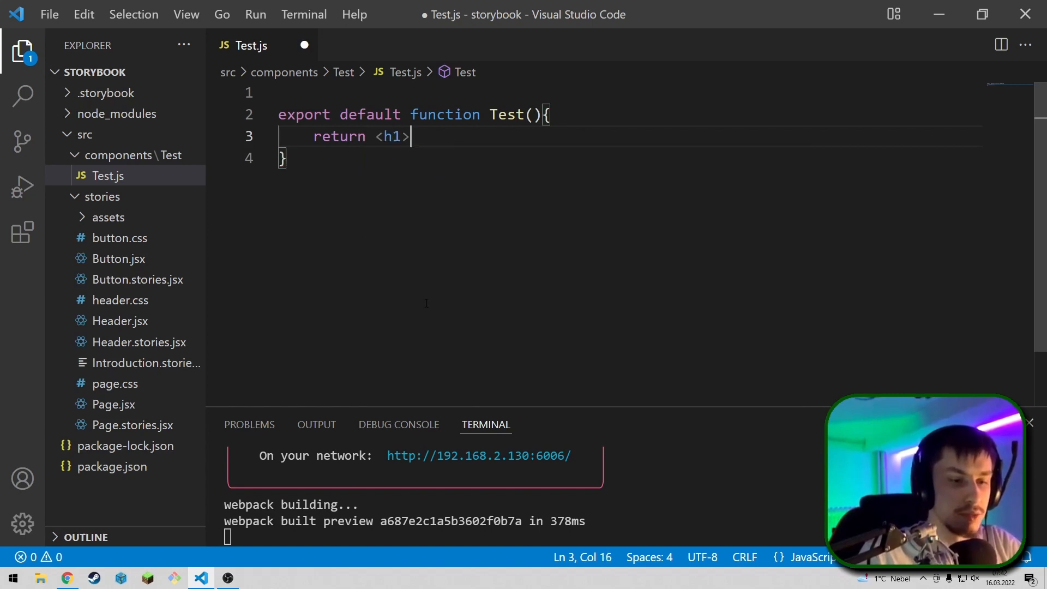
type("Tet</h1>")
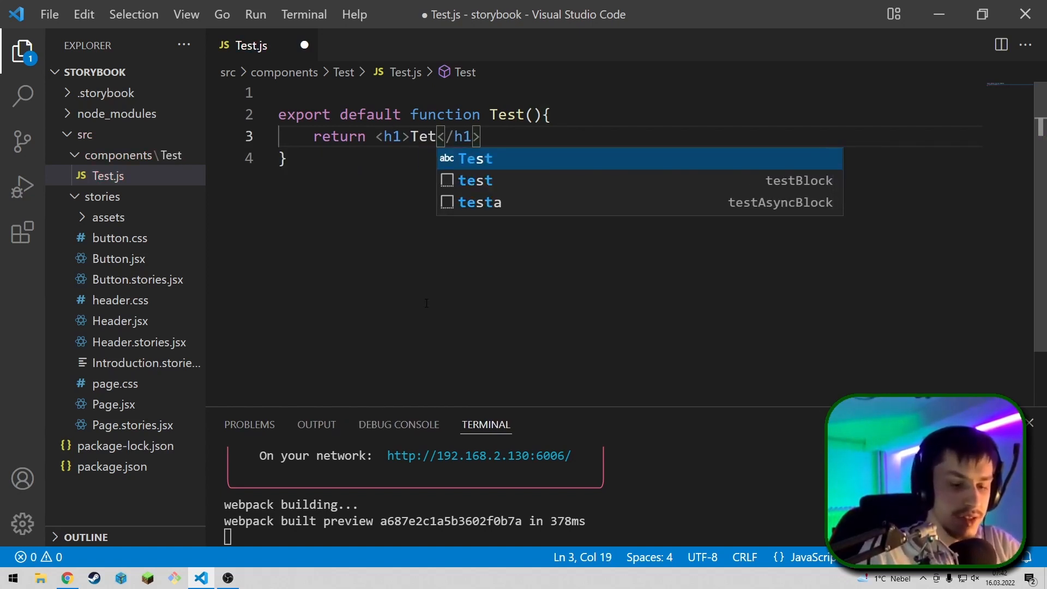
type("s")
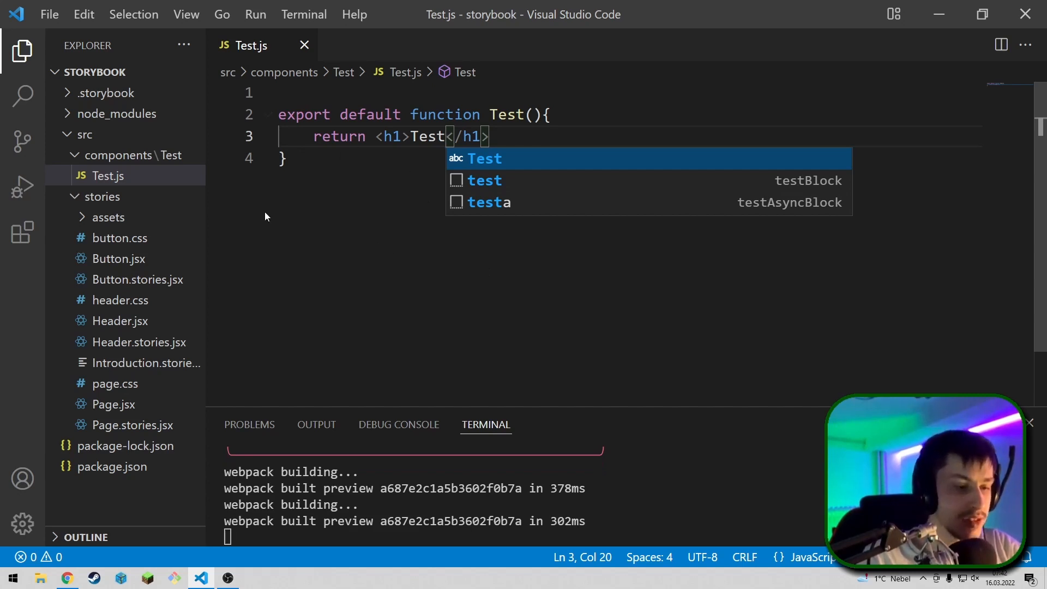
mouse_move(188, 162)
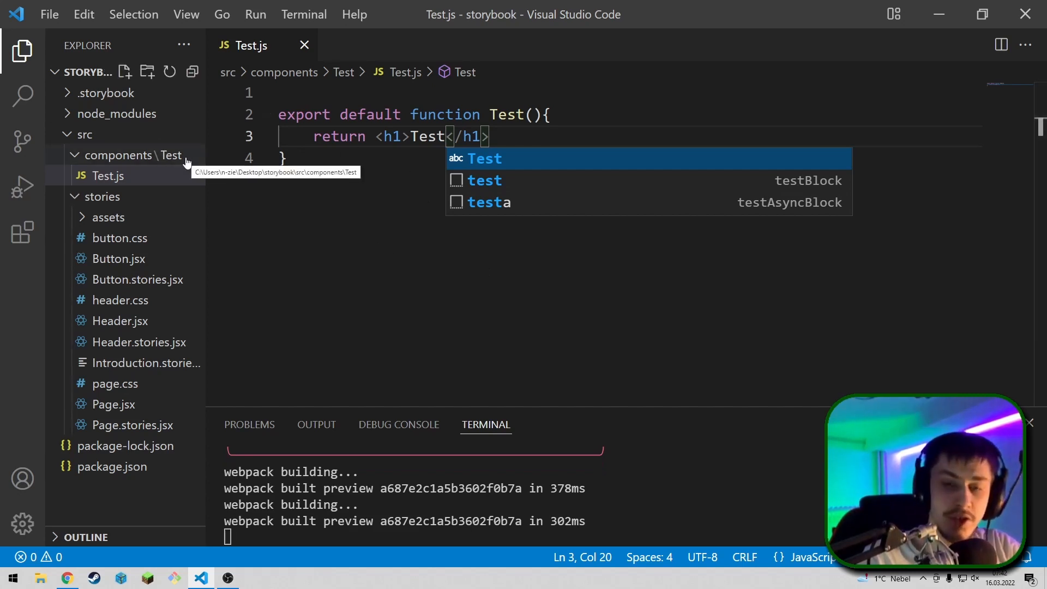
Create an empty Test.stories.js file in the Test folder beside Test.js.
right_click(154, 155)
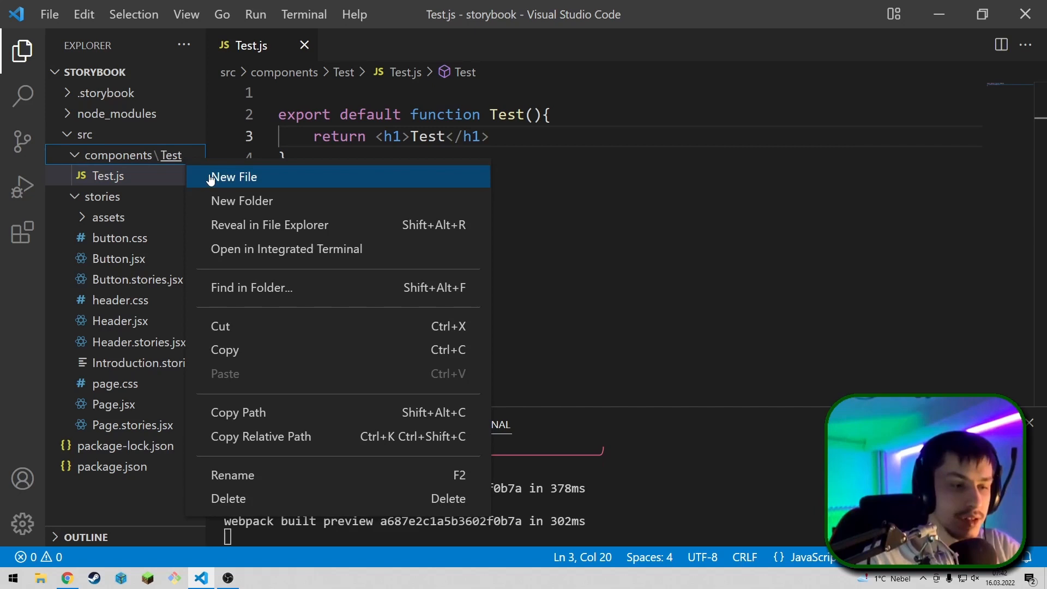
left_click(234, 177)
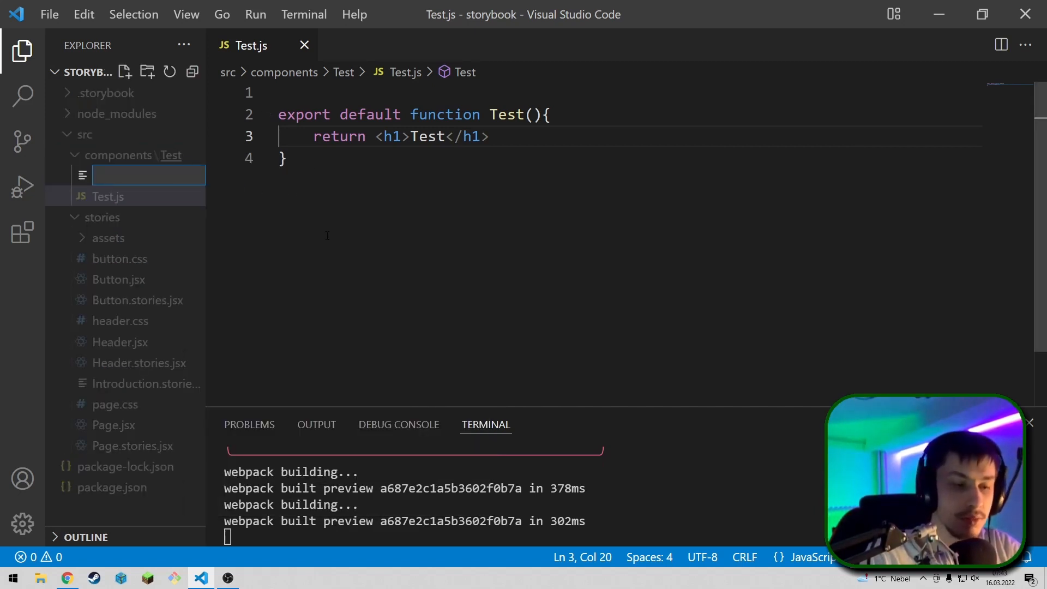
type("Test.stories.js")
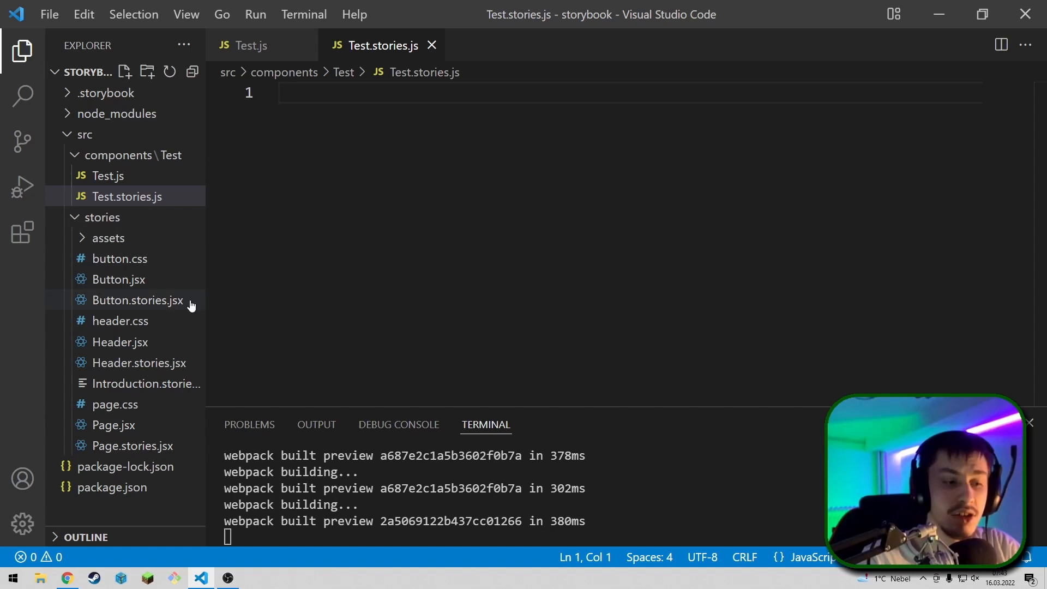
mouse_move(275, 246)
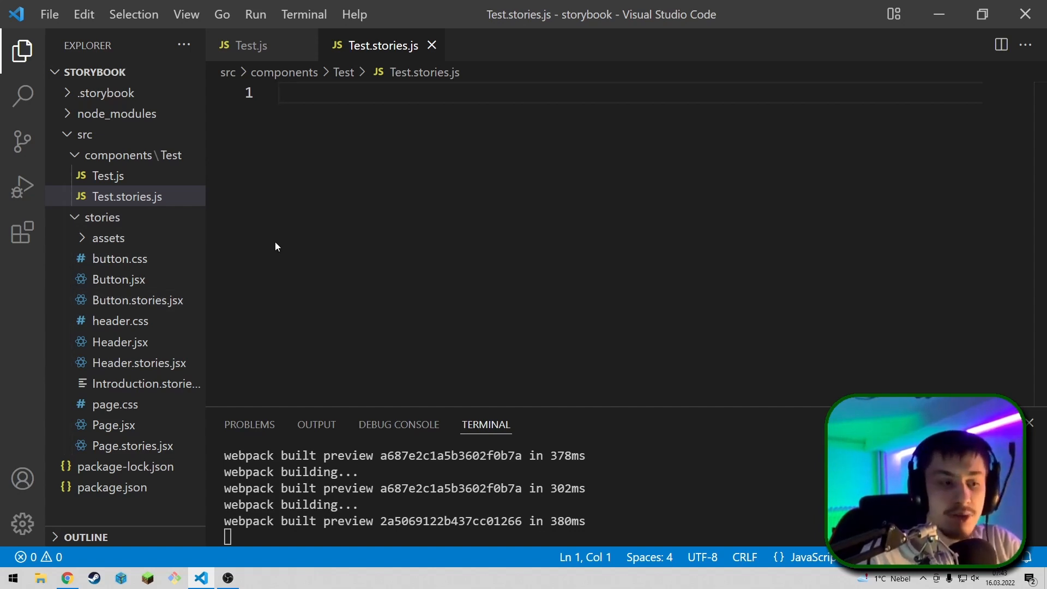
mouse_move(138, 182)
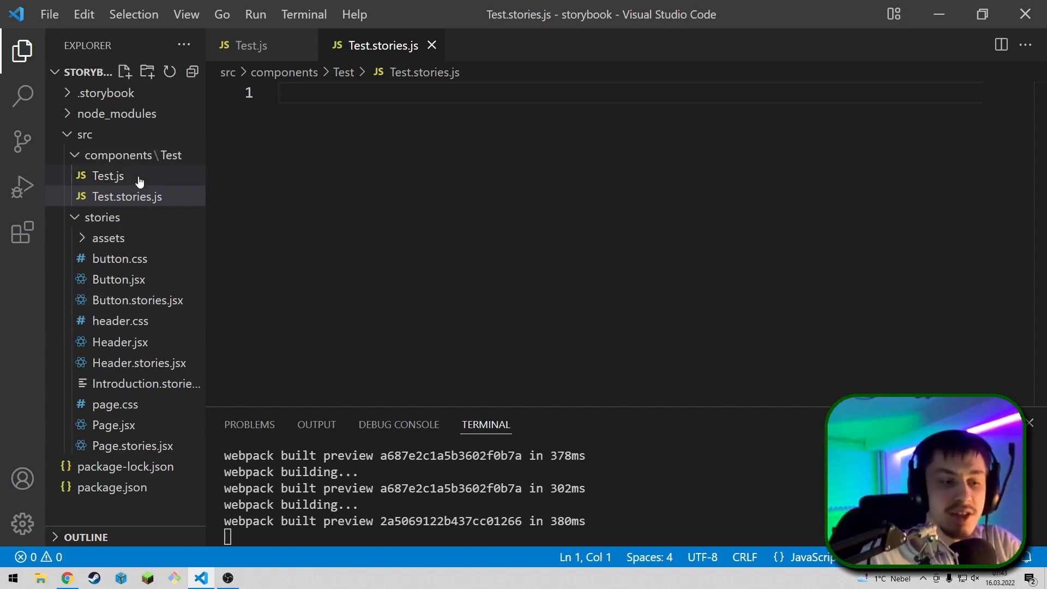
mouse_move(107, 175)
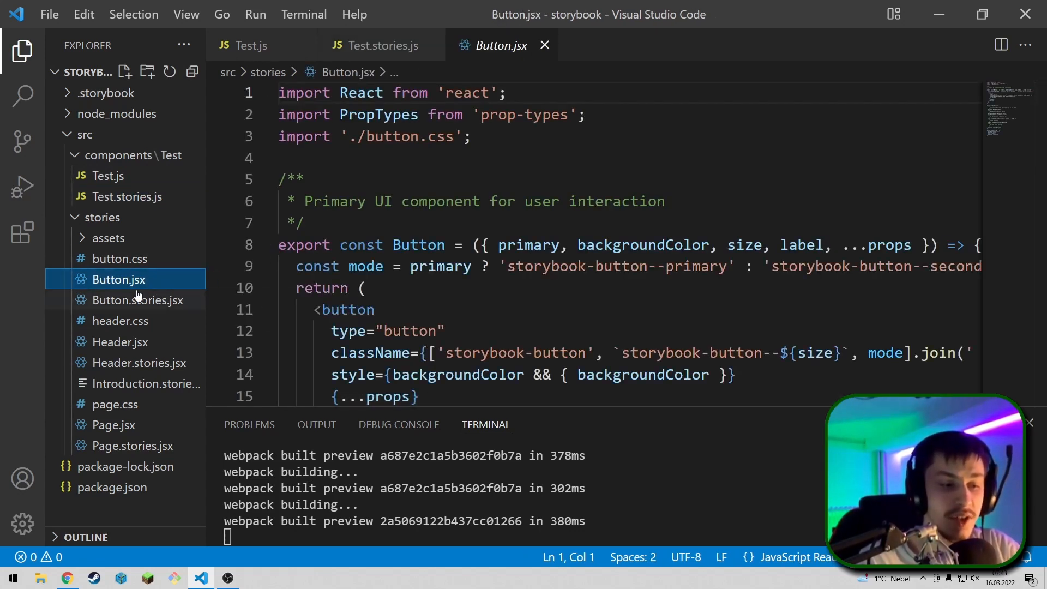
Open Button.jsx and Button.stories.jsx to copy the default export block.
left_click(138, 300)
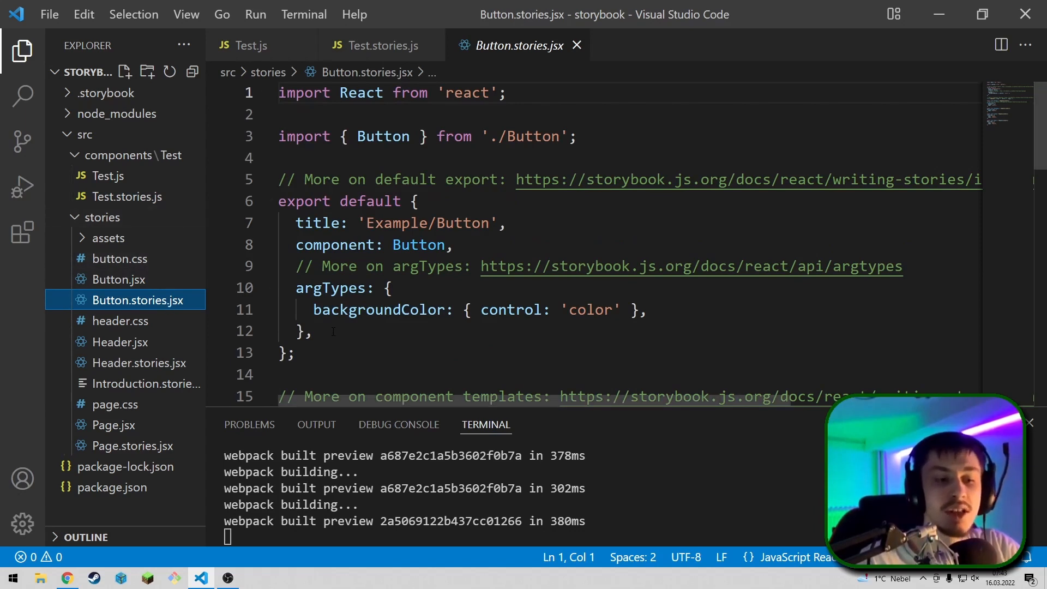
left_click(302, 352)
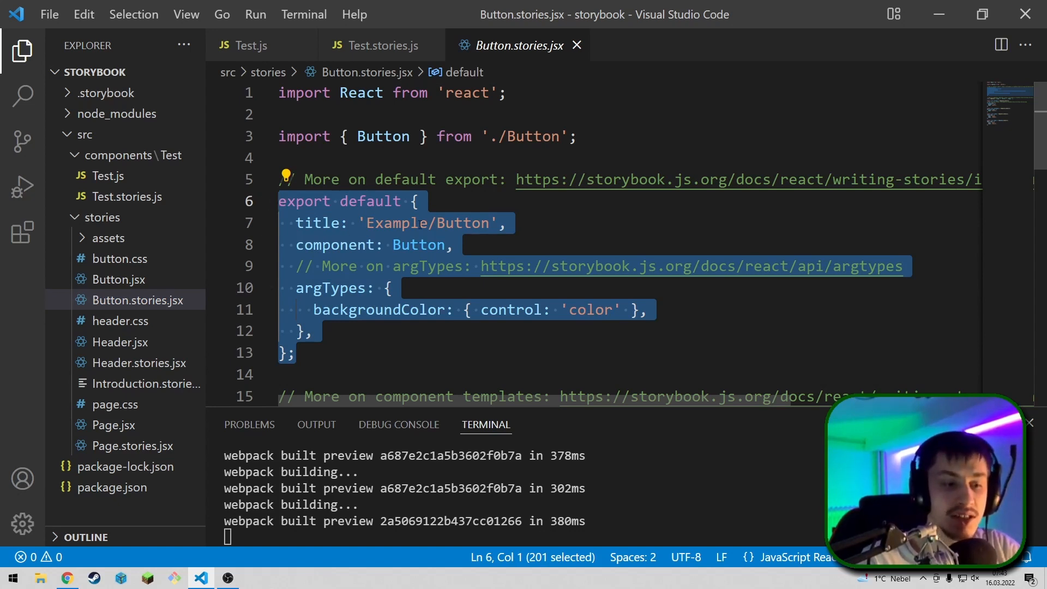
mouse_move(382, 46)
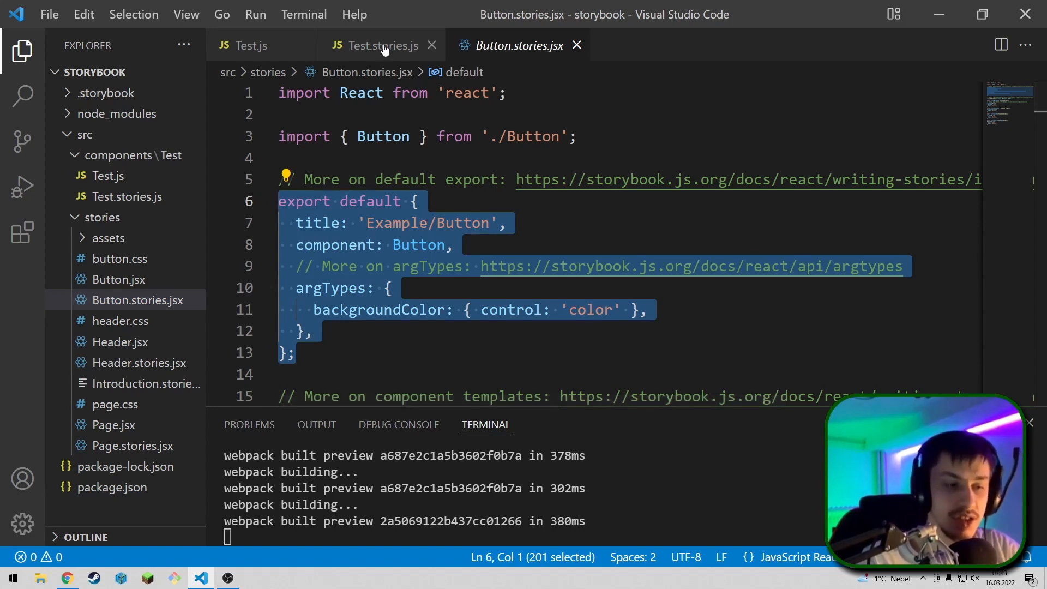
Paste the default export with title, component Button and argTypes into Test.stories.js and save.
left_click(381, 45)
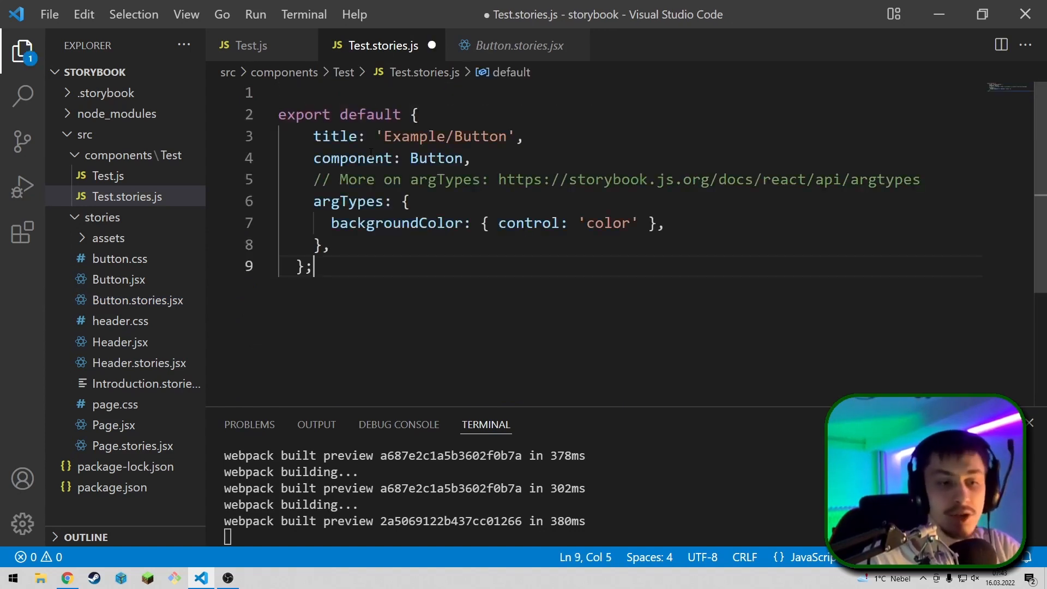
mouse_move(708, 179)
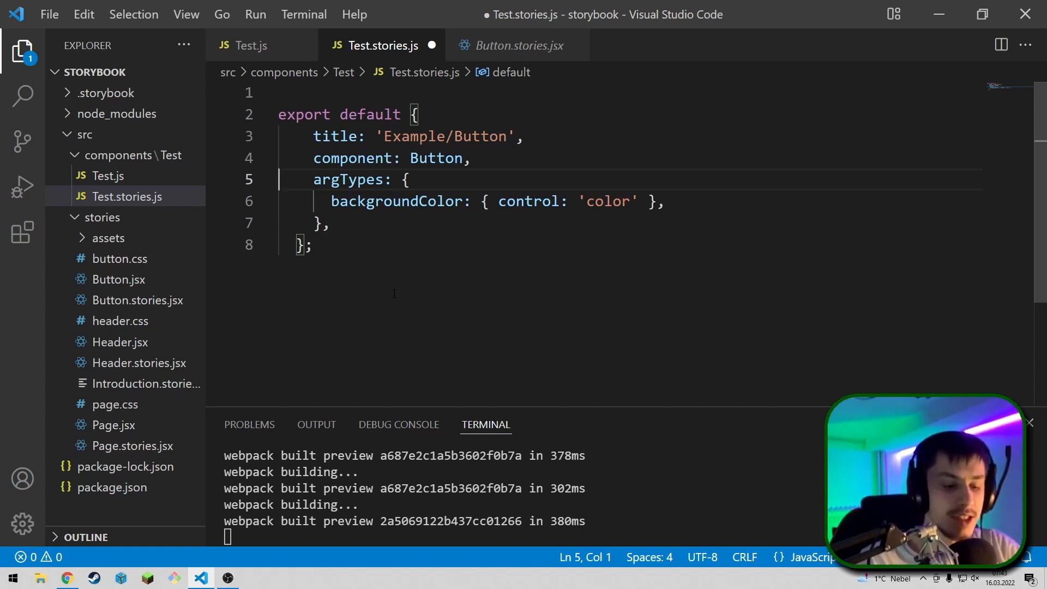
key("ctrl+s")
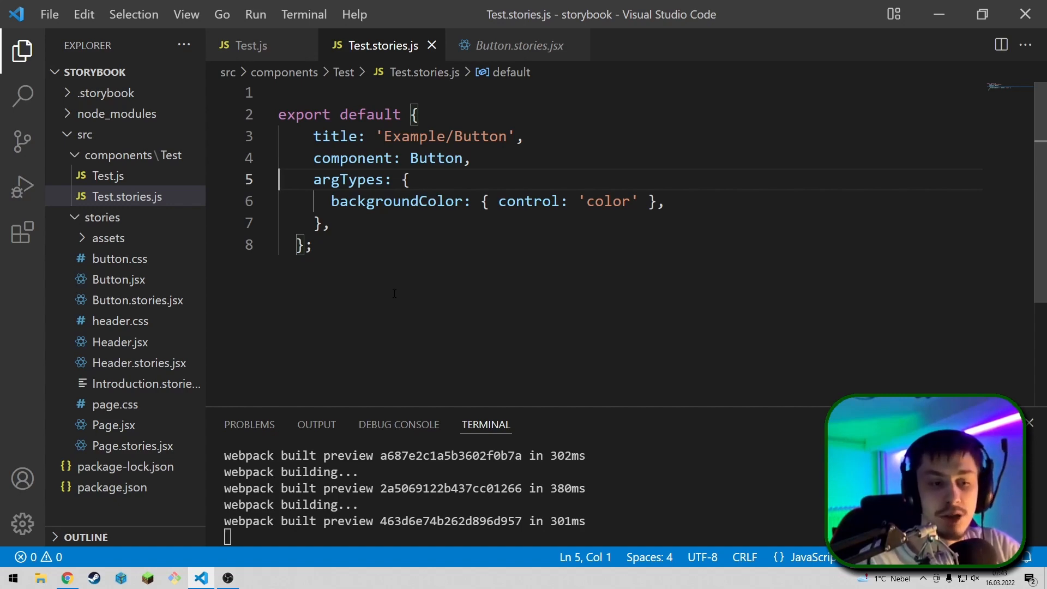
mouse_move(469, 14)
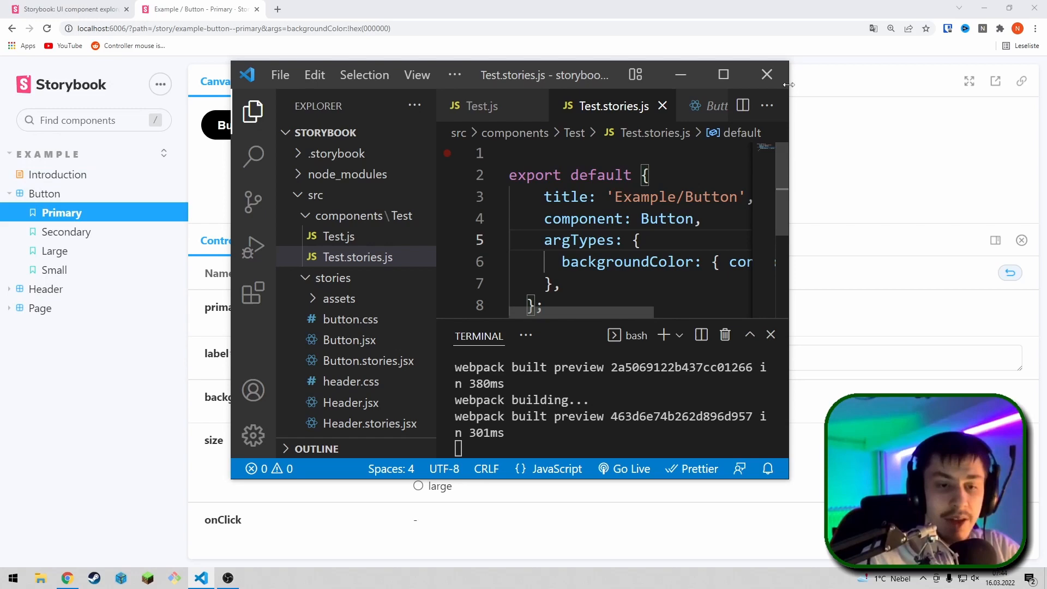
left_click(722, 74)
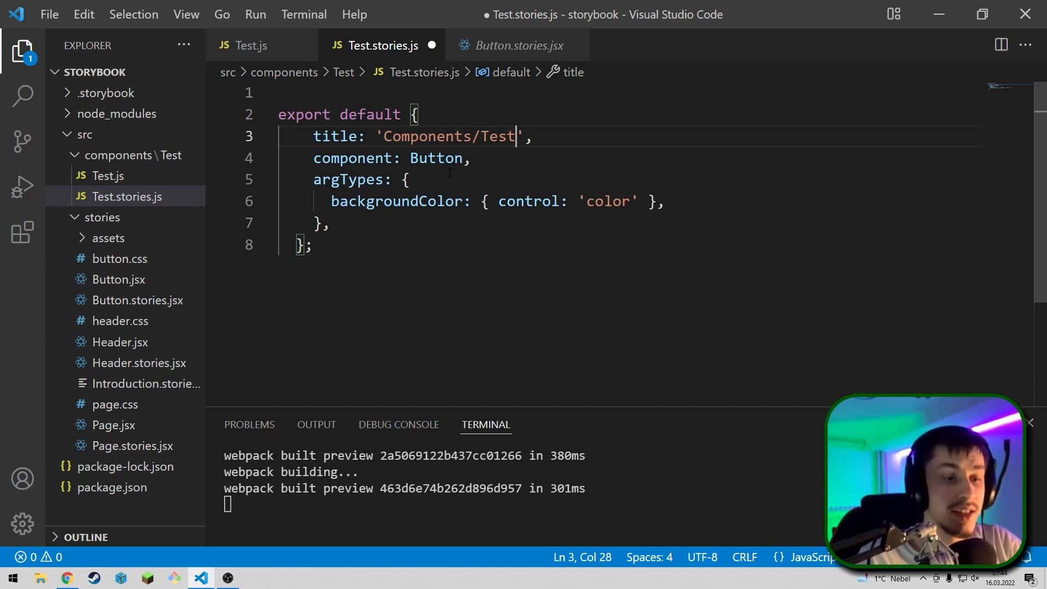
Add import Test from "./Test.js" on line 1 and use Test as the component, then save.
type("Test")
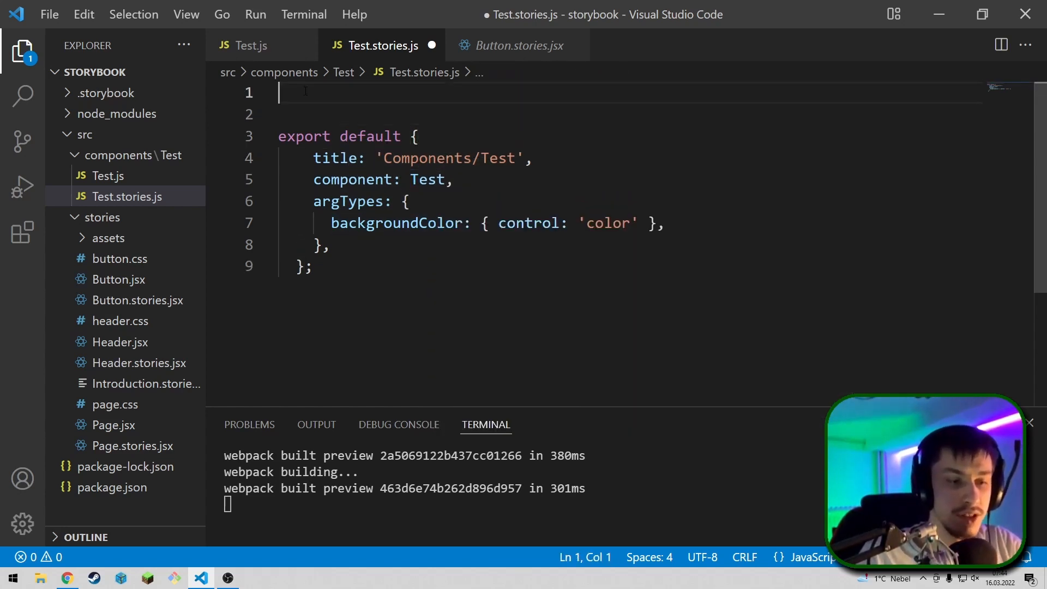
type("import")
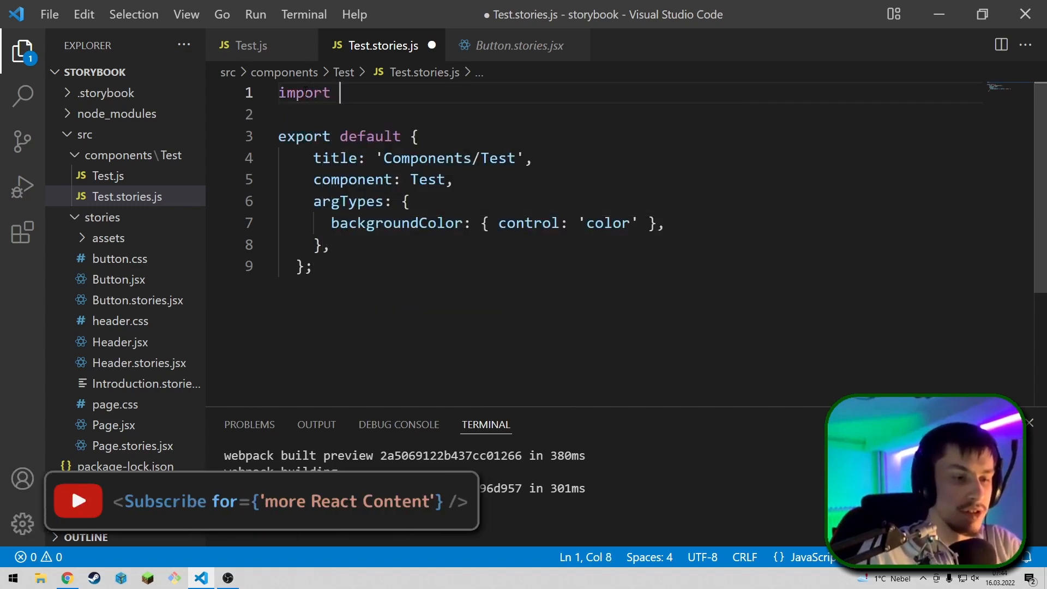
type("Test from .")
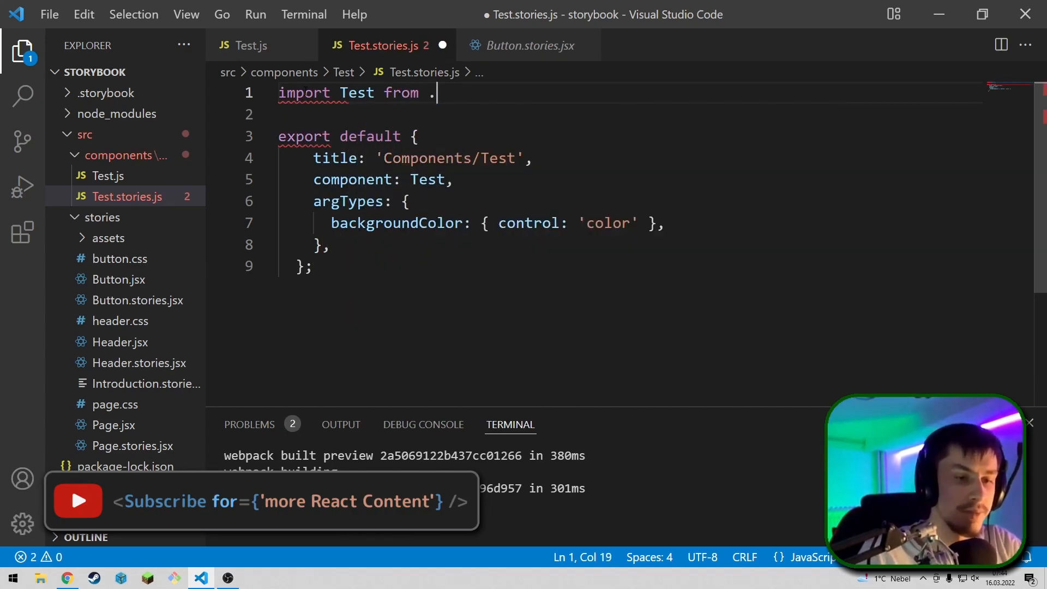
type("\"./")
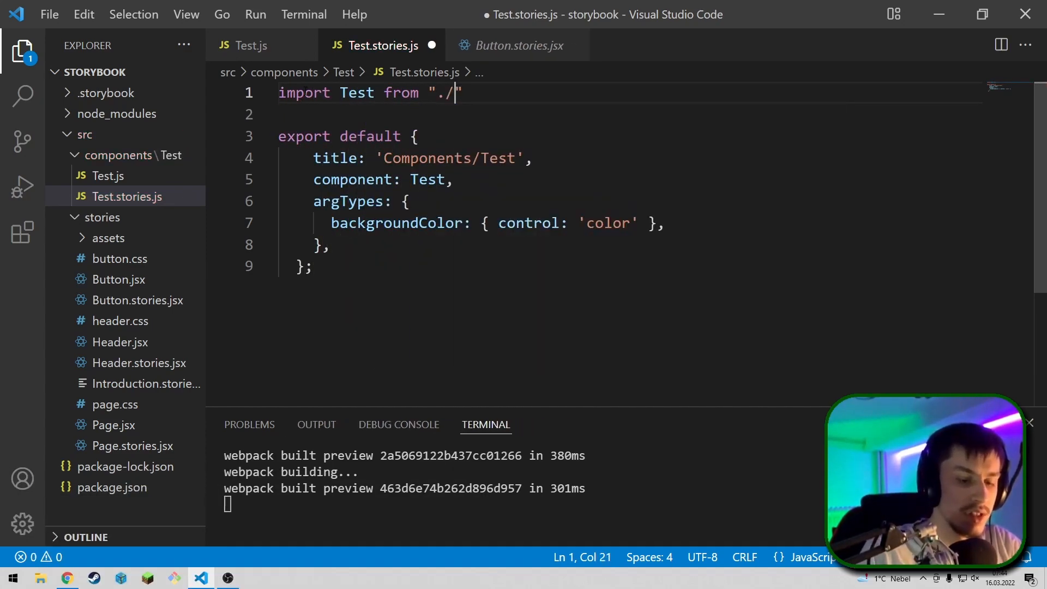
type("Test.js")
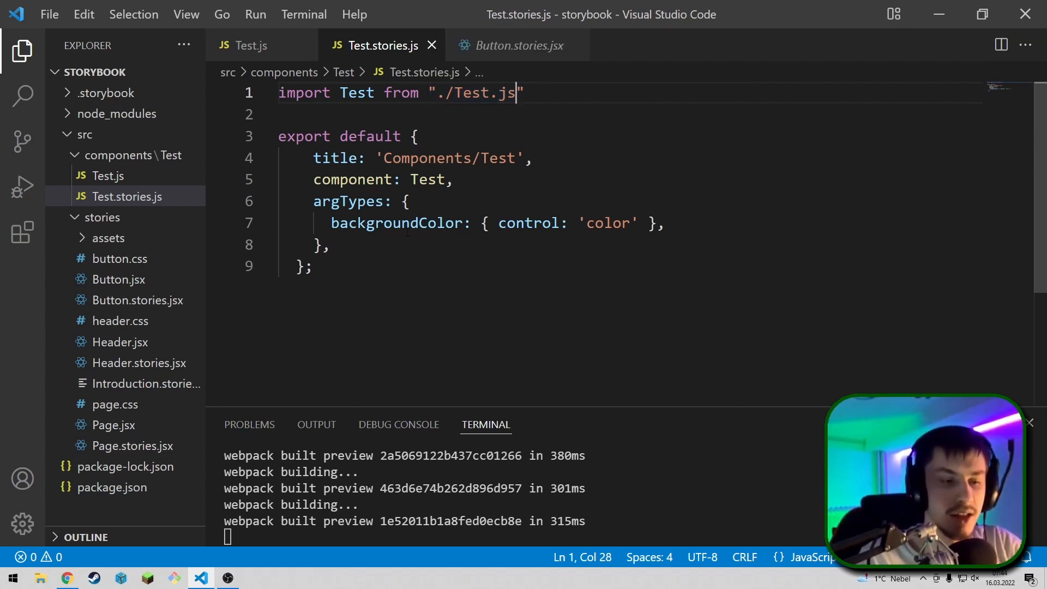
double_click(347, 201)
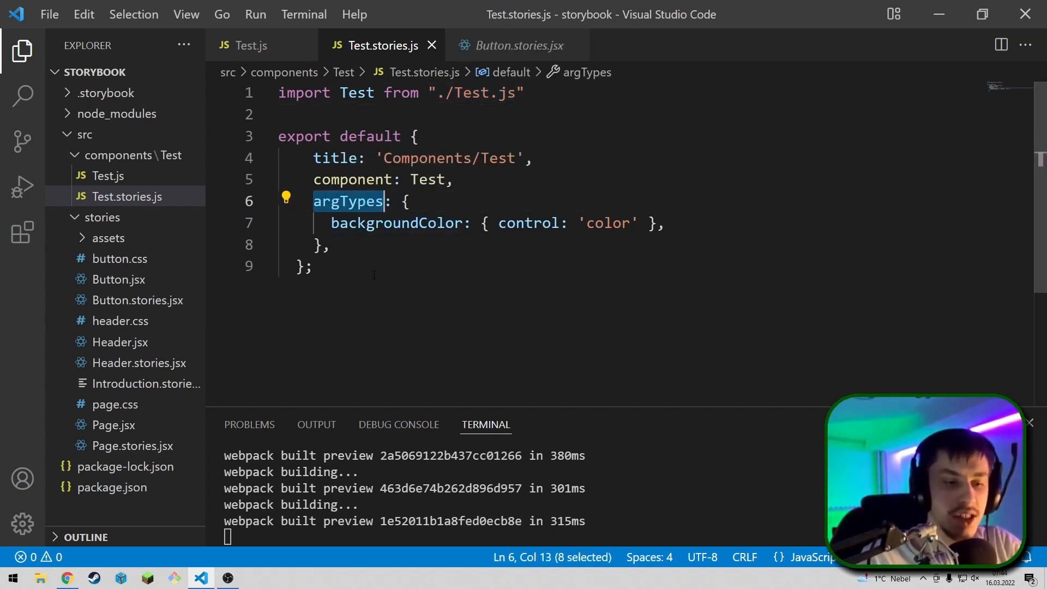
mouse_move(377, 346)
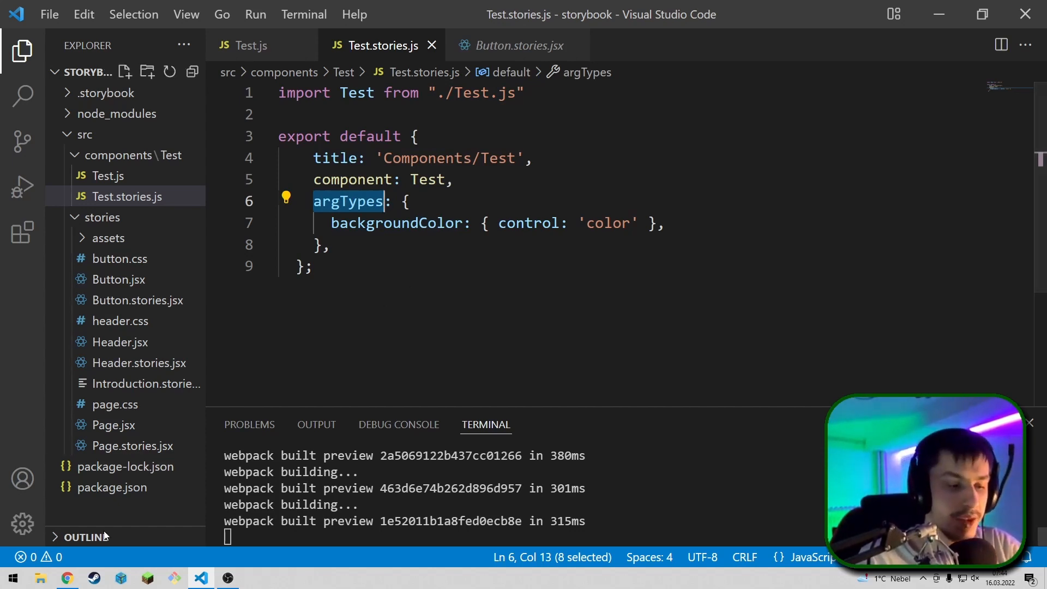
In Storybook's Controls, pick the brownish #784b4b as the Primary button's backgroundColor.
left_click(66, 578)
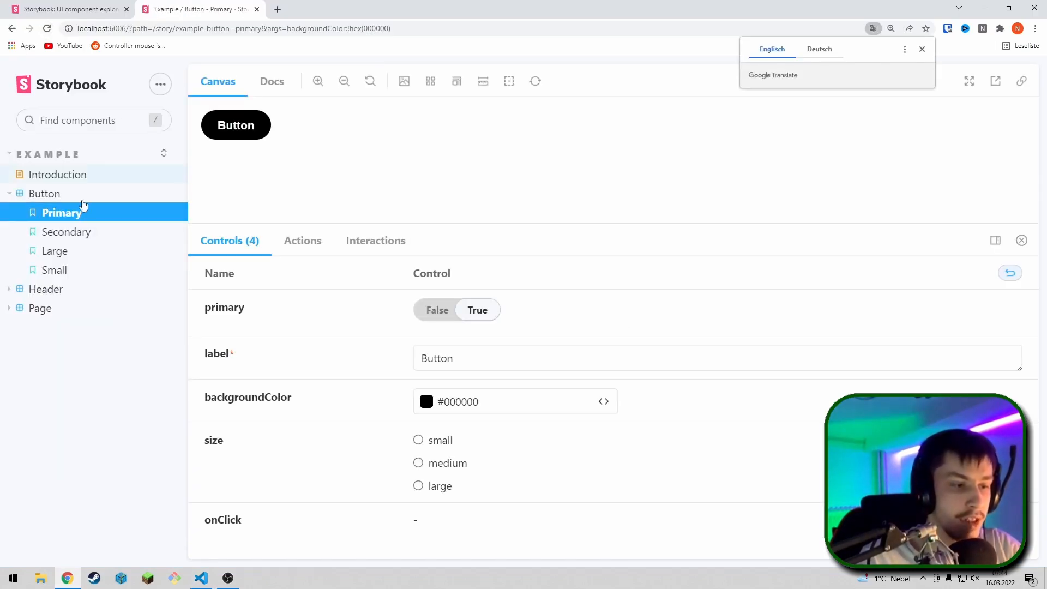
mouse_move(125, 239)
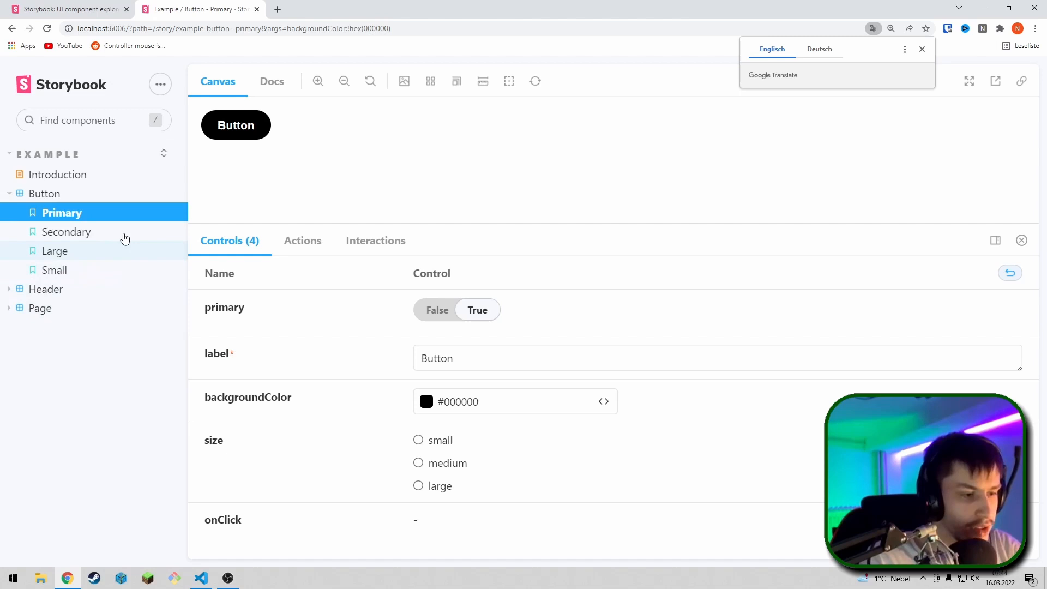
mouse_move(140, 361)
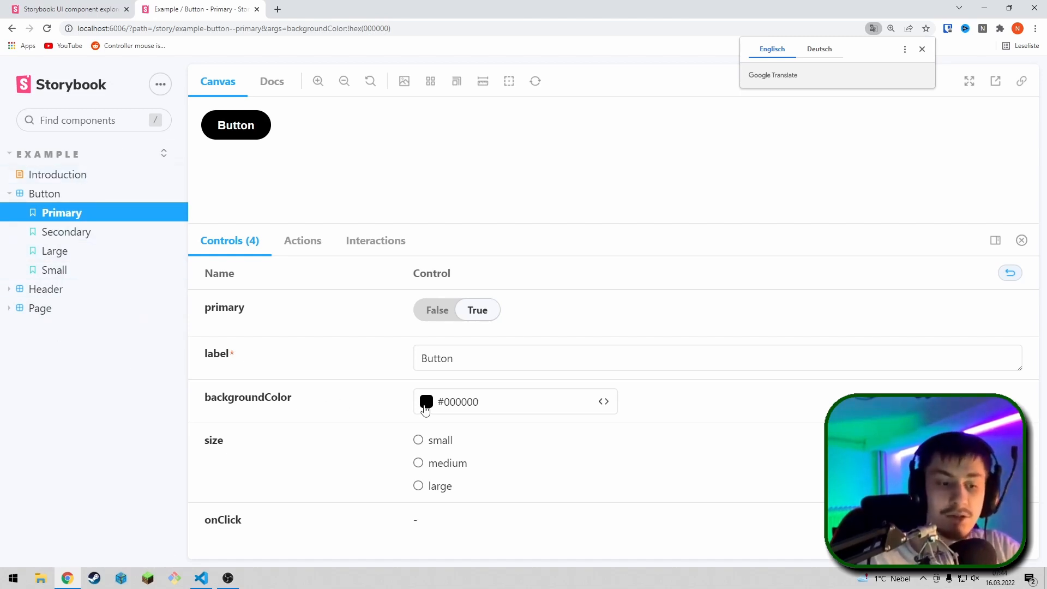
left_click(427, 402)
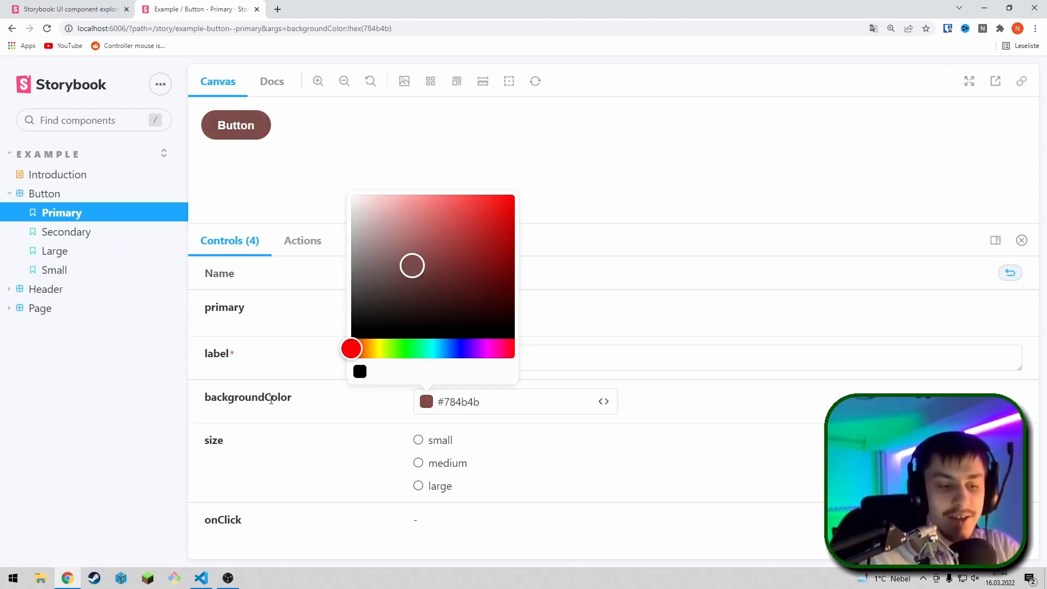
mouse_move(306, 402)
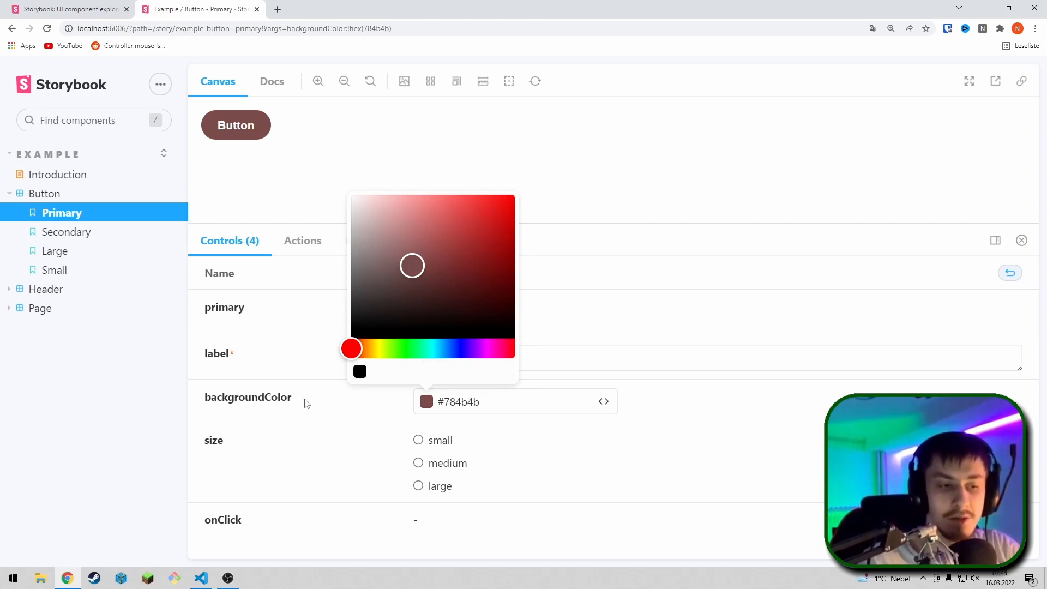
left_click(200, 578)
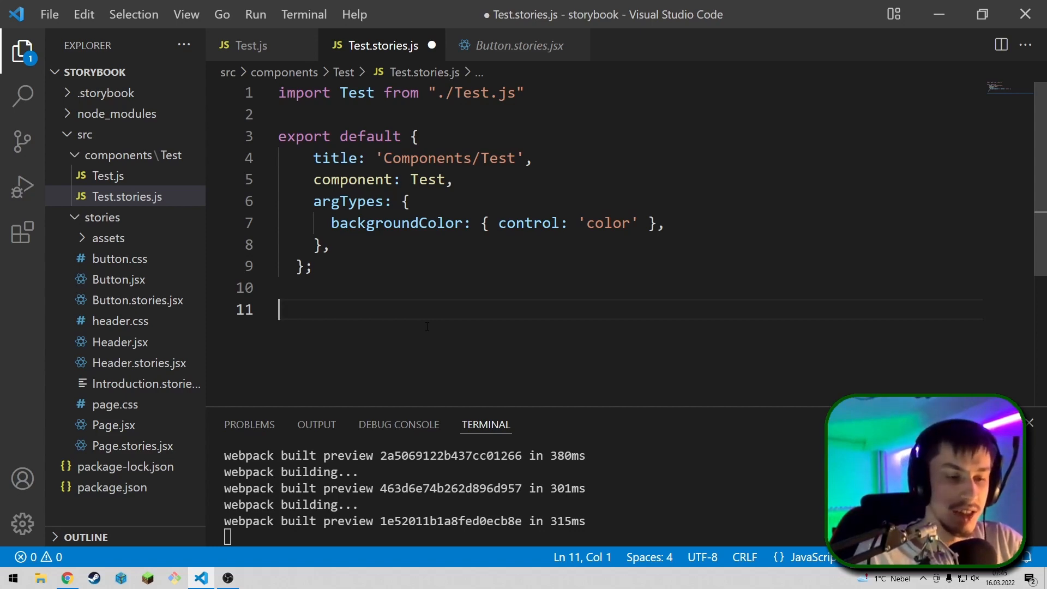
Write export const Component = ()=>(<Test />) on line 11 and save the stories file.
type("export const")
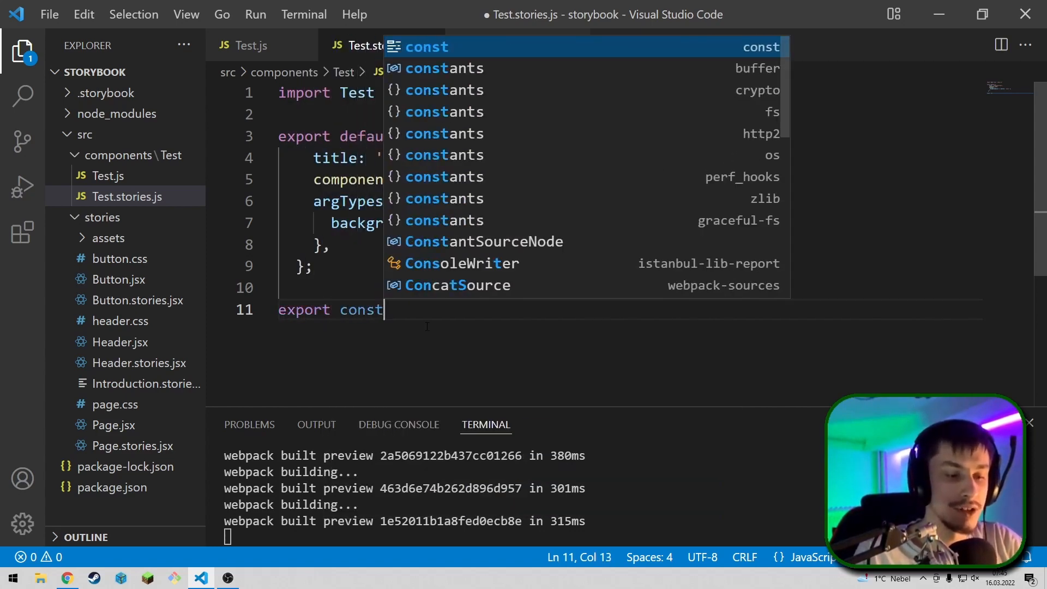
type("Component =")
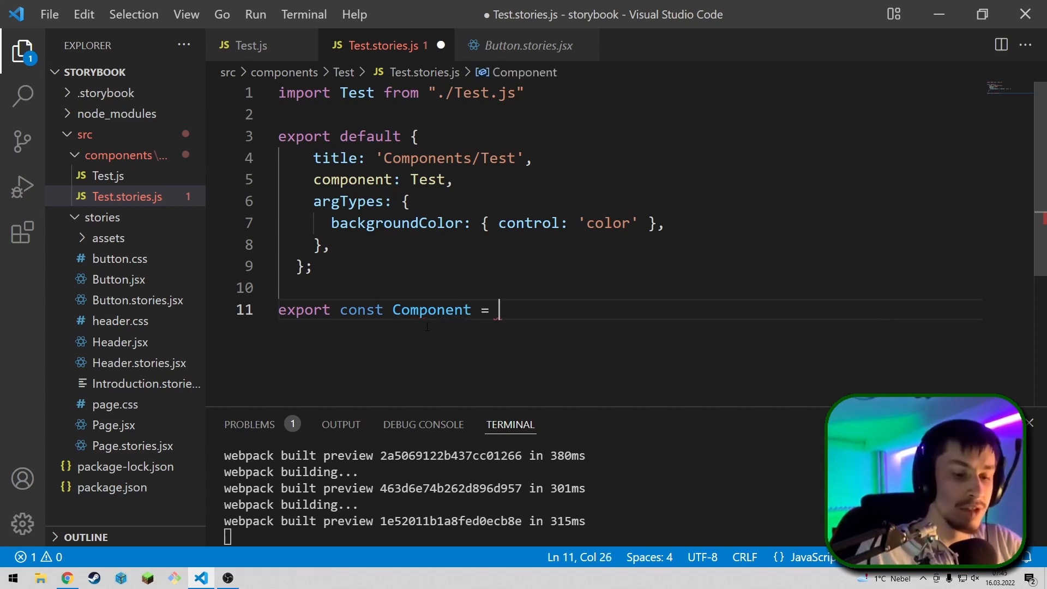
type("()")
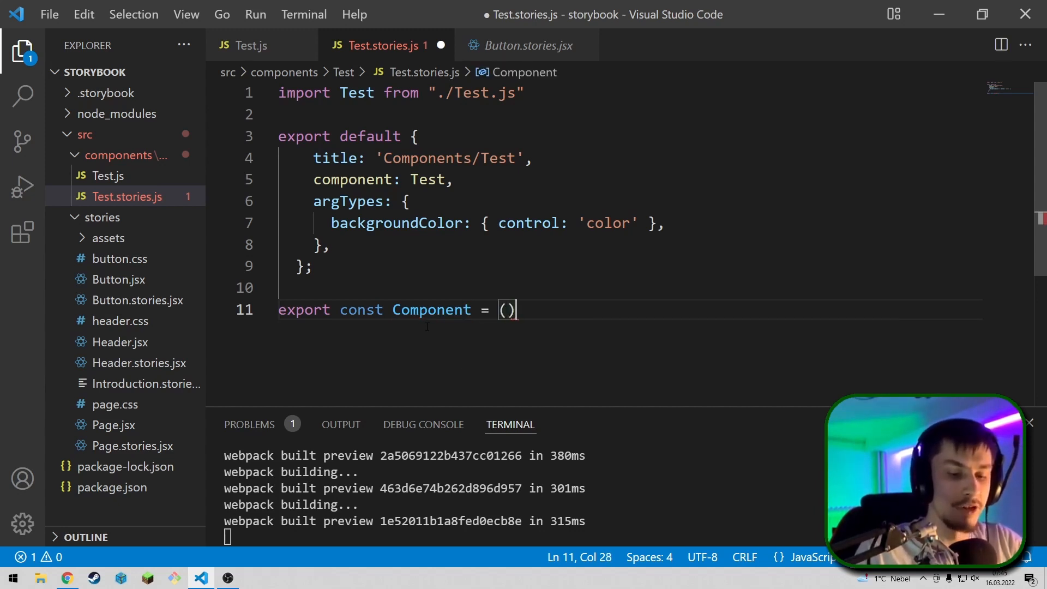
type("=>")
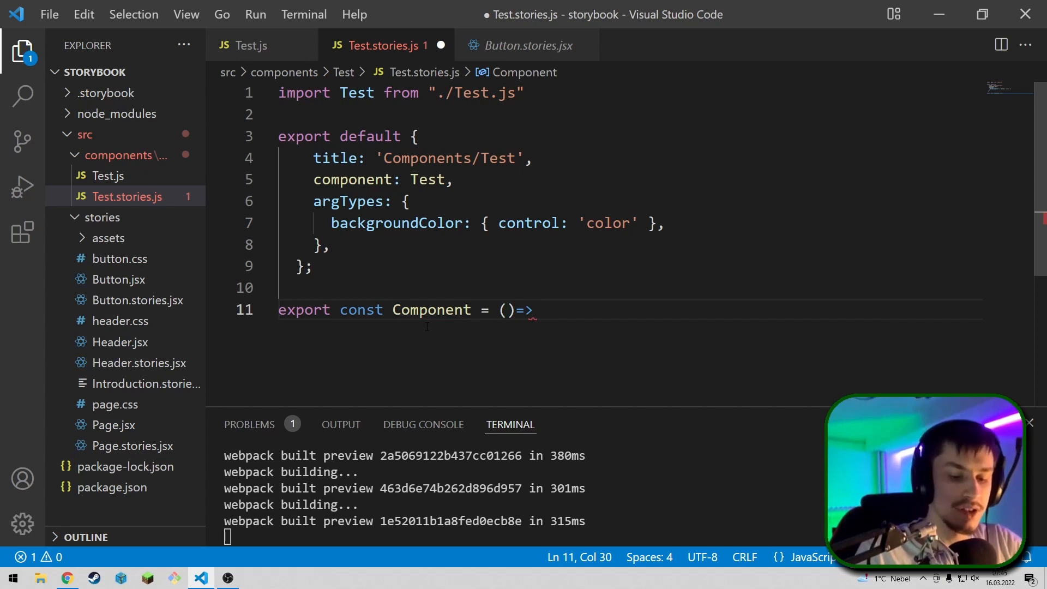
type("(<Tes")
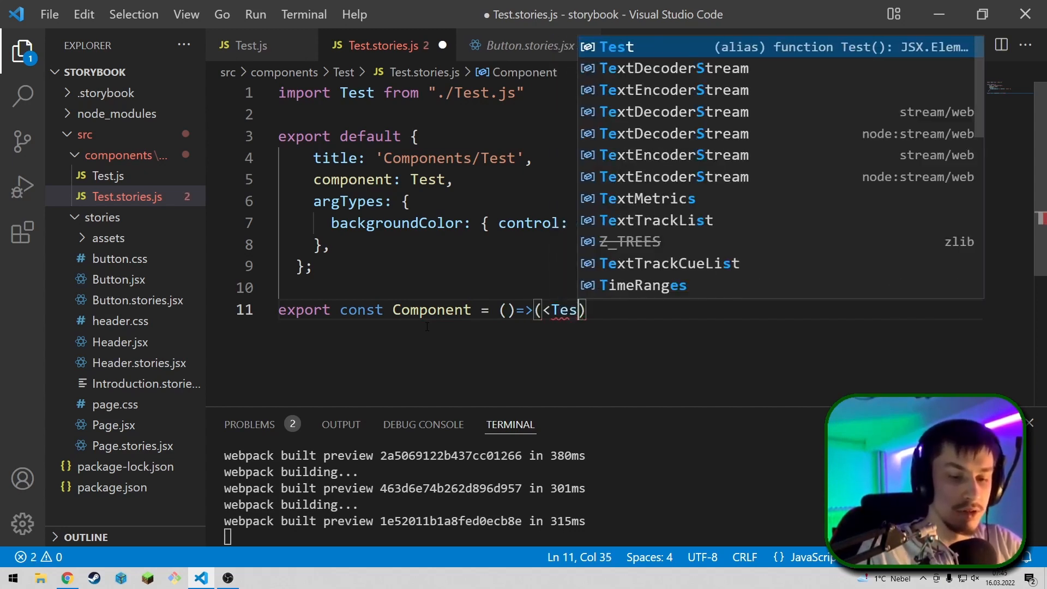
type("/>")
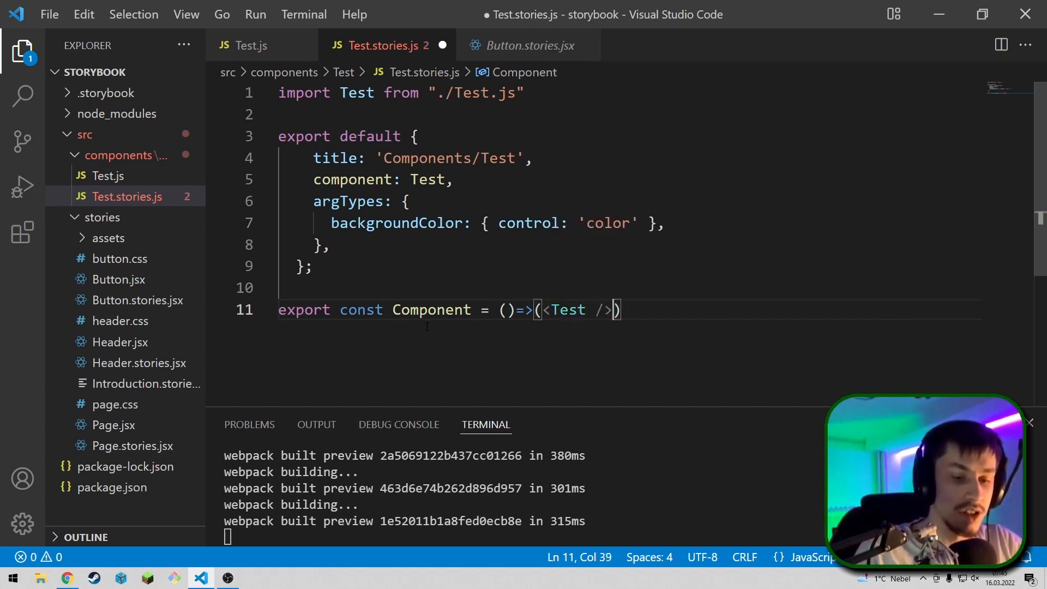
key("ctrl+s")
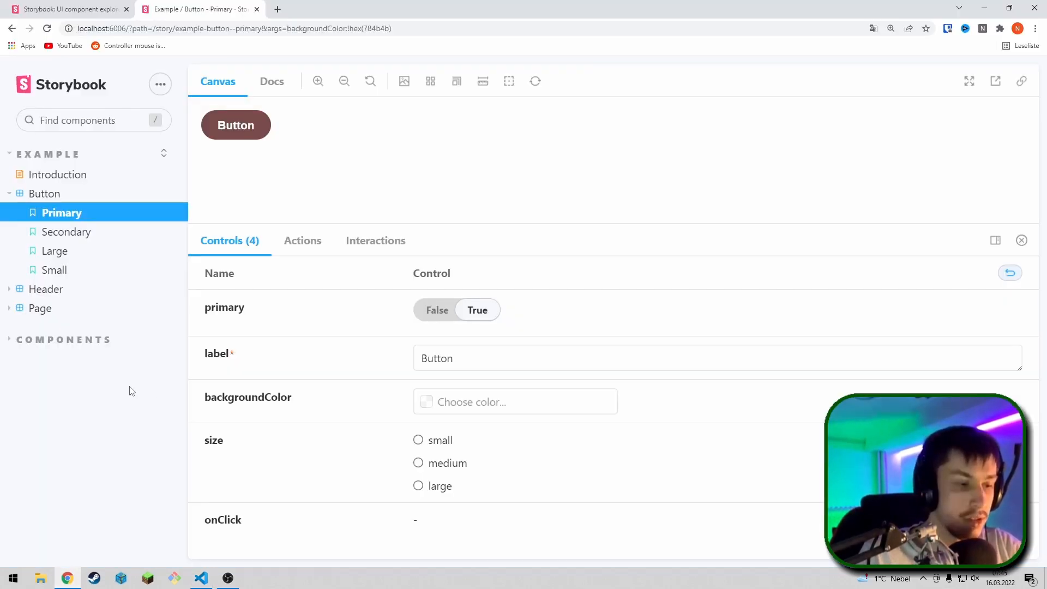
mouse_move(78, 335)
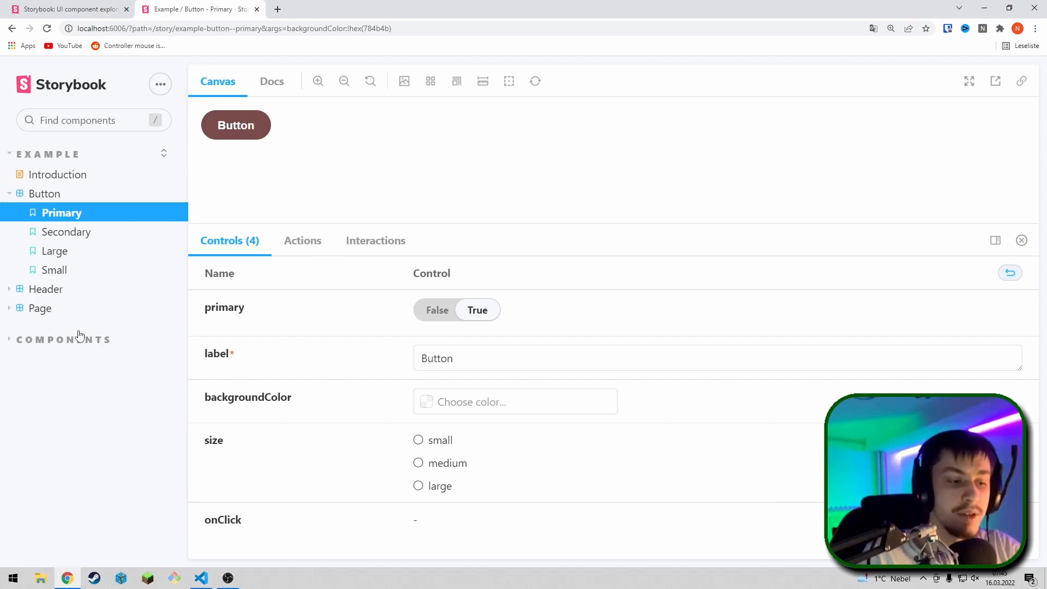
Open Components > Test > Component in Storybook and set its backgroundColor to red #cb4848.
left_click(64, 338)
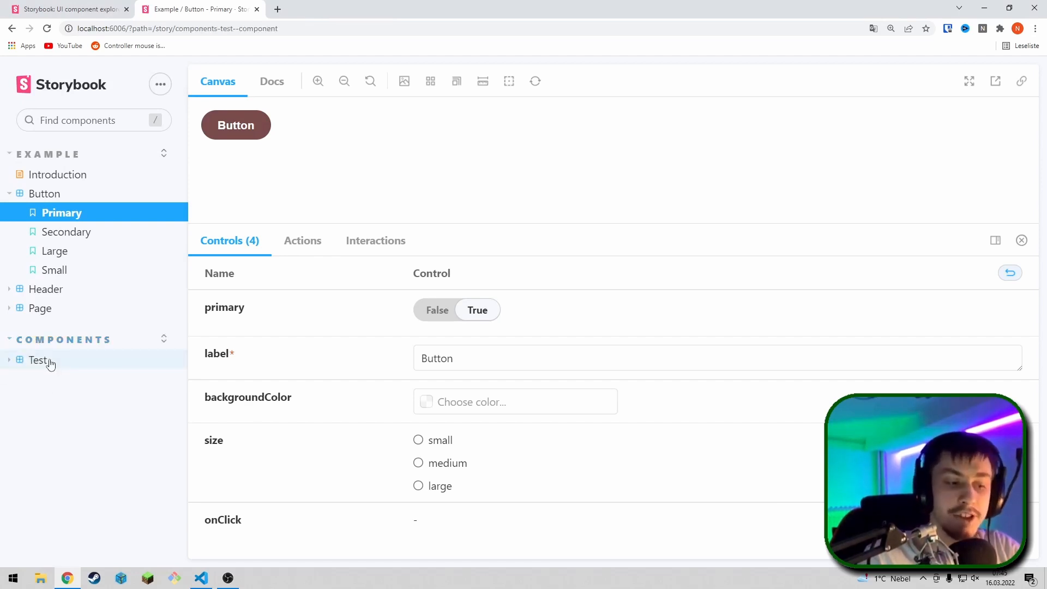
left_click(39, 359)
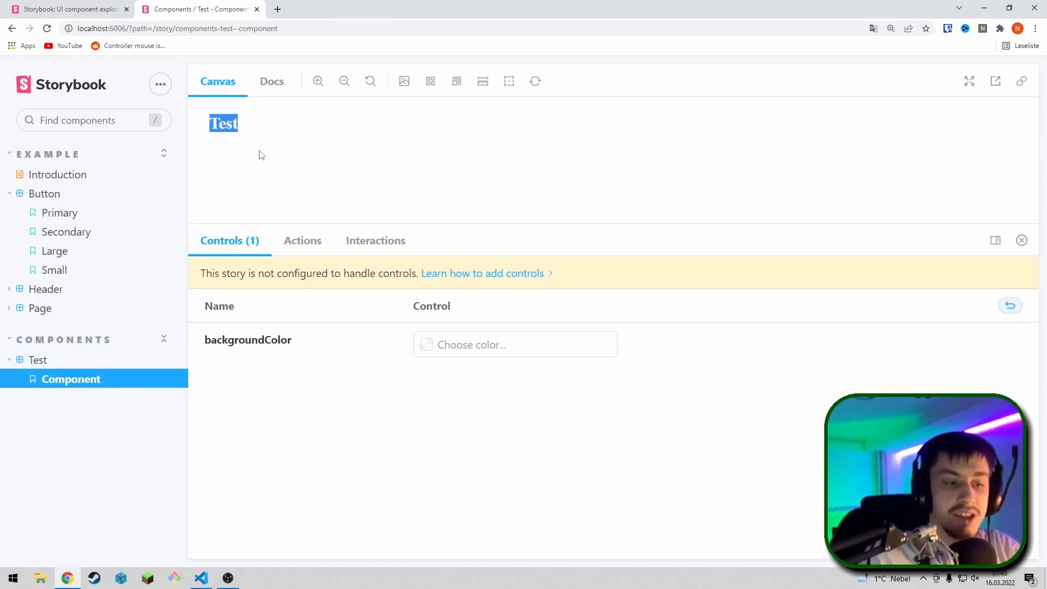
mouse_move(436, 353)
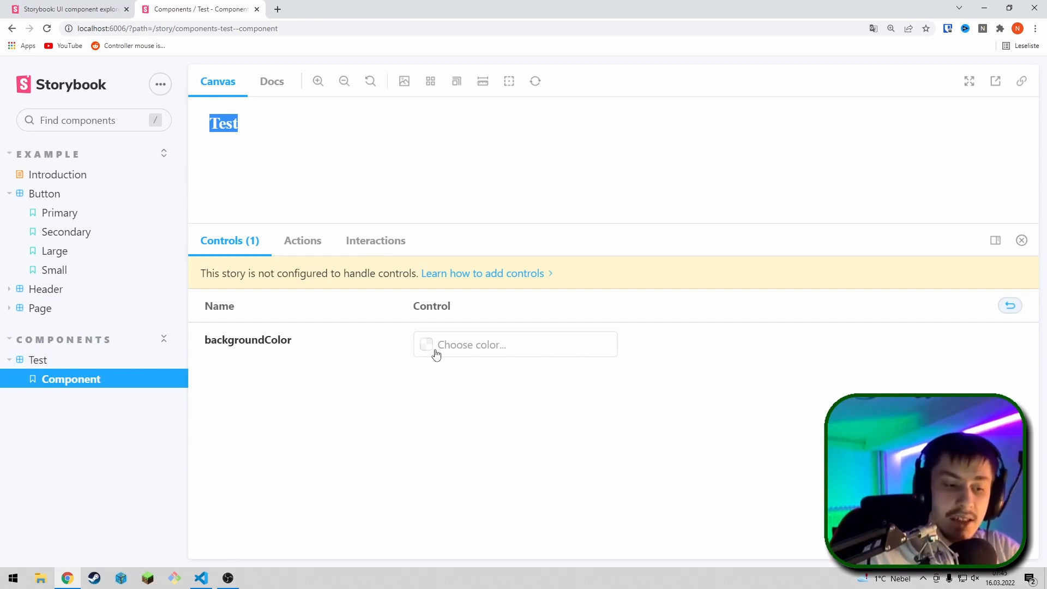
left_click(426, 345)
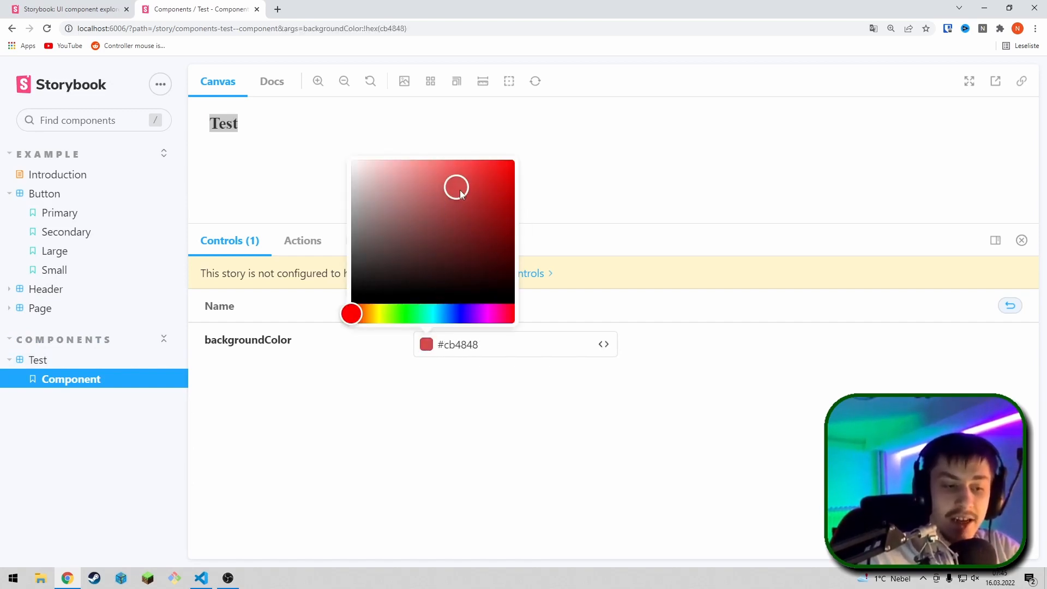
mouse_move(296, 368)
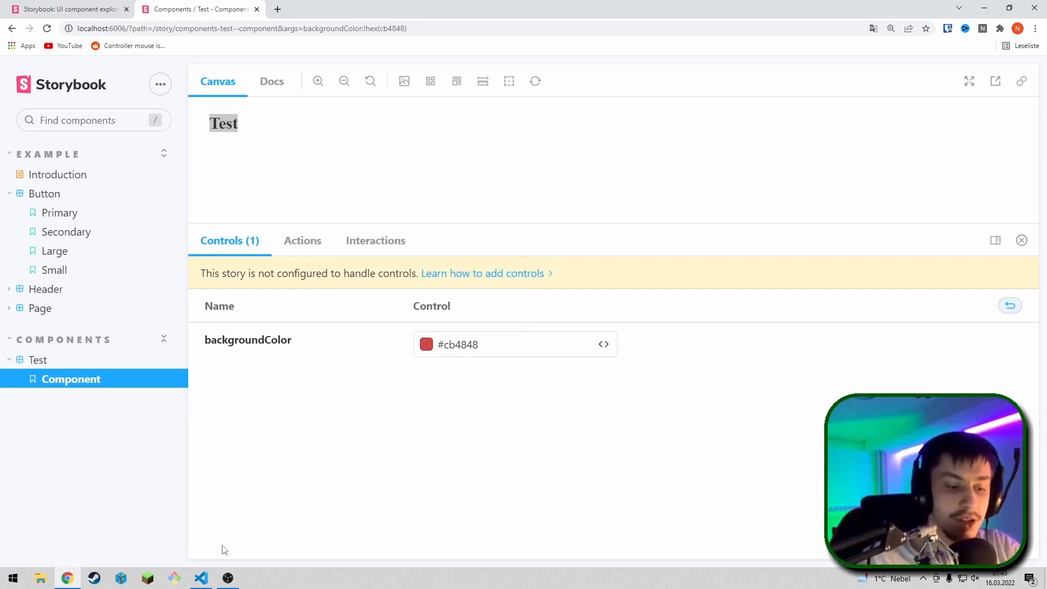
left_click(200, 578)
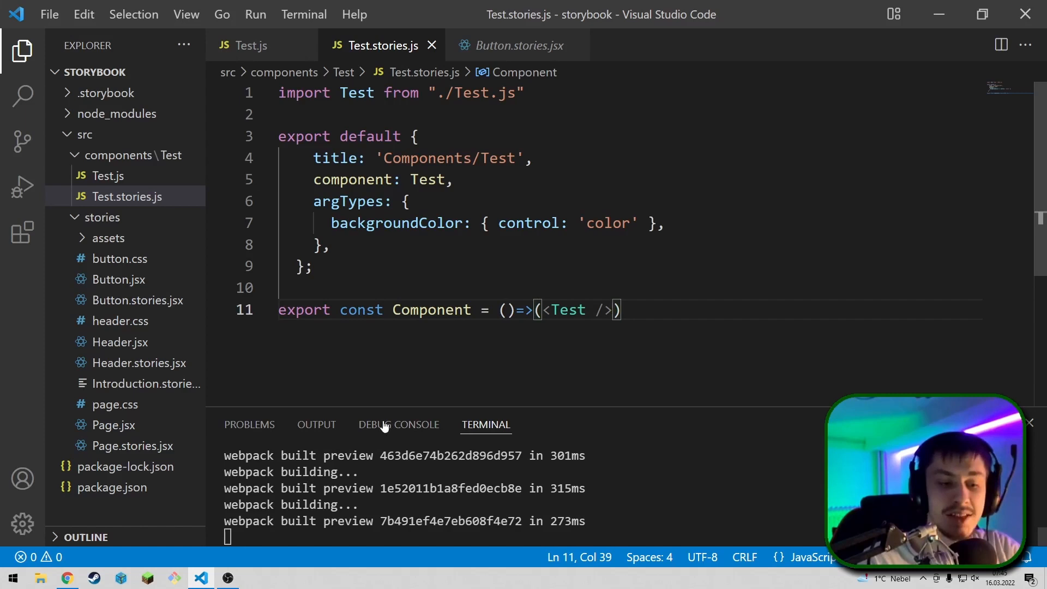
Change the story to (args)=>(<Test {...args} />) so args reach Test, and save.
left_click(505, 308)
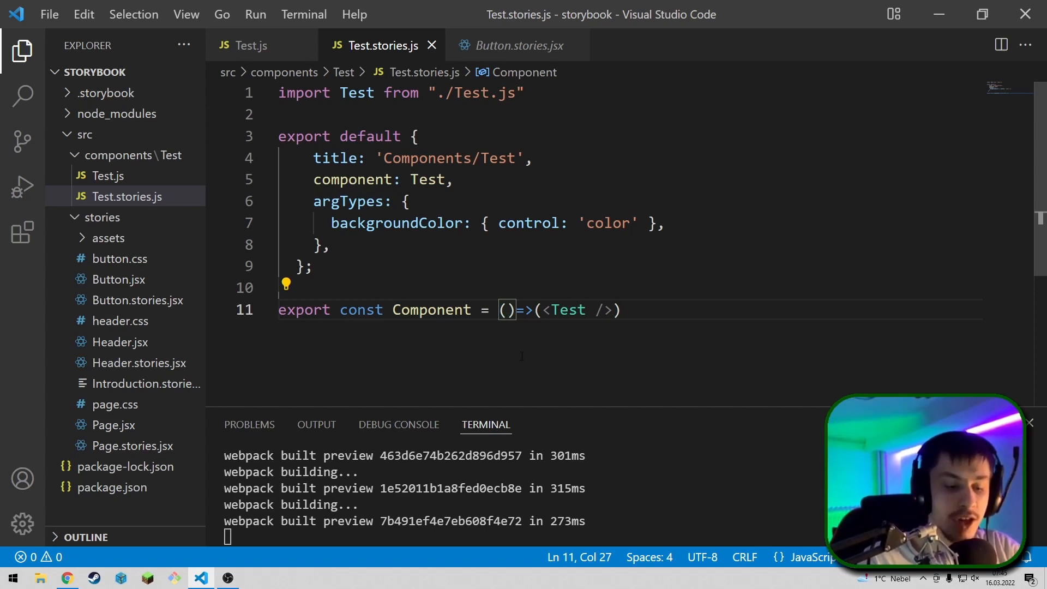
type("args")
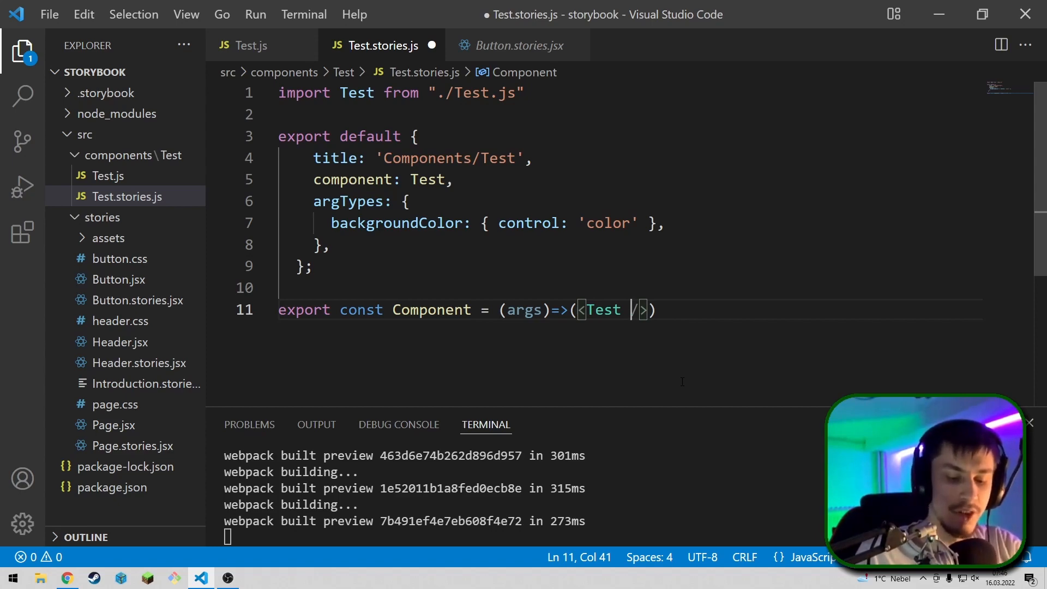
type("{...}")
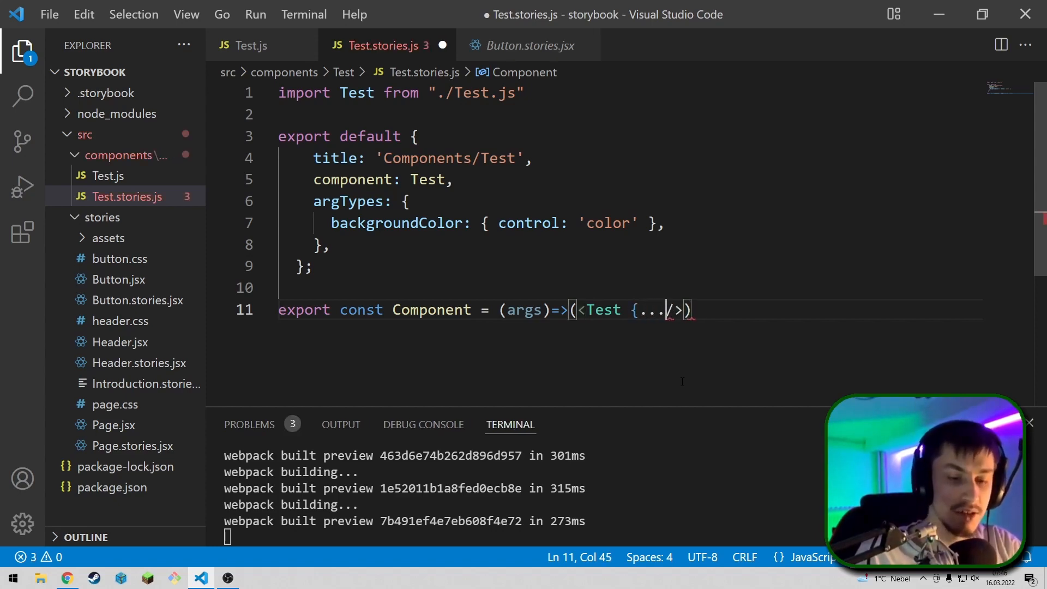
type("args}")
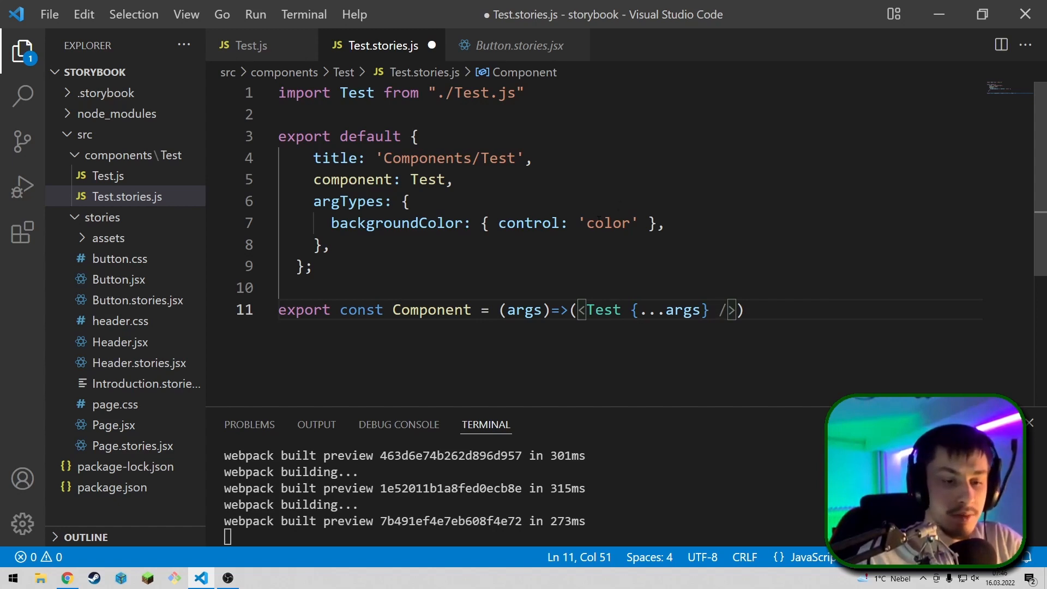
double_click(607, 223)
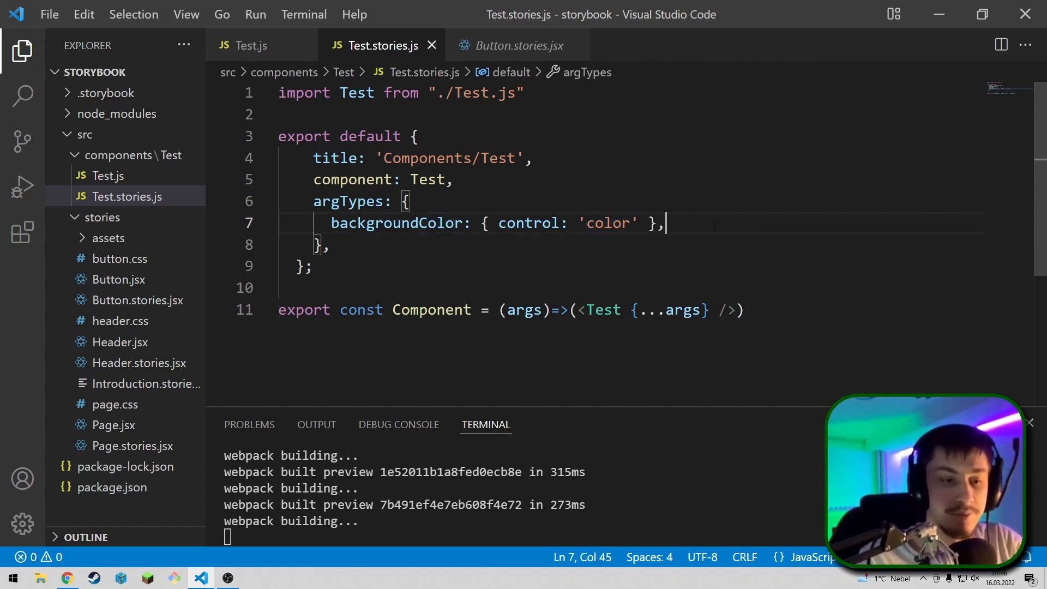
In Test.js, accept props and style the h1 with backgroundColor: props.backgroundColor, then save.
left_click(252, 46)
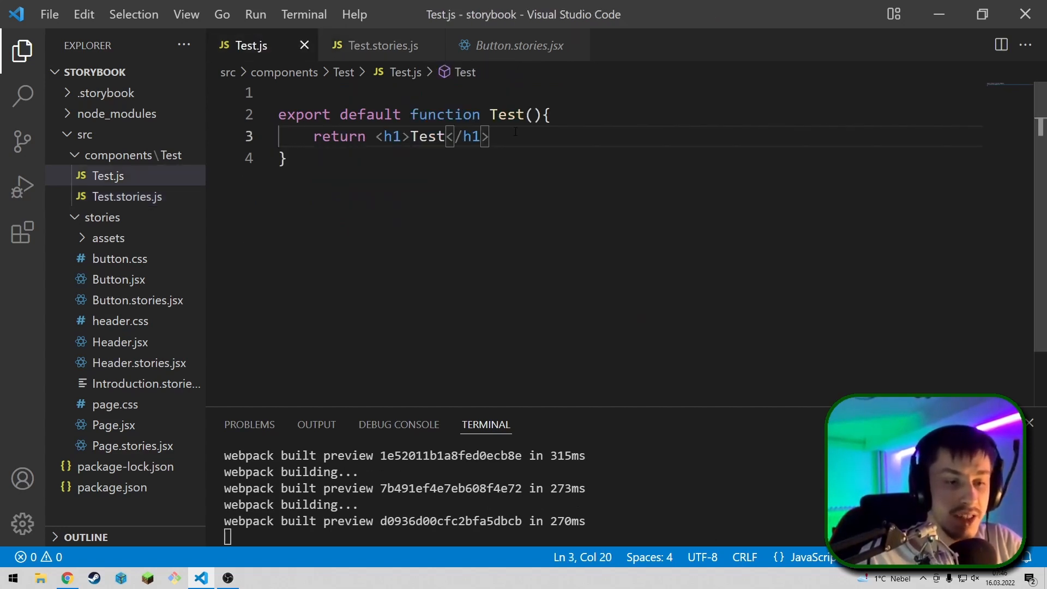
type("props")
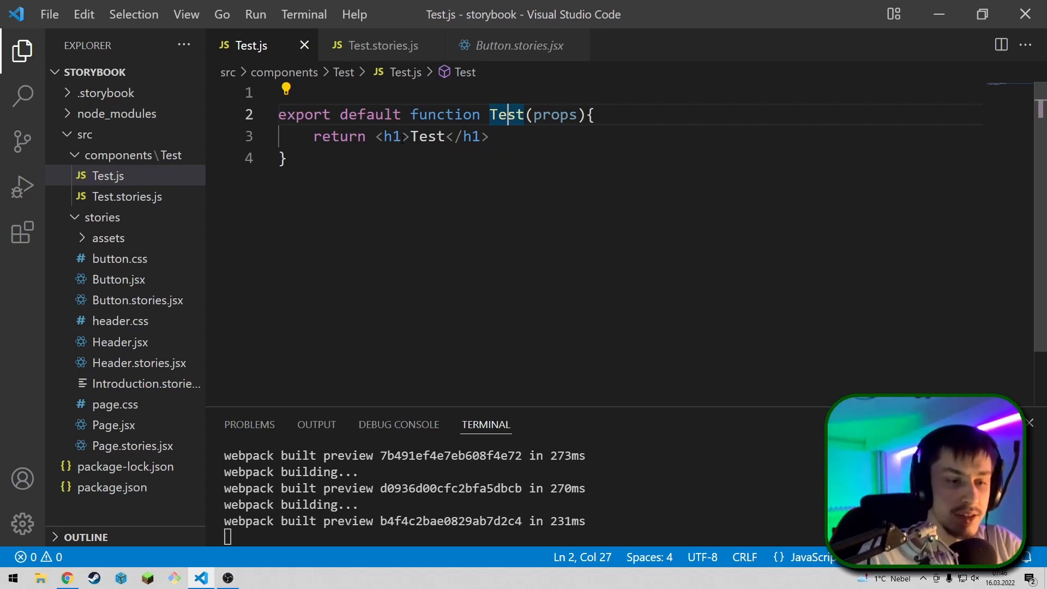
type("style={{")
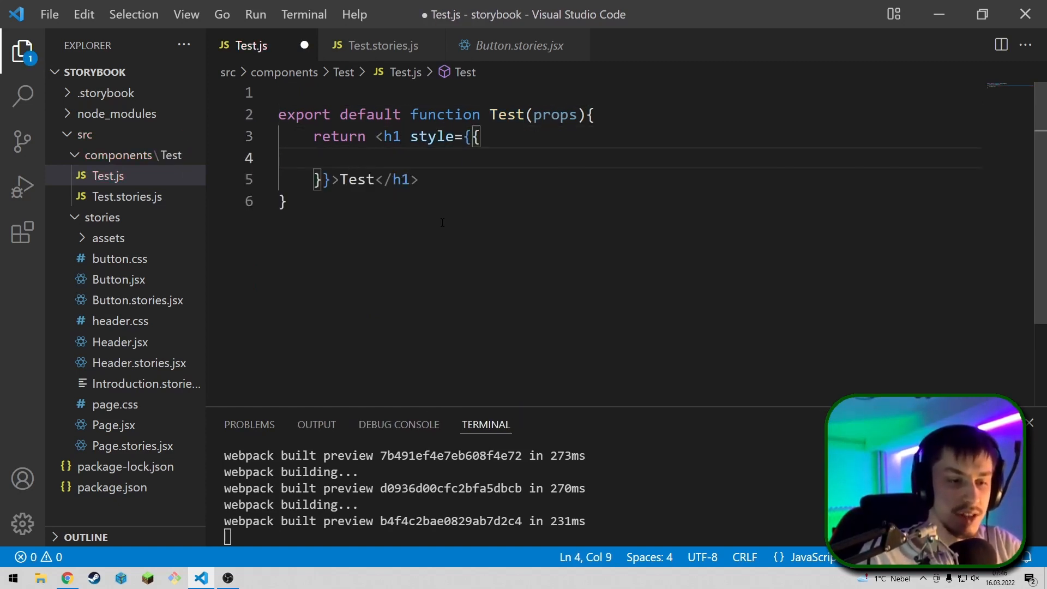
type("b")
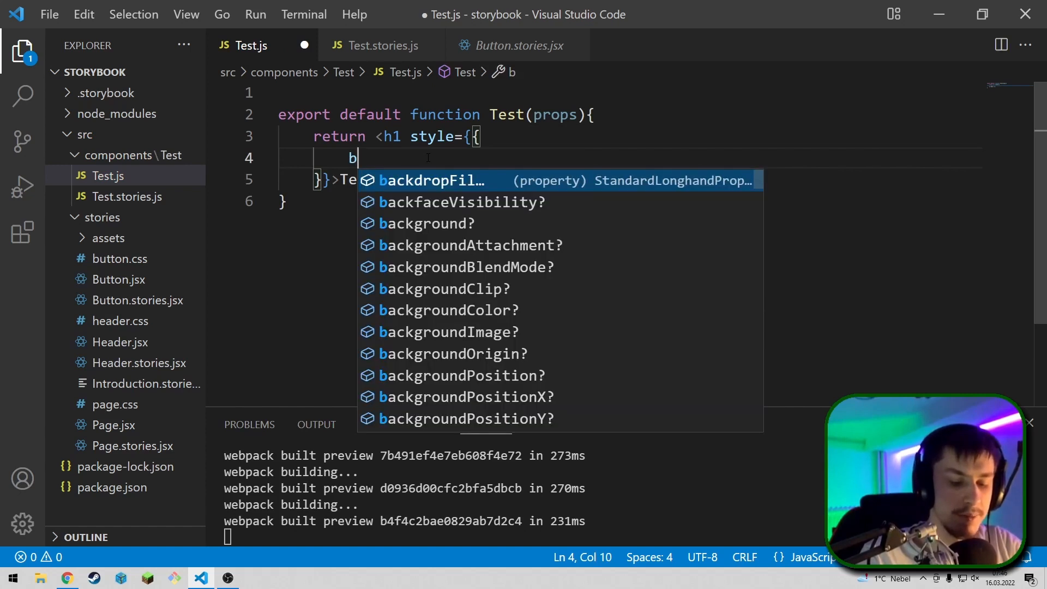
type("ackgroundColor:")
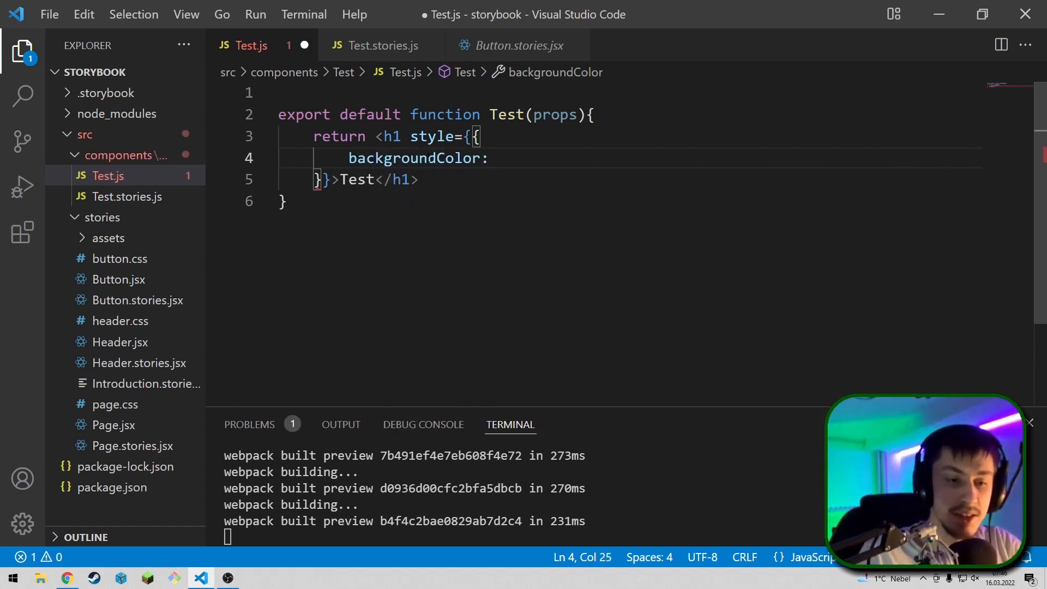
type("props.backgroundColor")
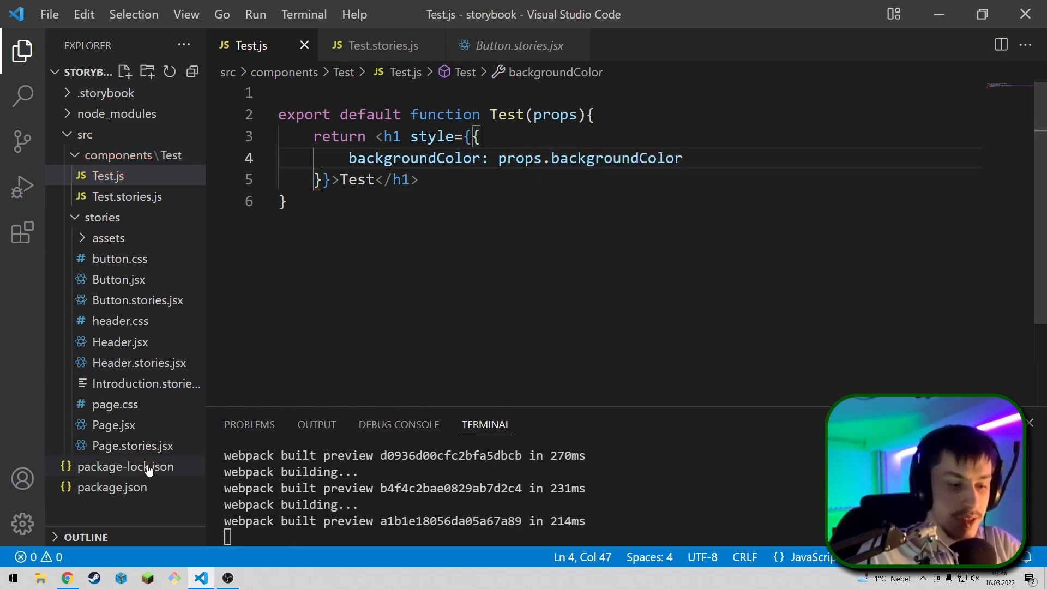
left_click(68, 577)
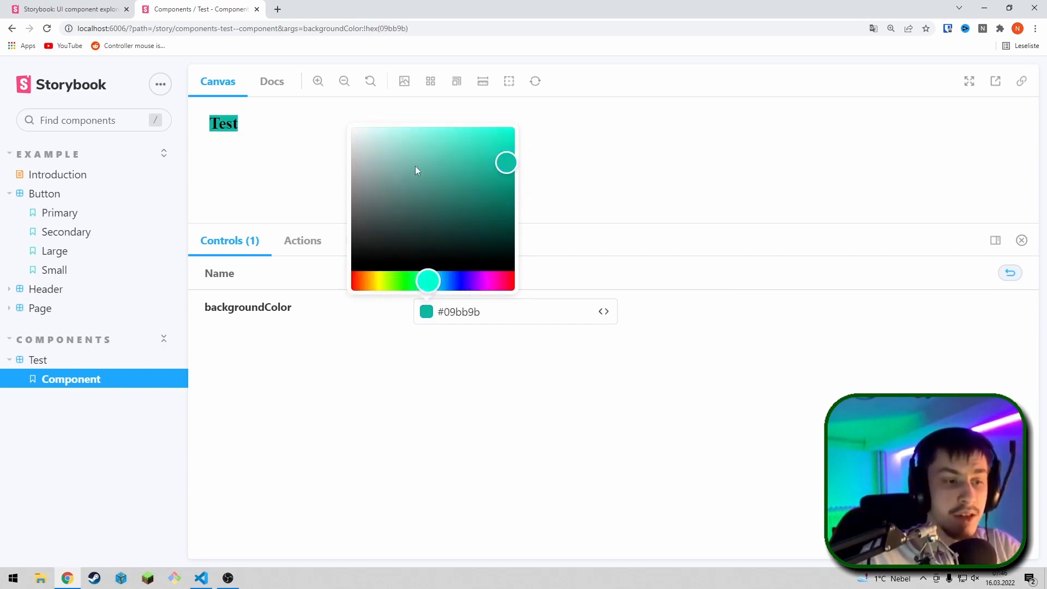
mouse_move(262, 132)
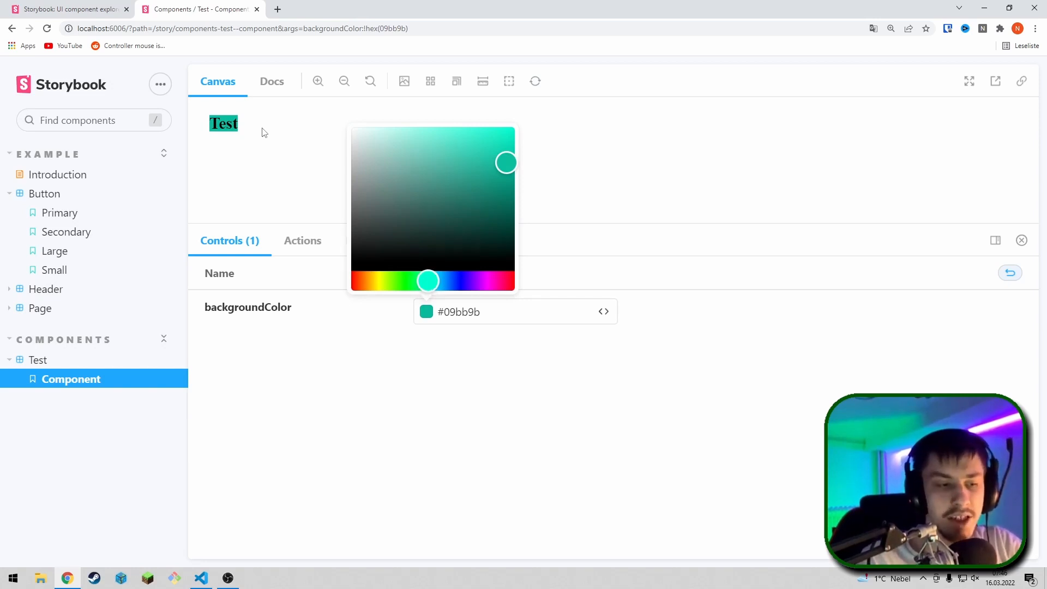
Pick the teal #09bb9b backgroundColor for the Test heading and close the colour picker.
left_click(200, 578)
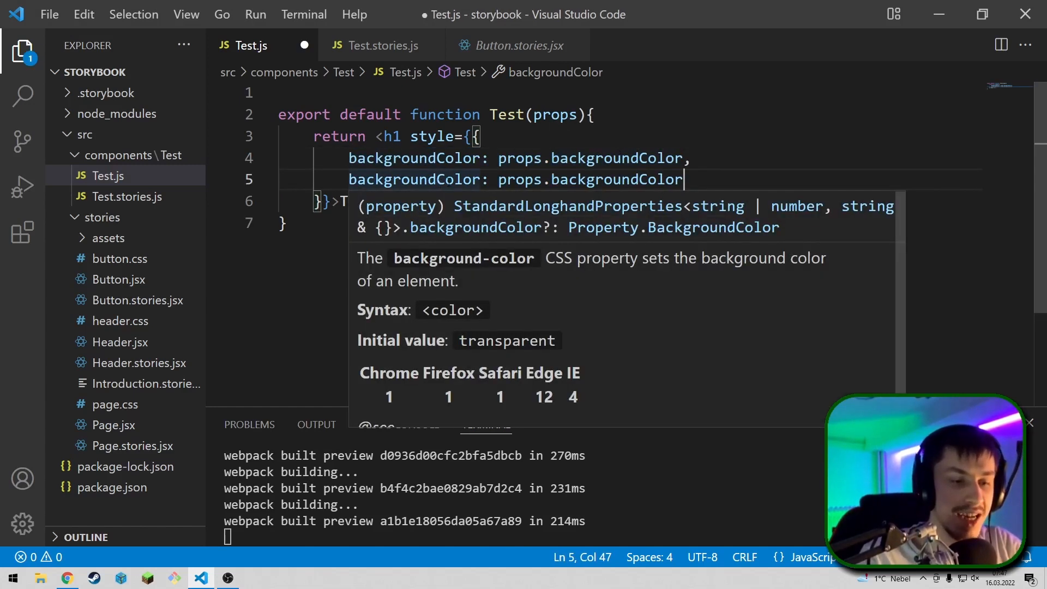
Add color: props.color to the h1 style, then a color: { control: 'color' } argType in the stories.
type("color: props.color")
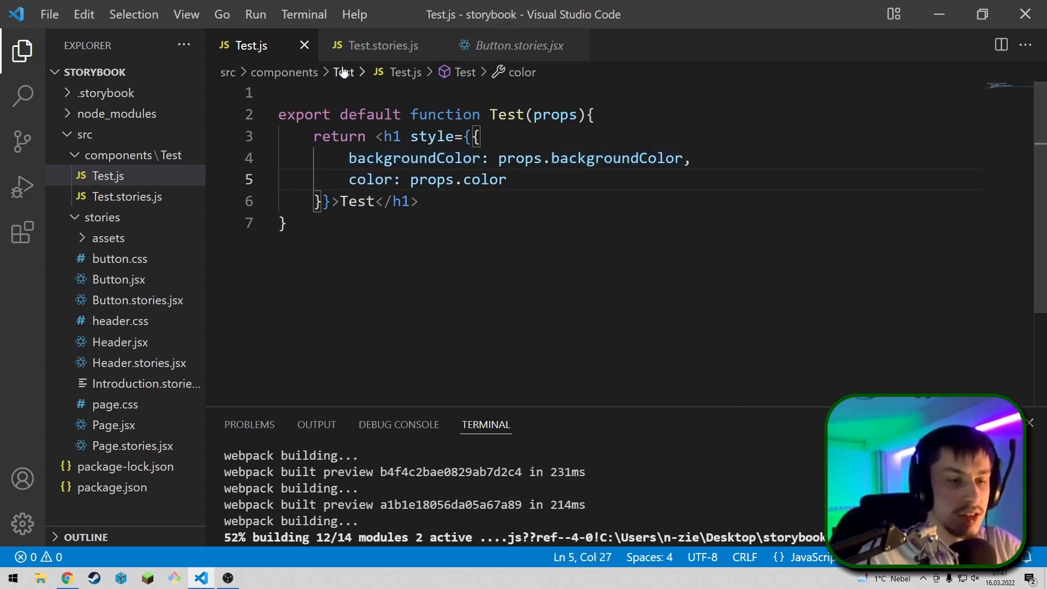
left_click(378, 46)
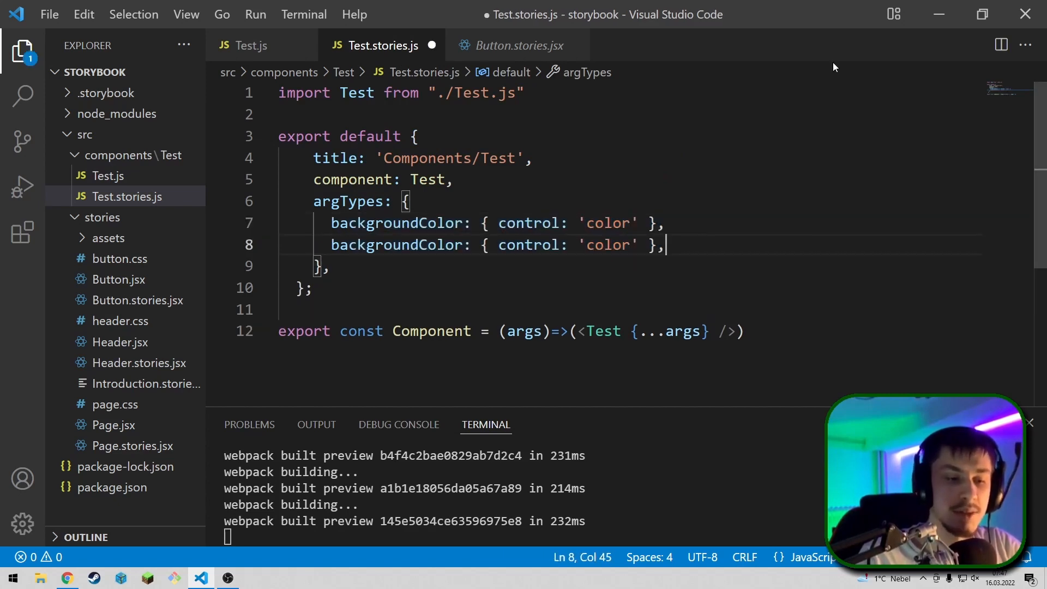
type("col")
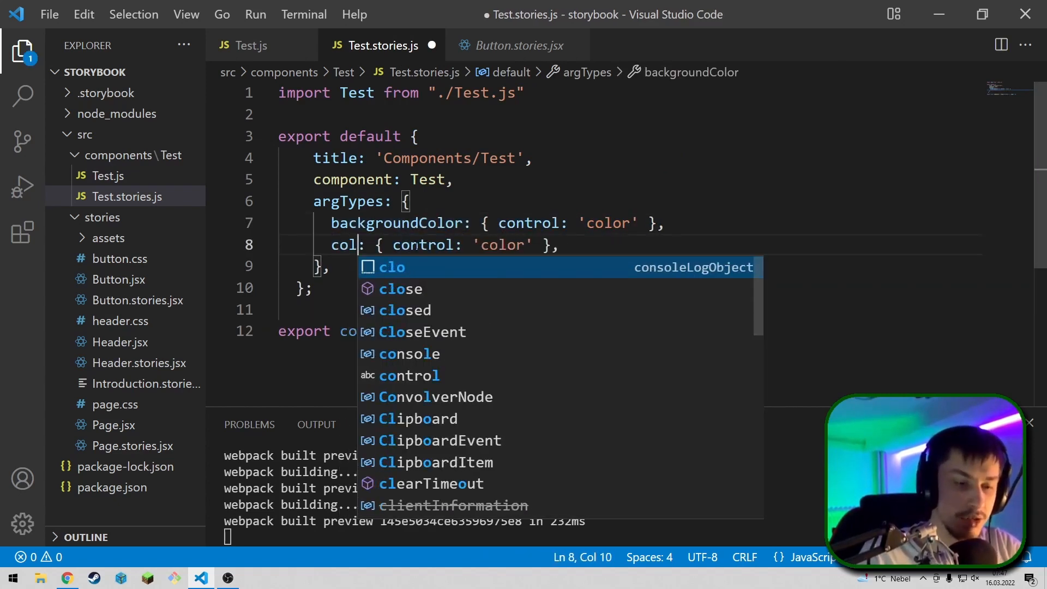
type("or")
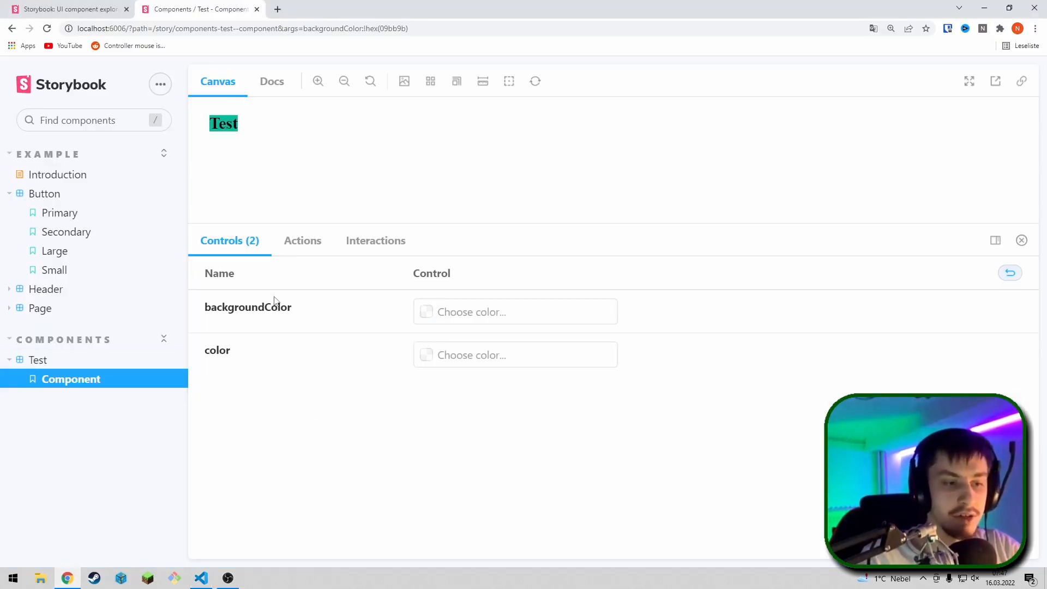
Set the heading's color to #ffffff and backgroundColor to #000000 via the Controls pickers.
left_click(426, 311)
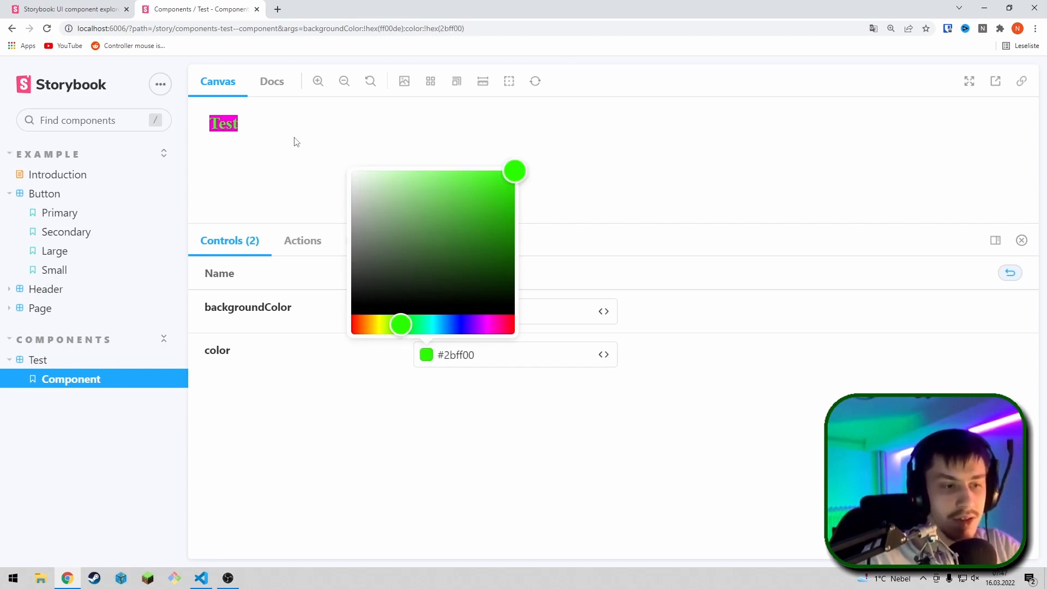
mouse_move(447, 320)
type("#ffffff")
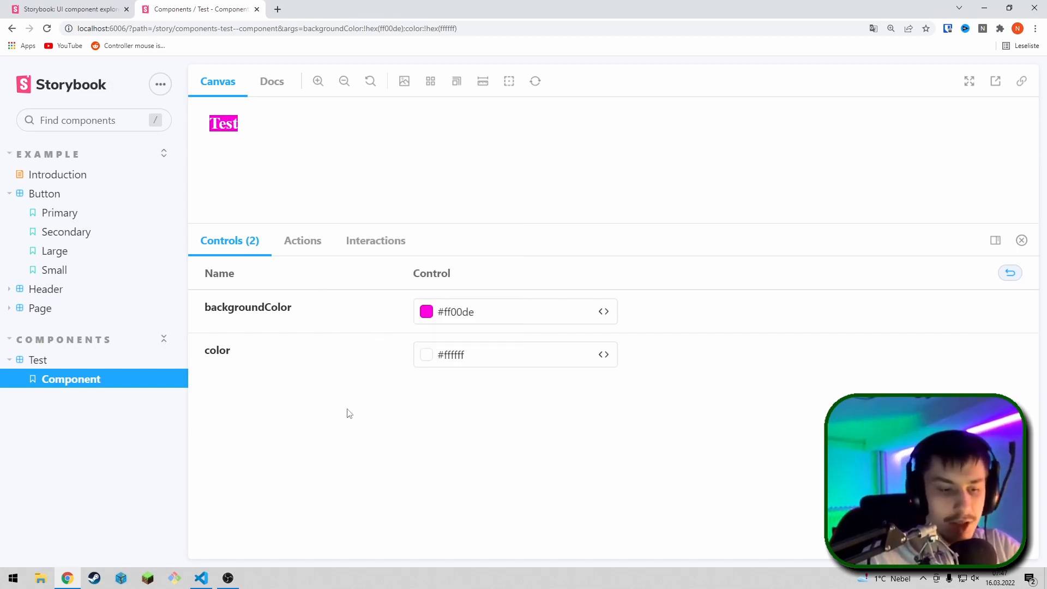
left_click(426, 311)
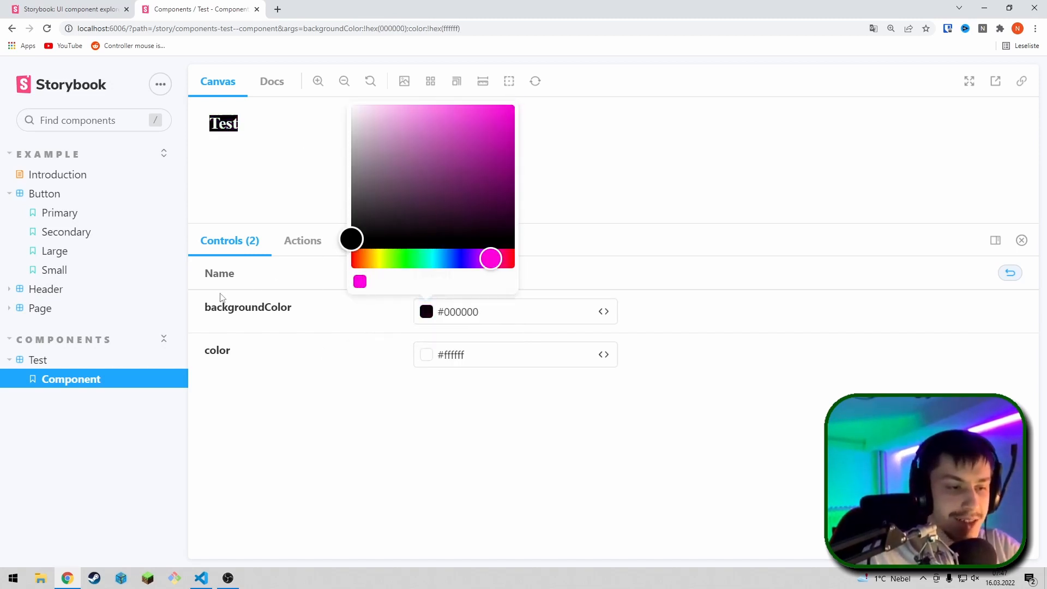
left_click(384, 428)
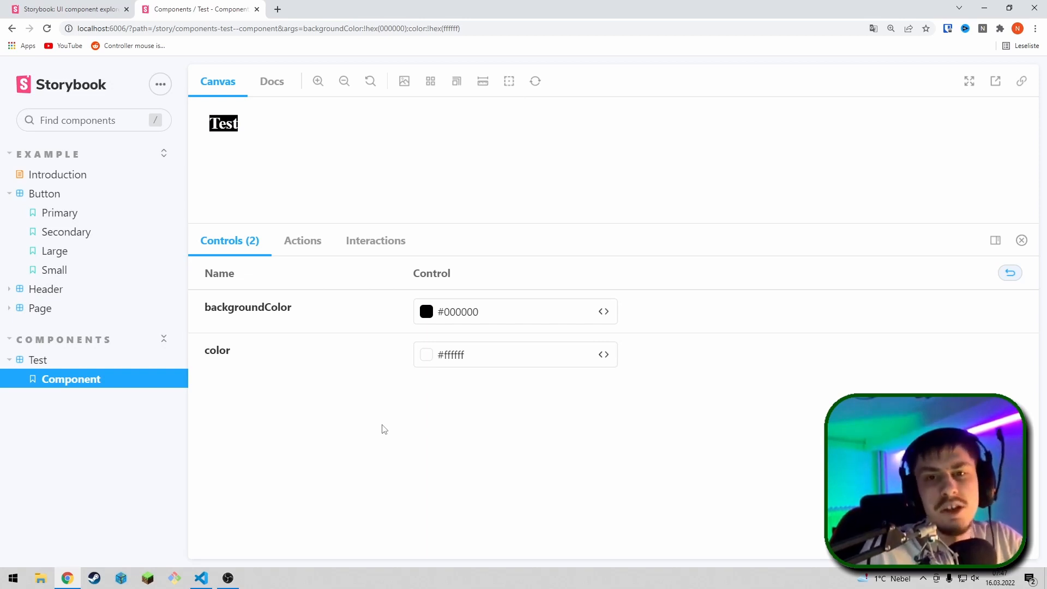
left_click(199, 578)
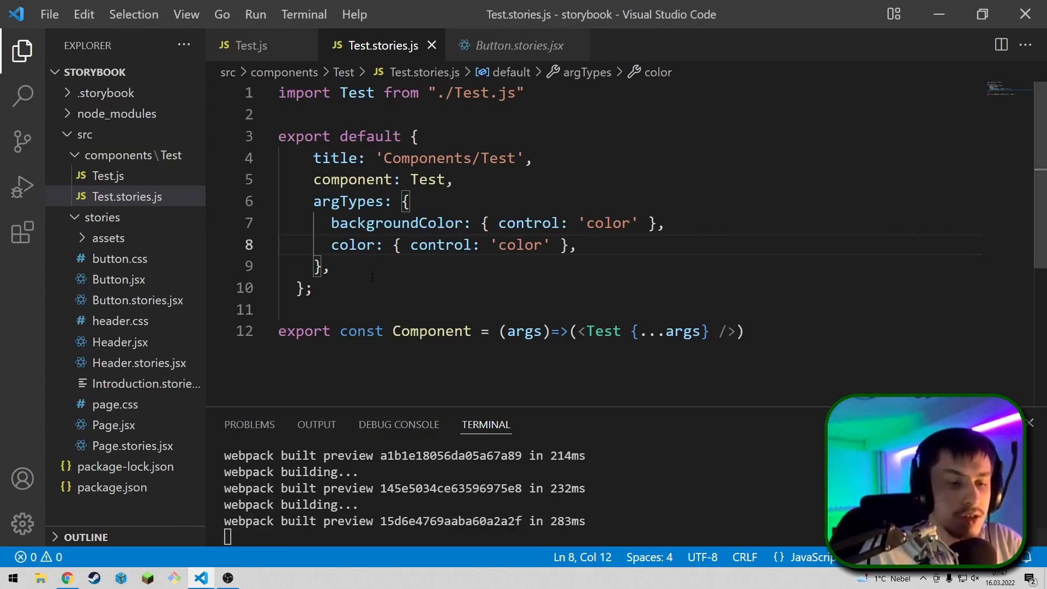
Write padding: {control: "number", defaultValue} in argTypes, save, and adjust its default value to 5.
type("padding:")
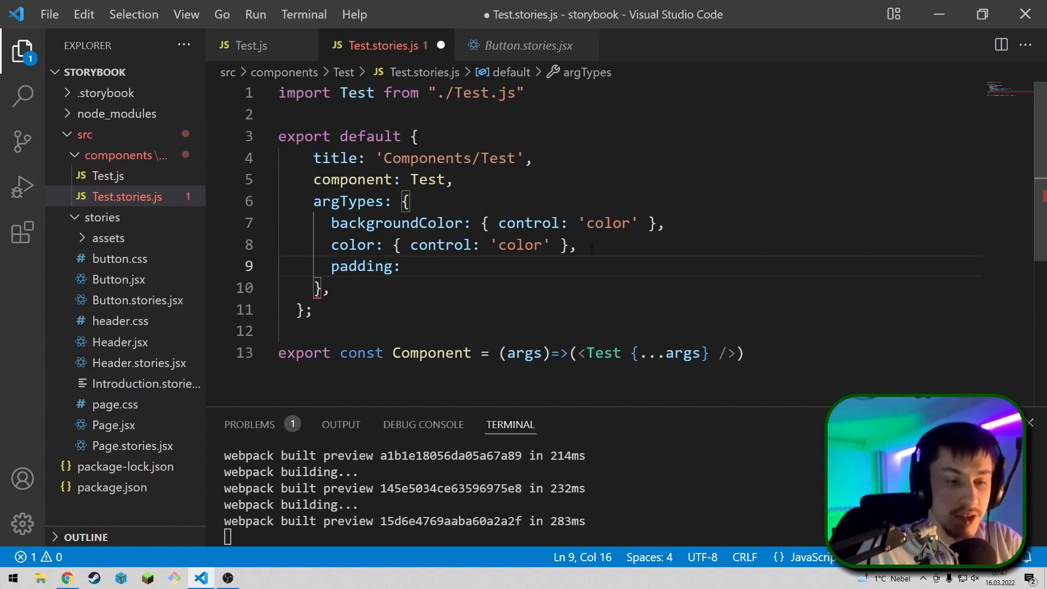
type("{control")
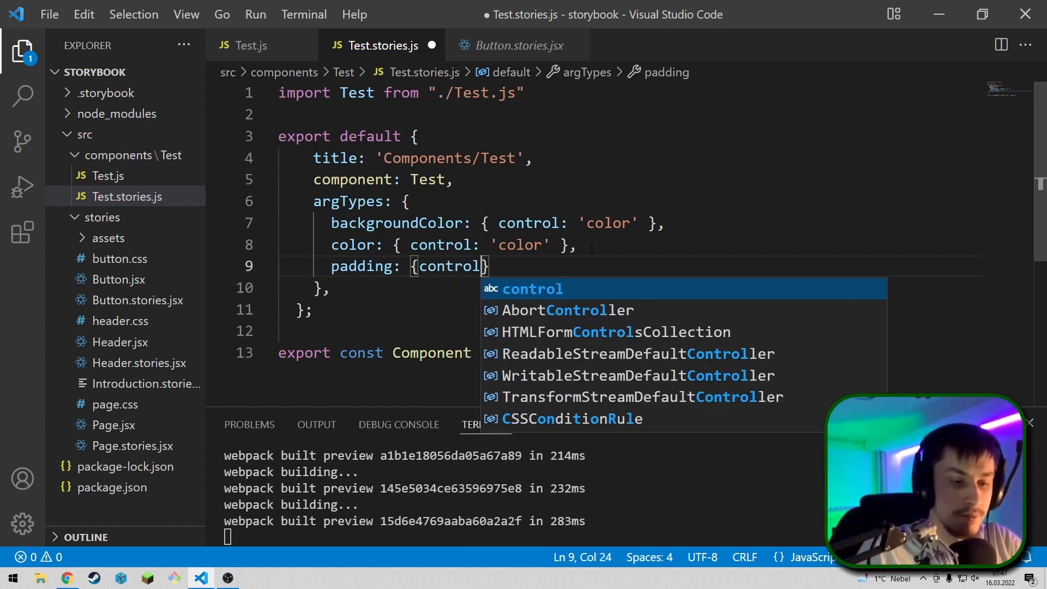
type(": \"\"")
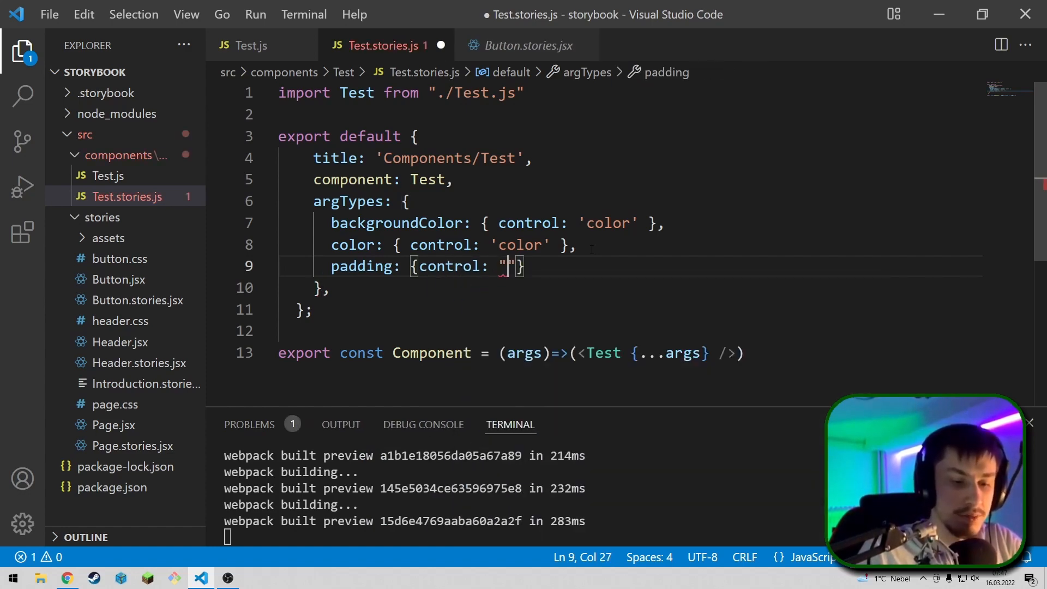
type("number")
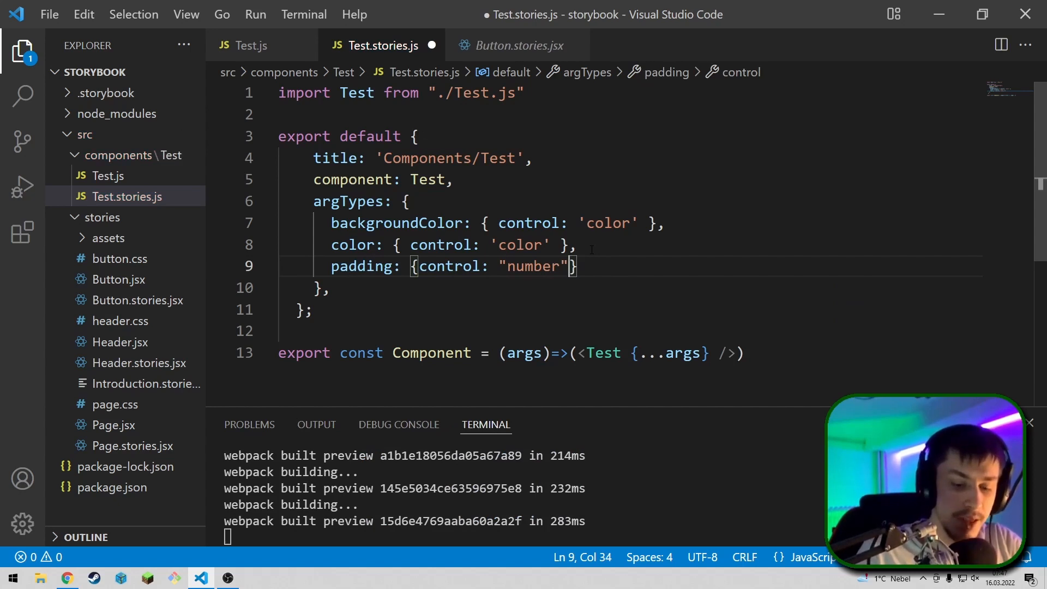
type(", defaultV")
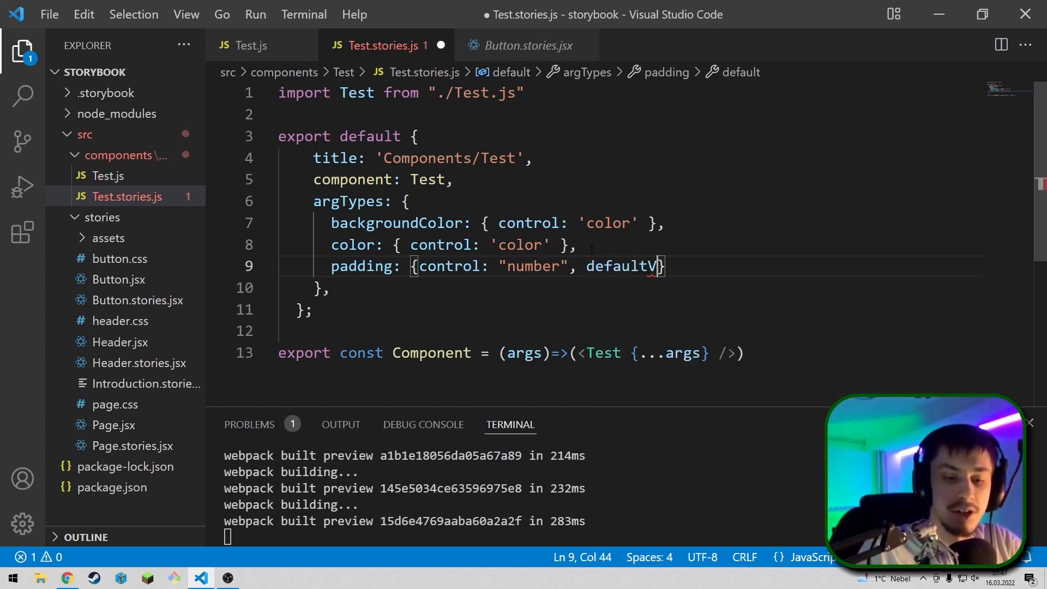
type("alue: \"5")
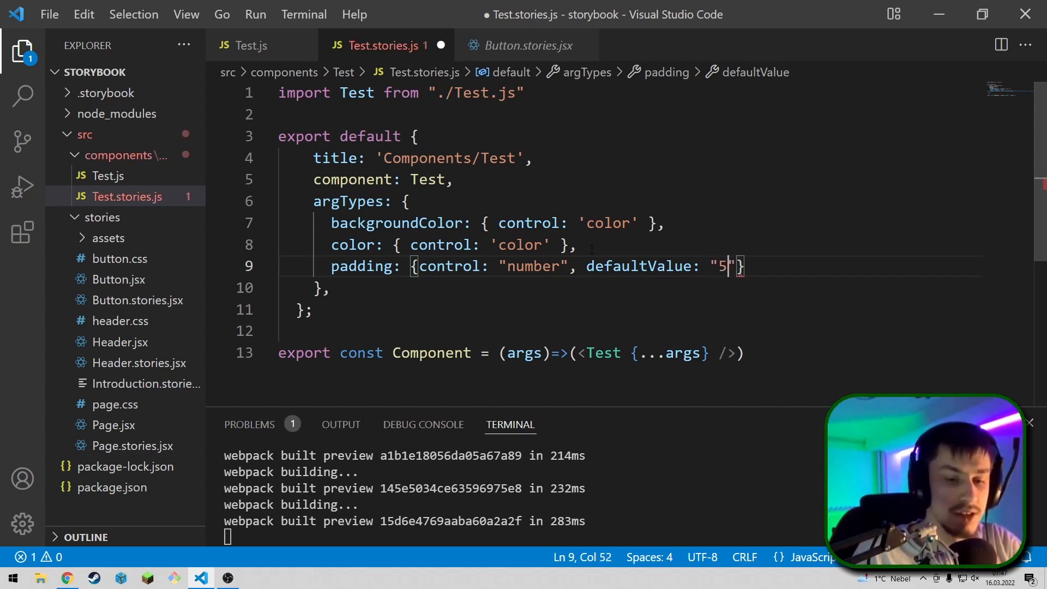
key("ctrl+s")
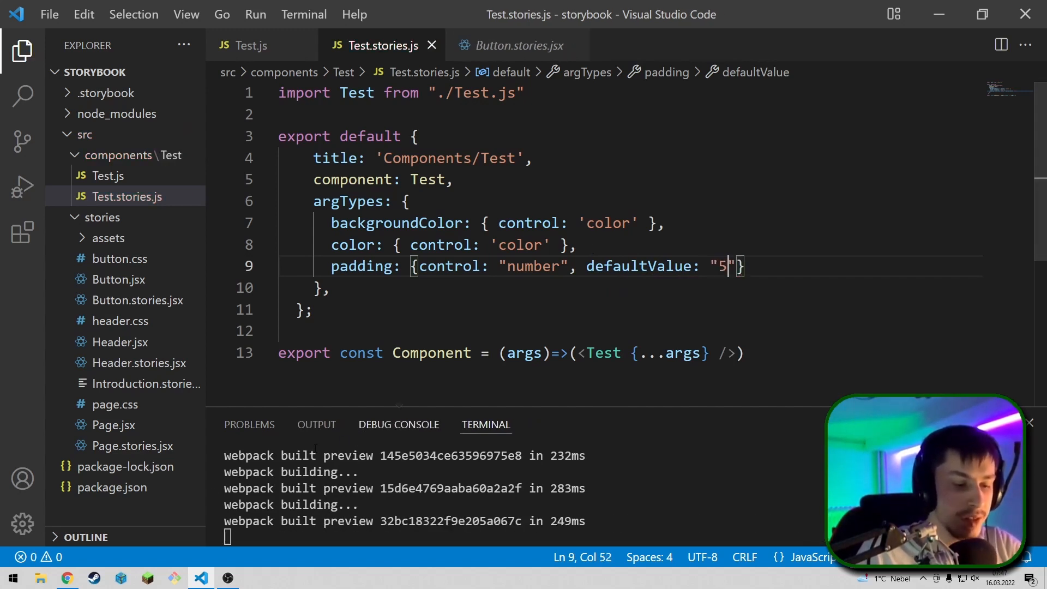
key("Backspace")
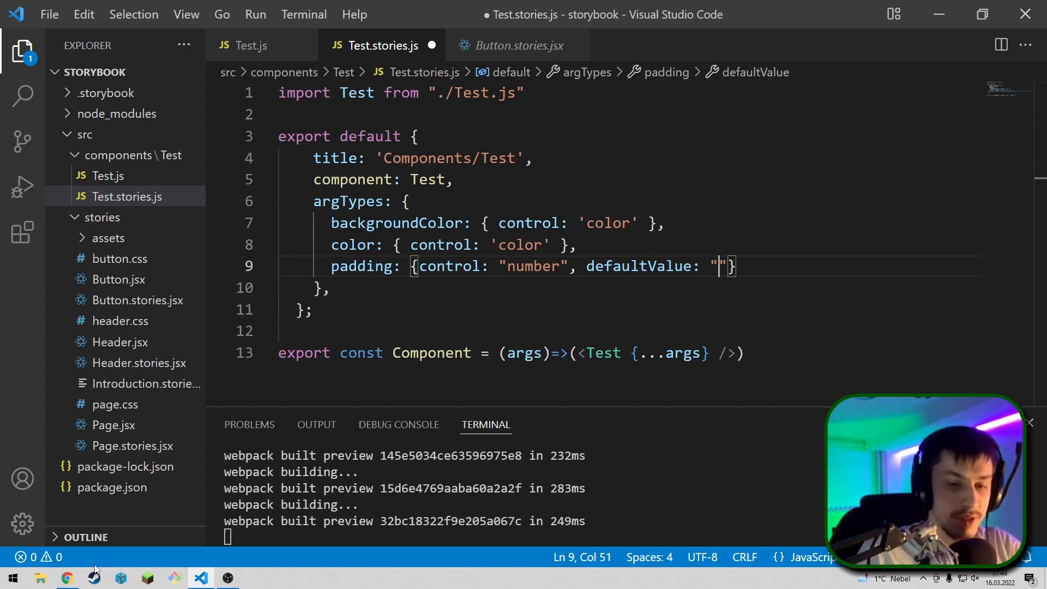
type("5")
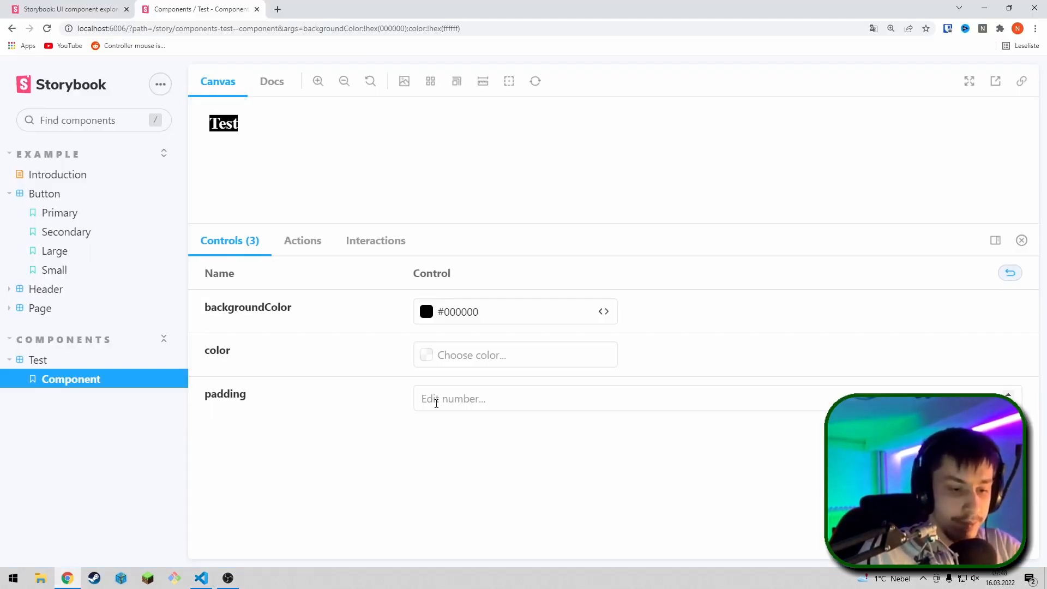
Enter 5 in the padding control, then return to Test.js in the editor.
type("5")
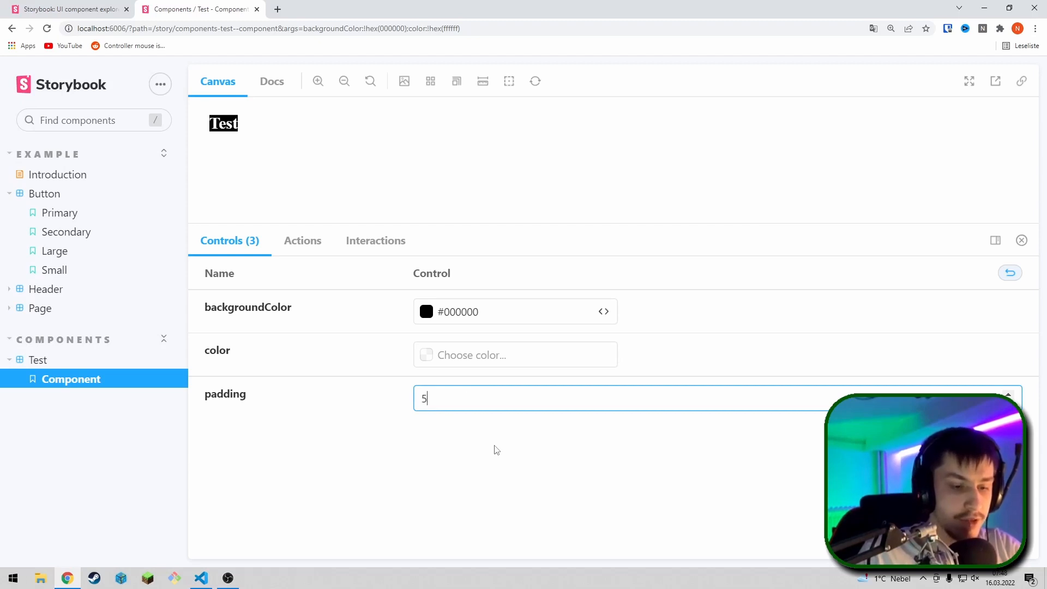
mouse_move(254, 553)
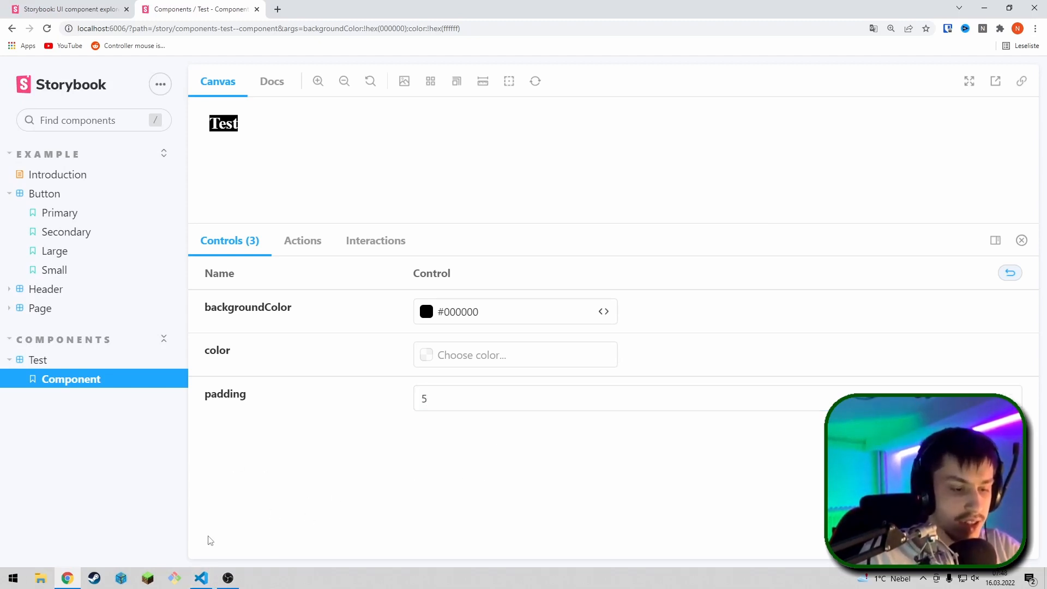
left_click(201, 578)
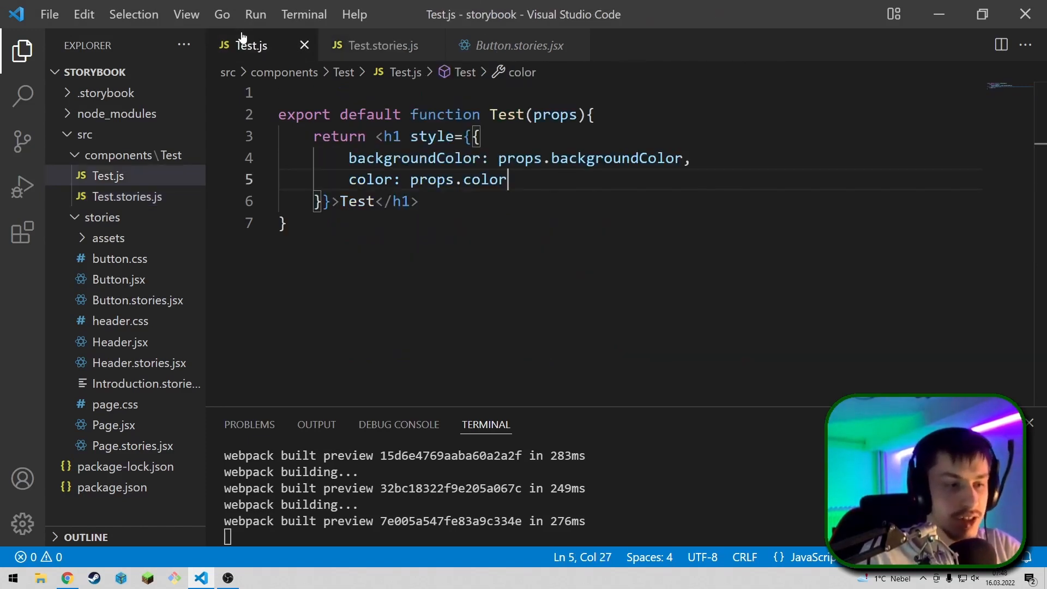
Add padding: props.padding to the h1 style and check the story in the browser.
type(",")
type("padding:")
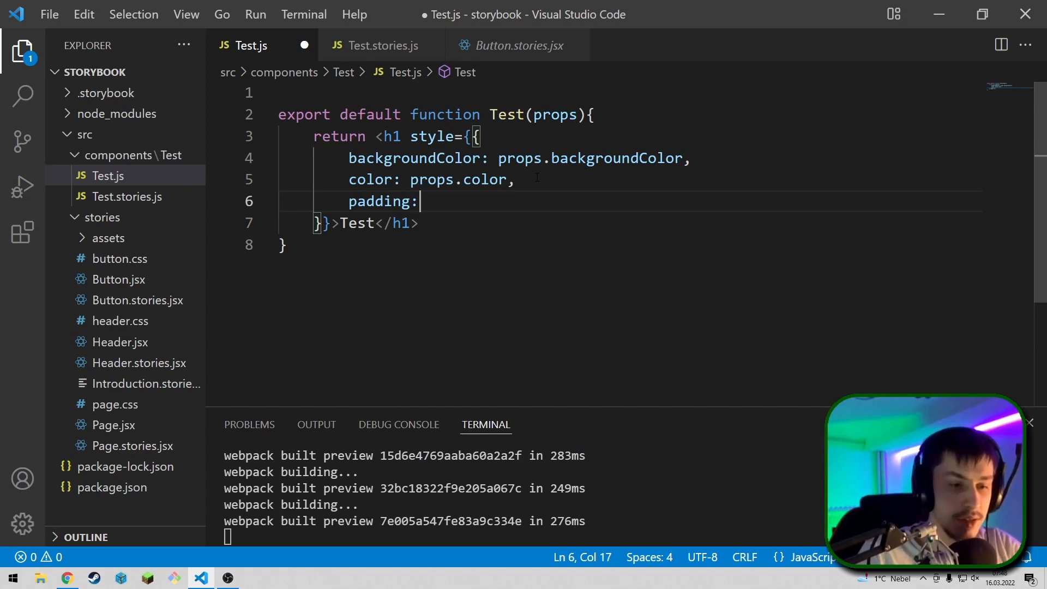
type("props.pa")
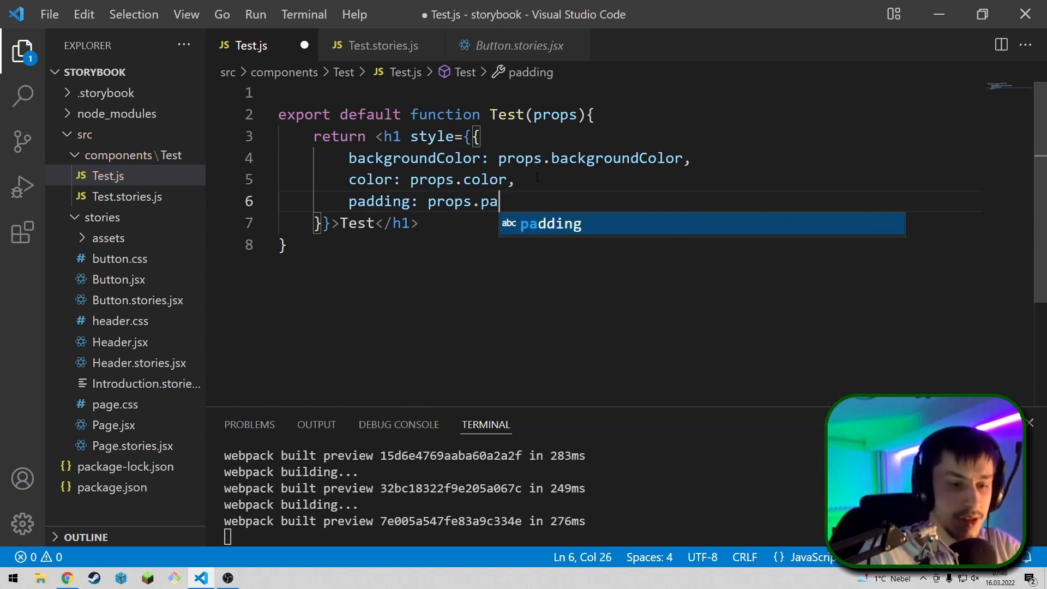
type("dding")
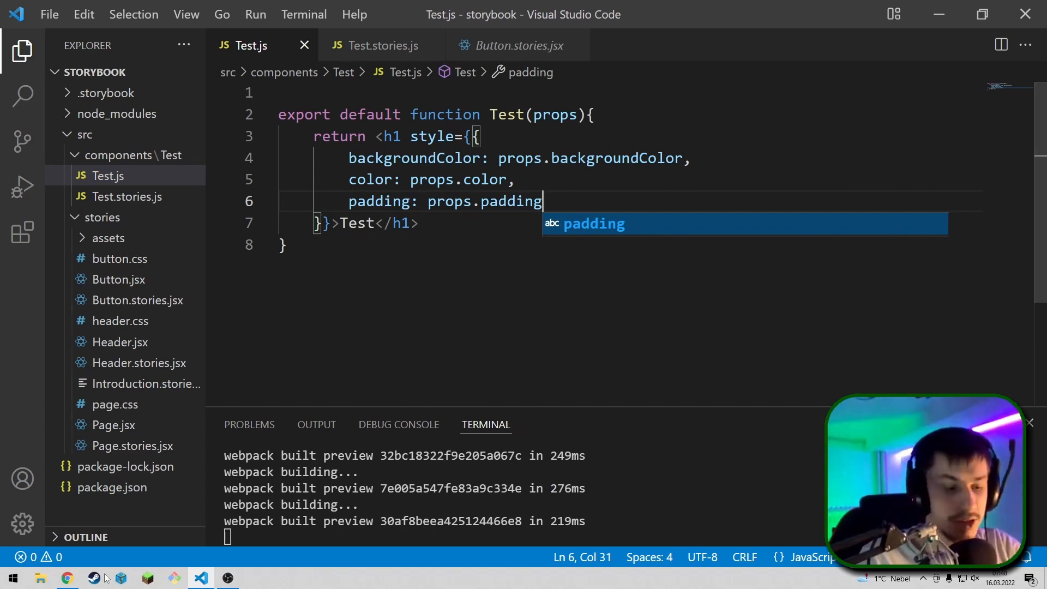
left_click(66, 578)
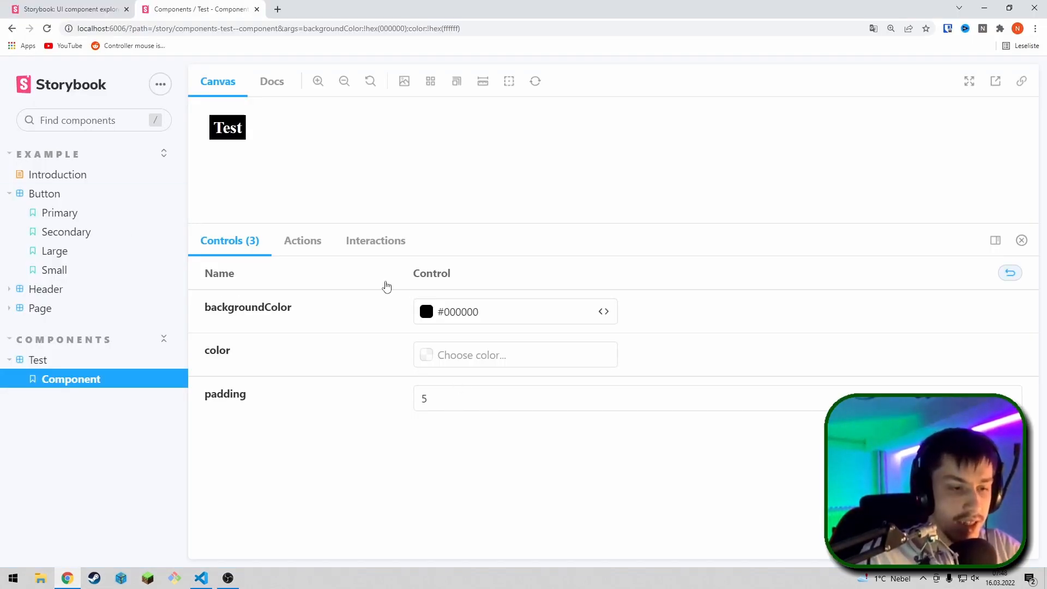
mouse_move(268, 148)
type("1")
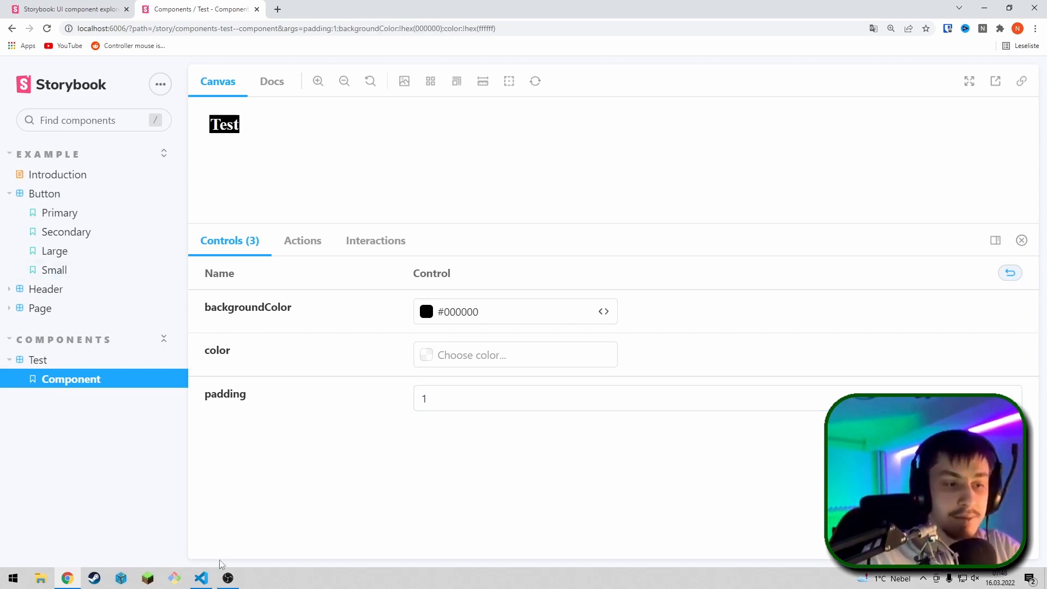
Return to the code editor after setting the padding control to 1.
left_click(200, 578)
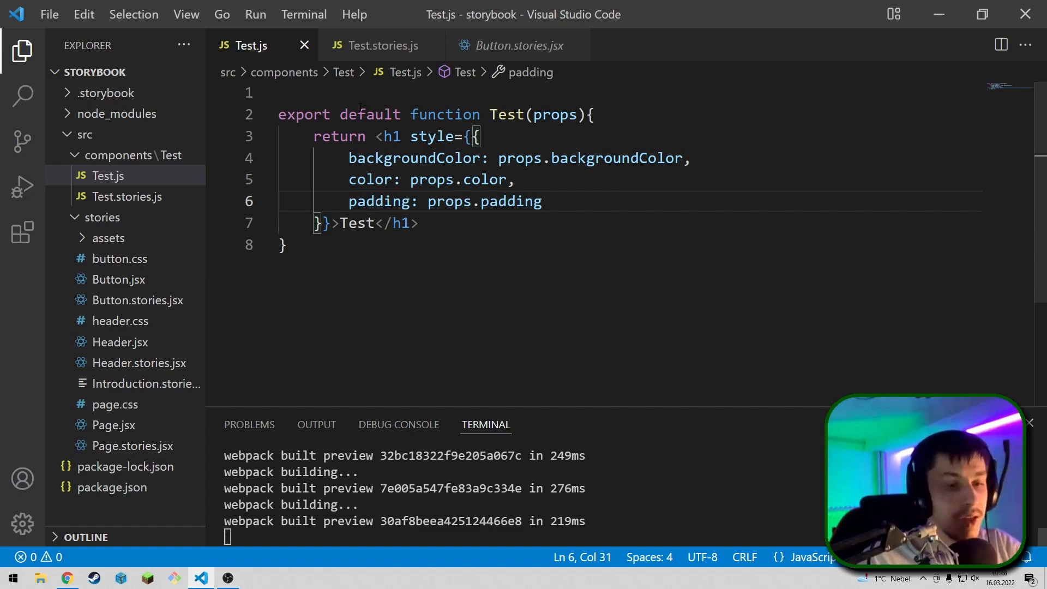
Duplicate the Component export line as NoArgsComponent in Test.stories.js and view it in the browser.
left_click(380, 46)
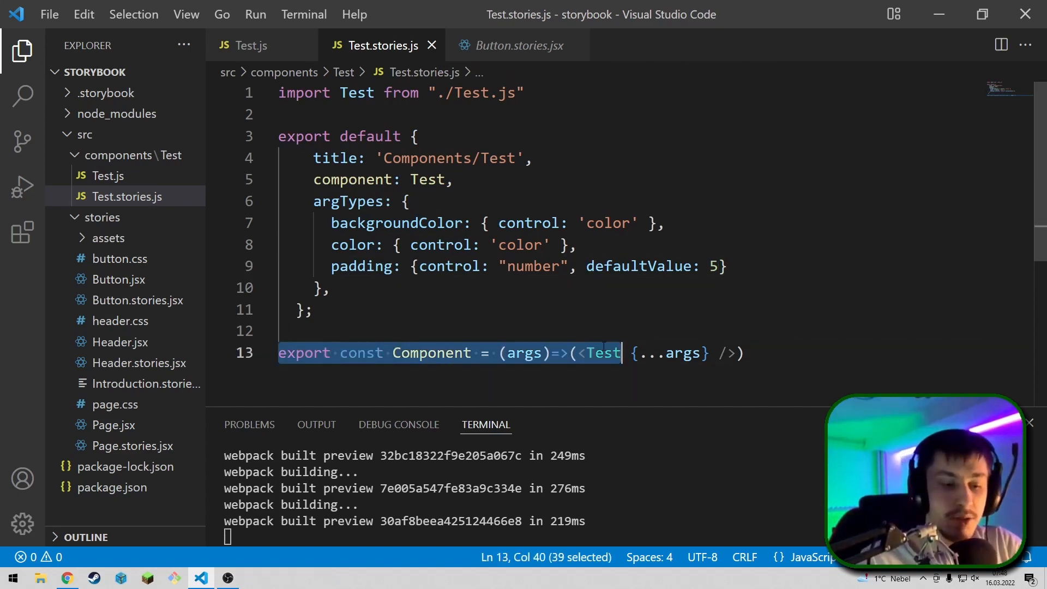
key("shift+end")
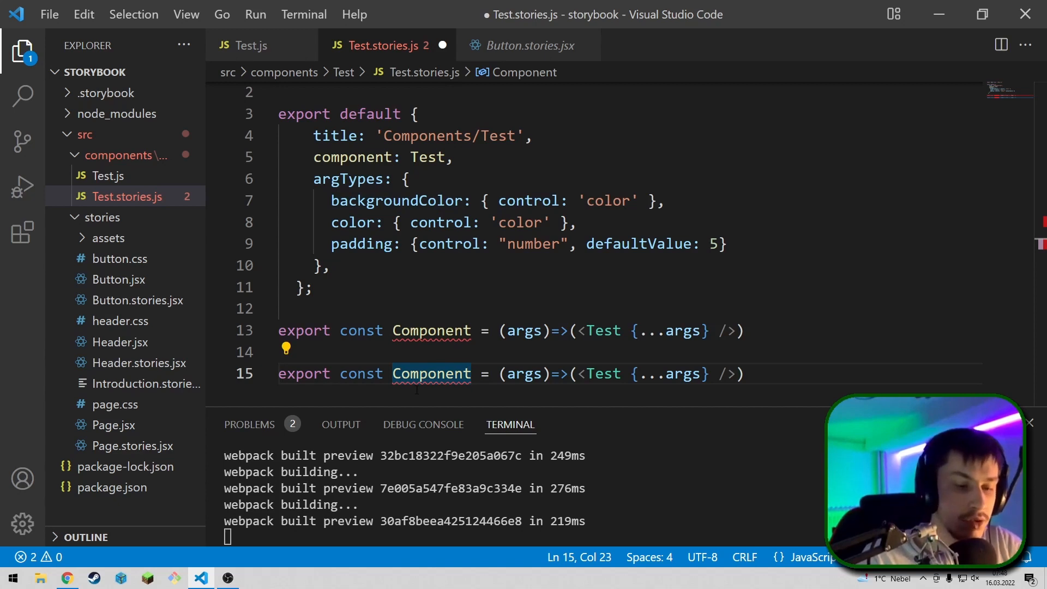
type("P")
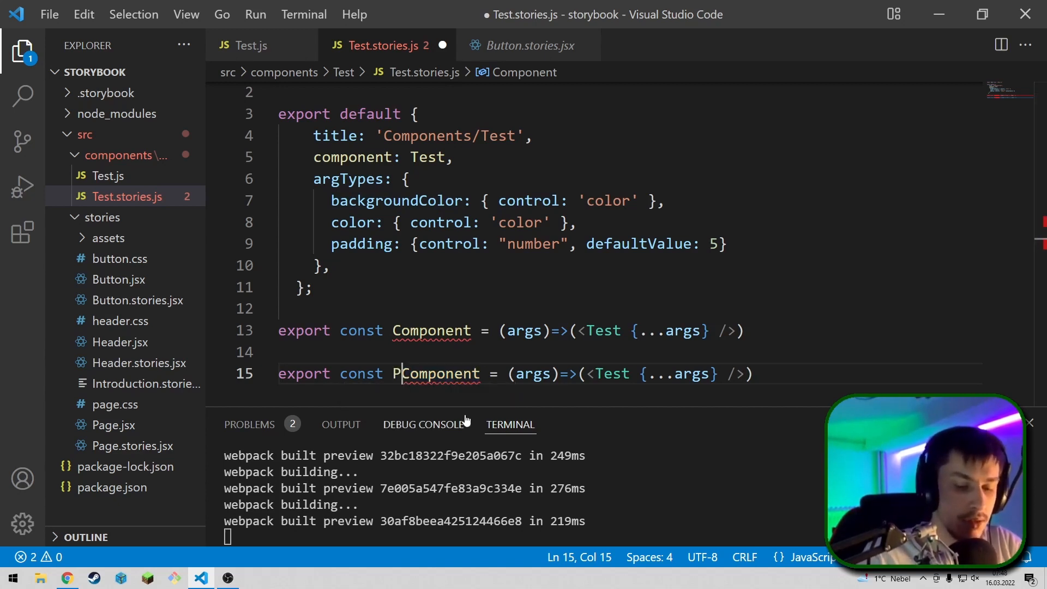
key("Backspace")
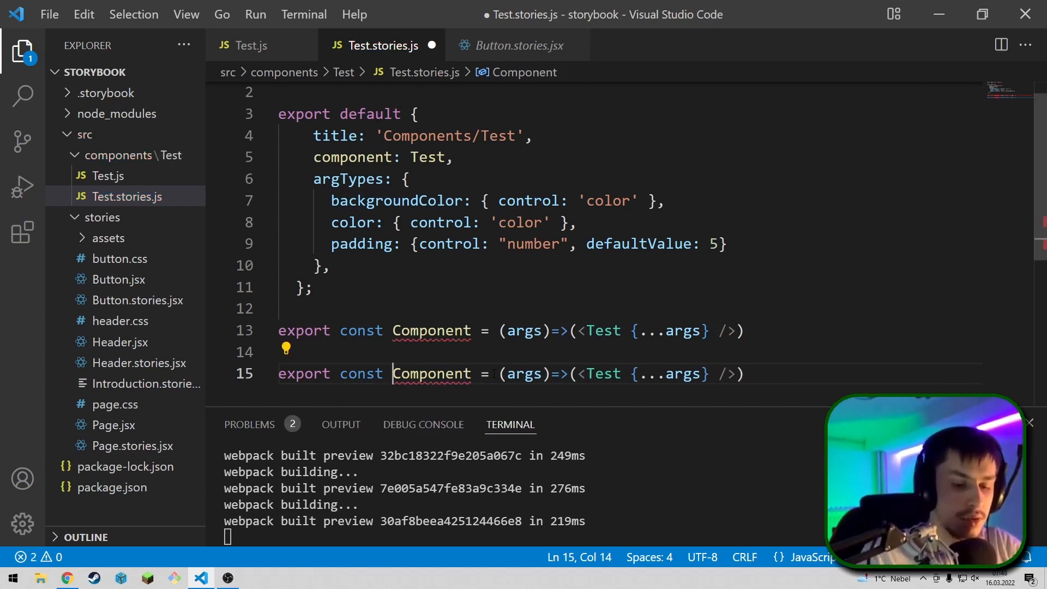
type("NoArgs")
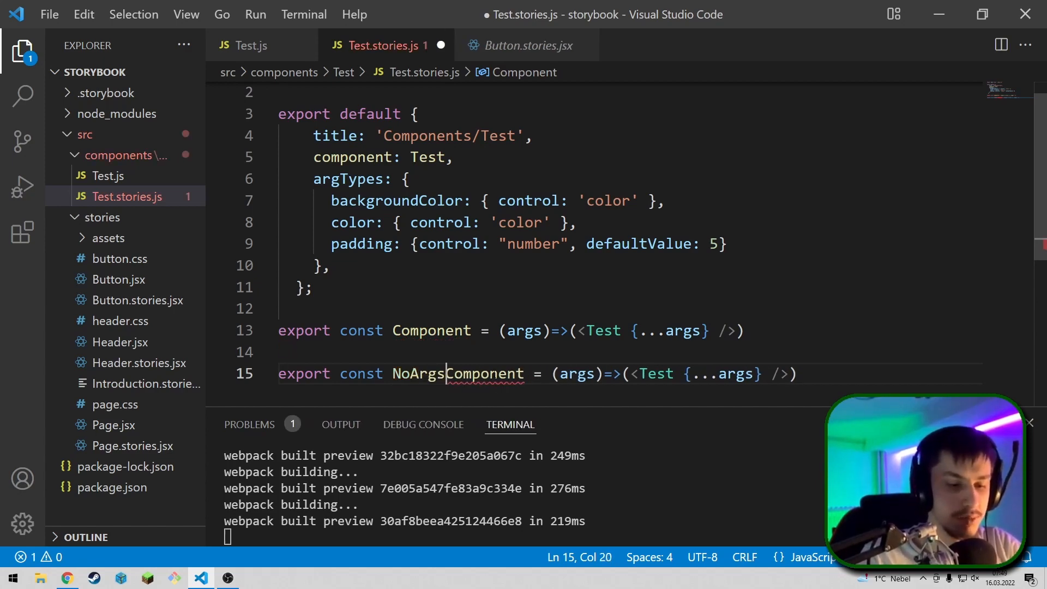
left_click(67, 578)
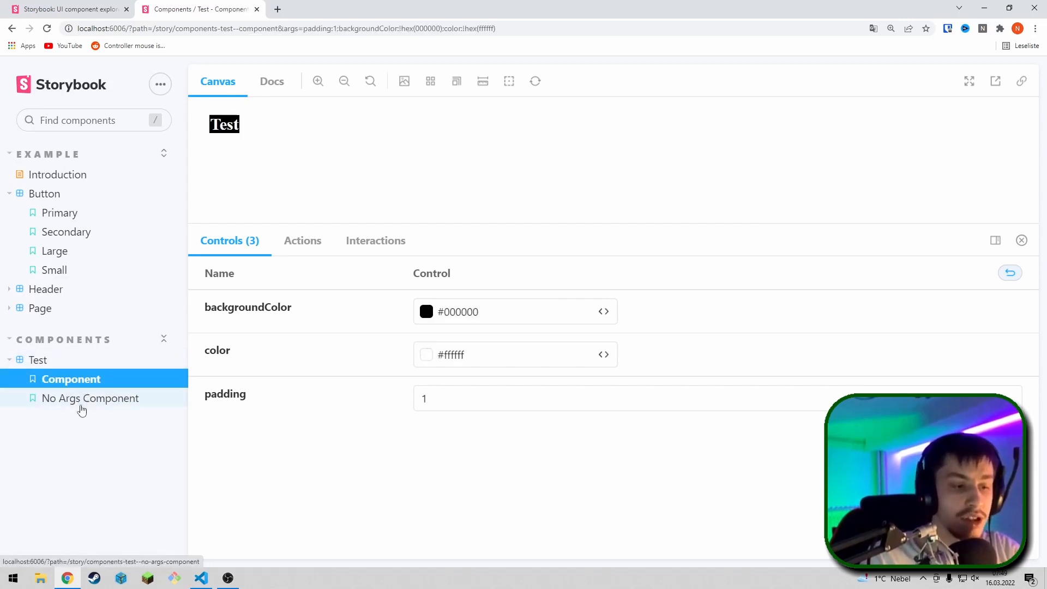
View the No Args Component story and the Button Large story, then return to the editor.
left_click(91, 398)
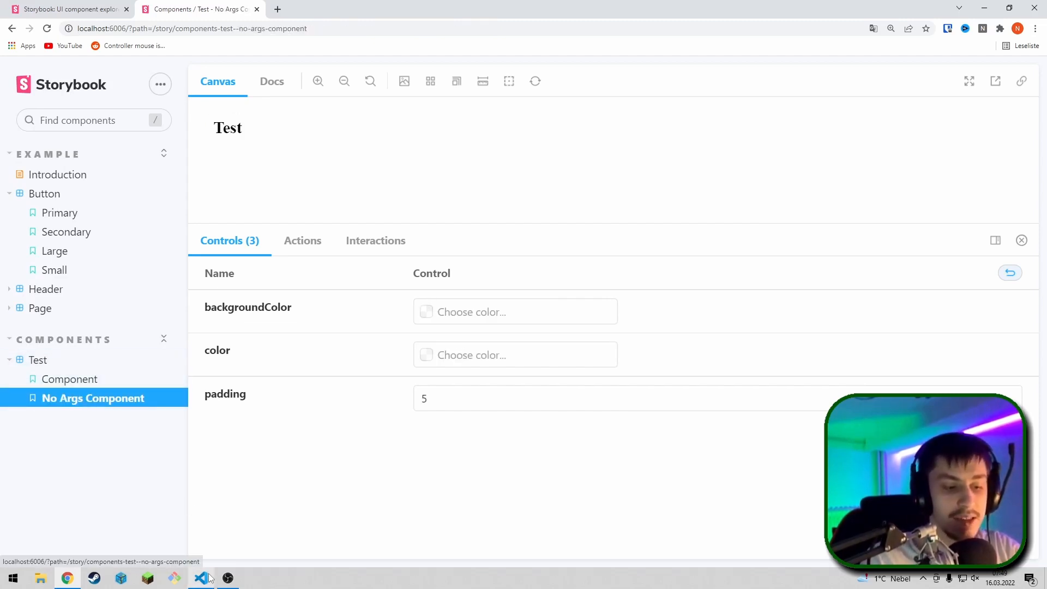
left_click(201, 578)
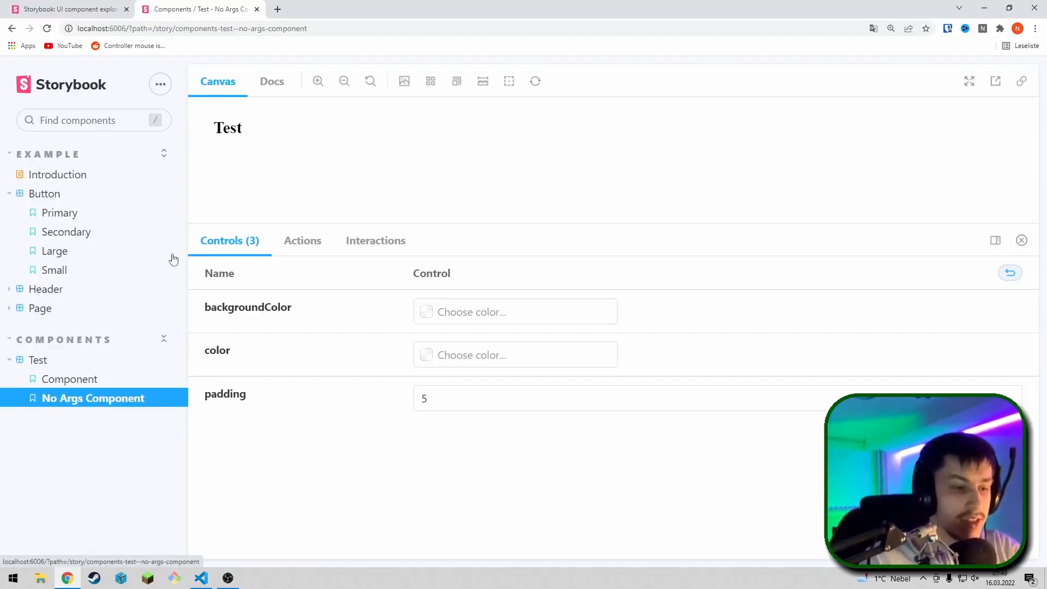
mouse_move(58, 213)
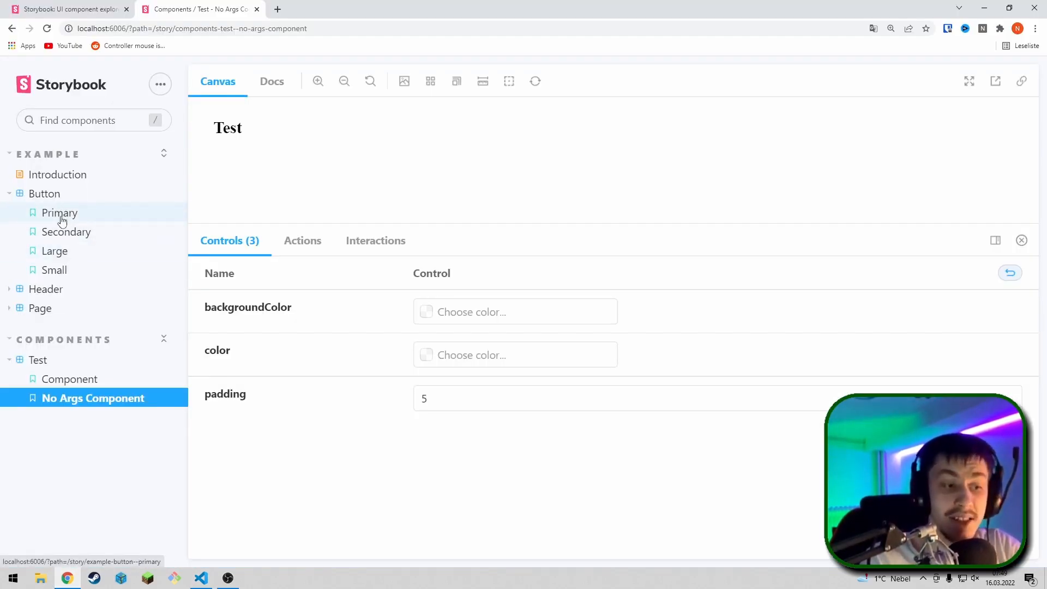
left_click(56, 251)
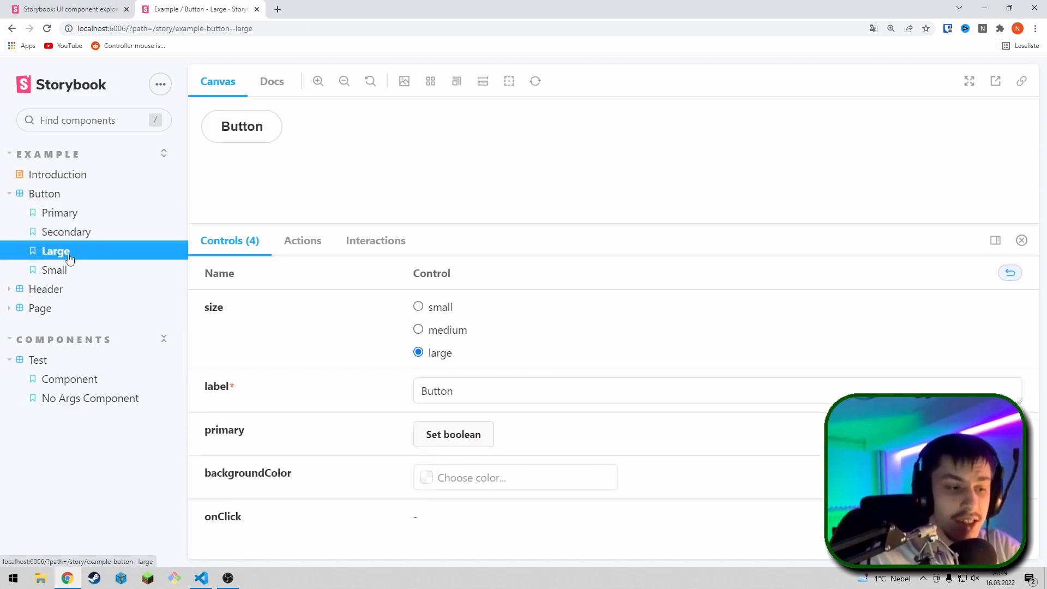
left_click(200, 577)
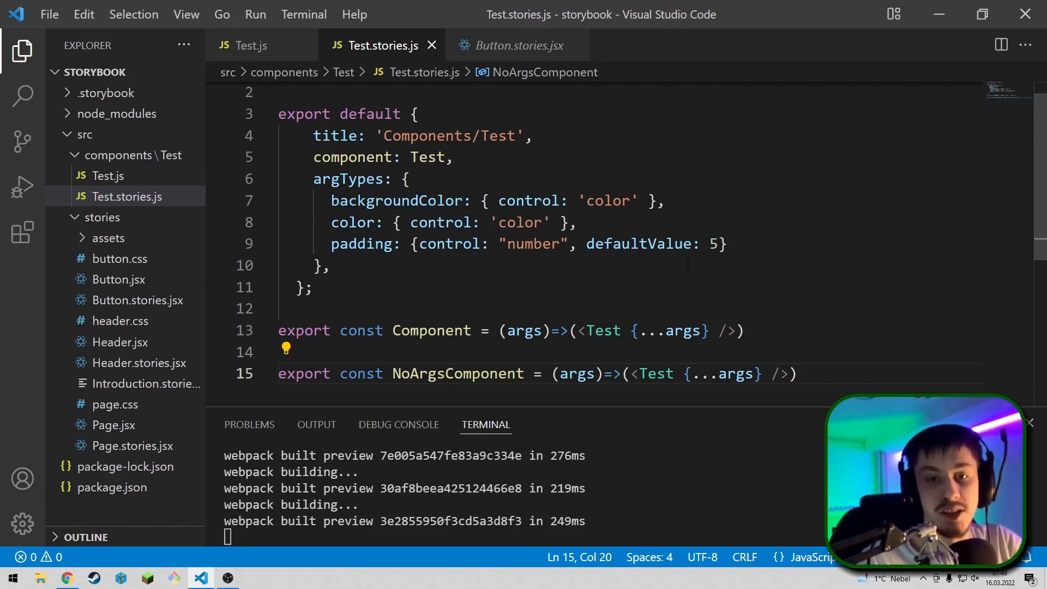
Add export const ABC = ()=><h1>A</h1> on a new line and view it in the browser.
key("Enter")
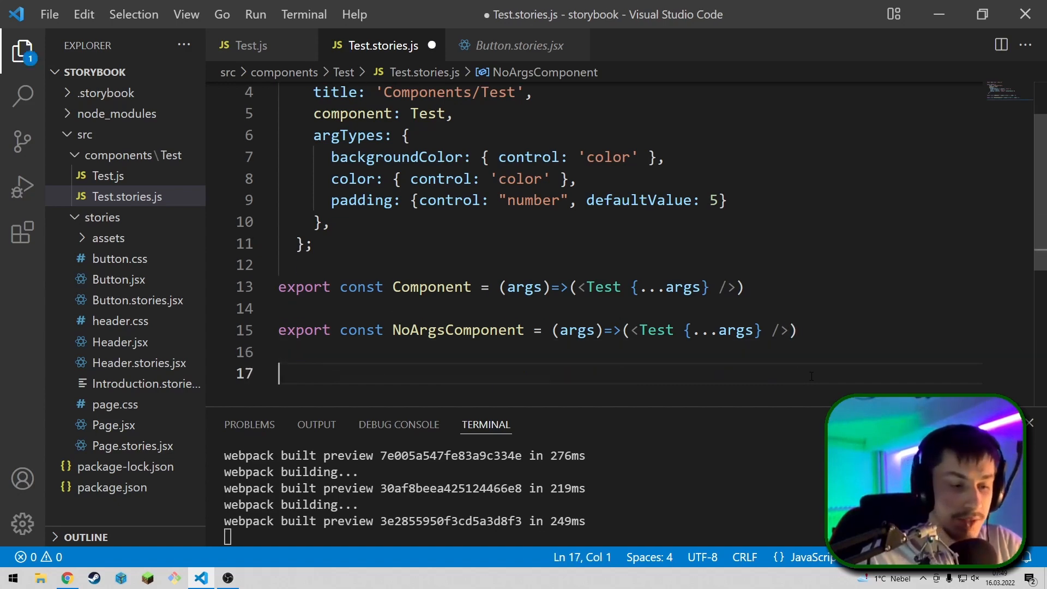
type("export c")
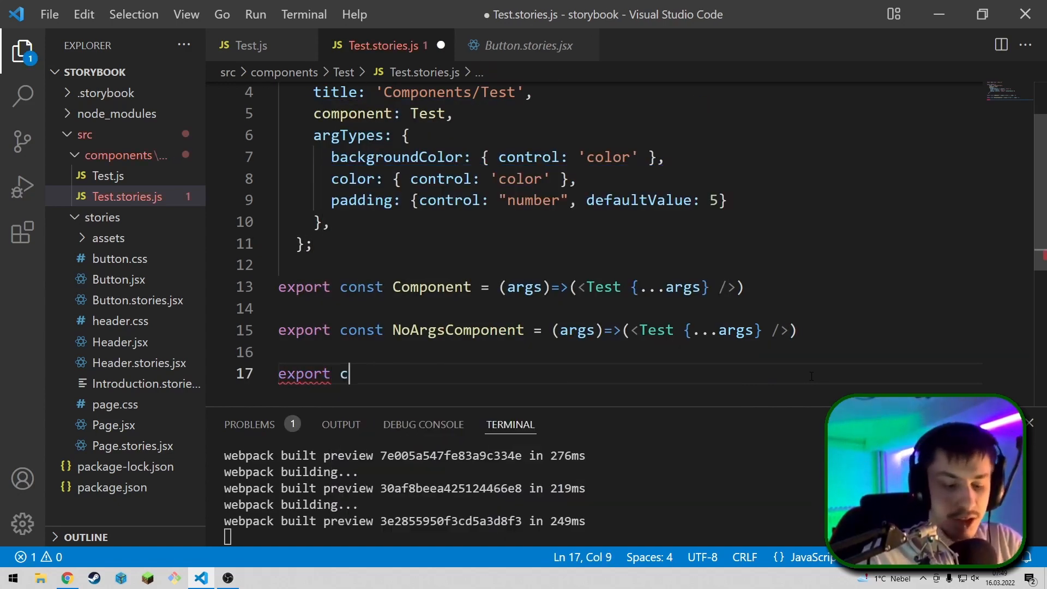
type("onst")
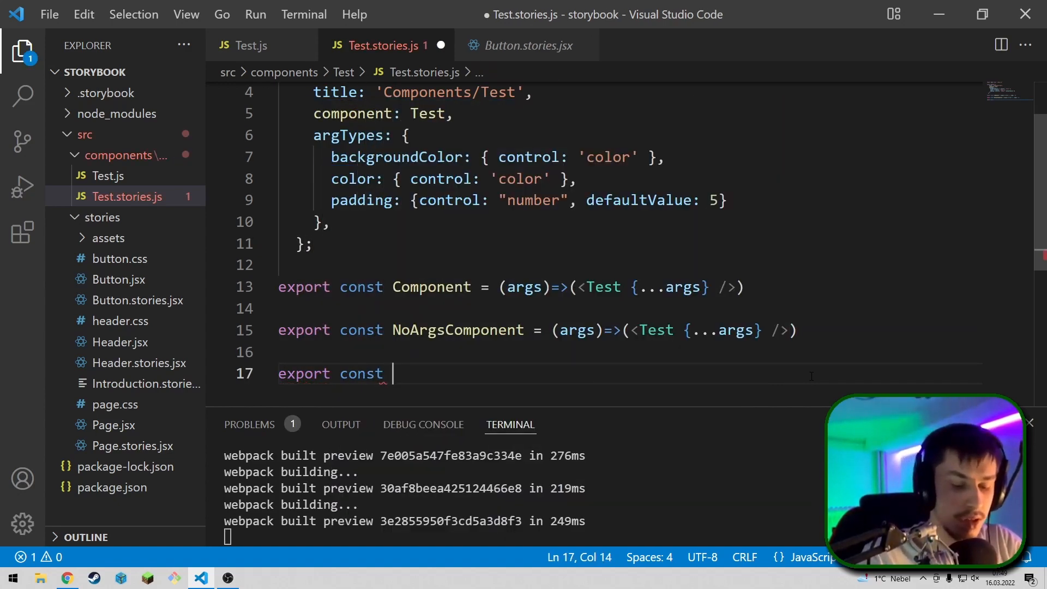
type("ABC =")
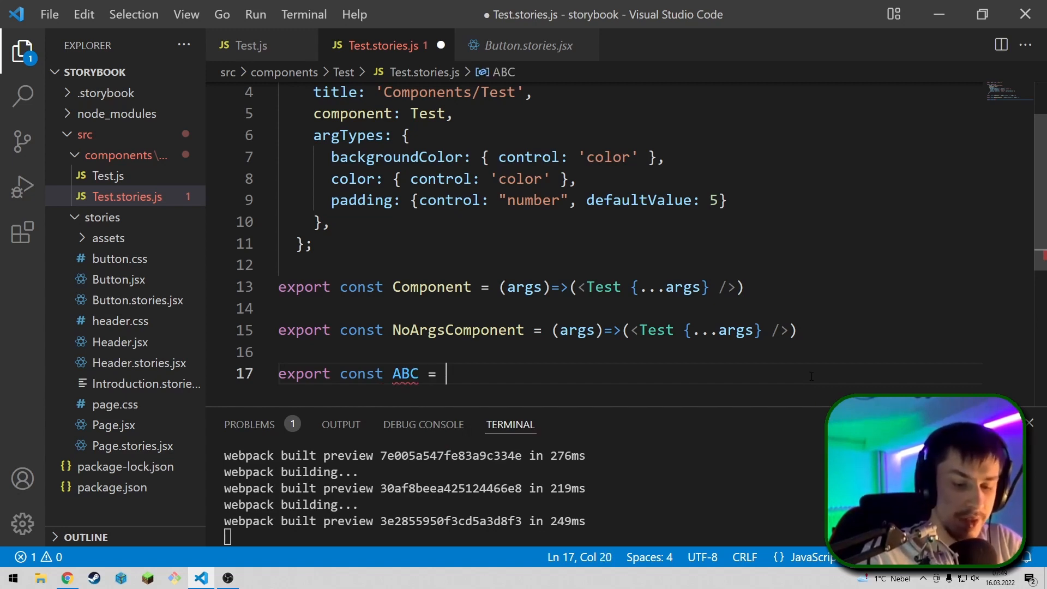
type("()=><h1></h1>")
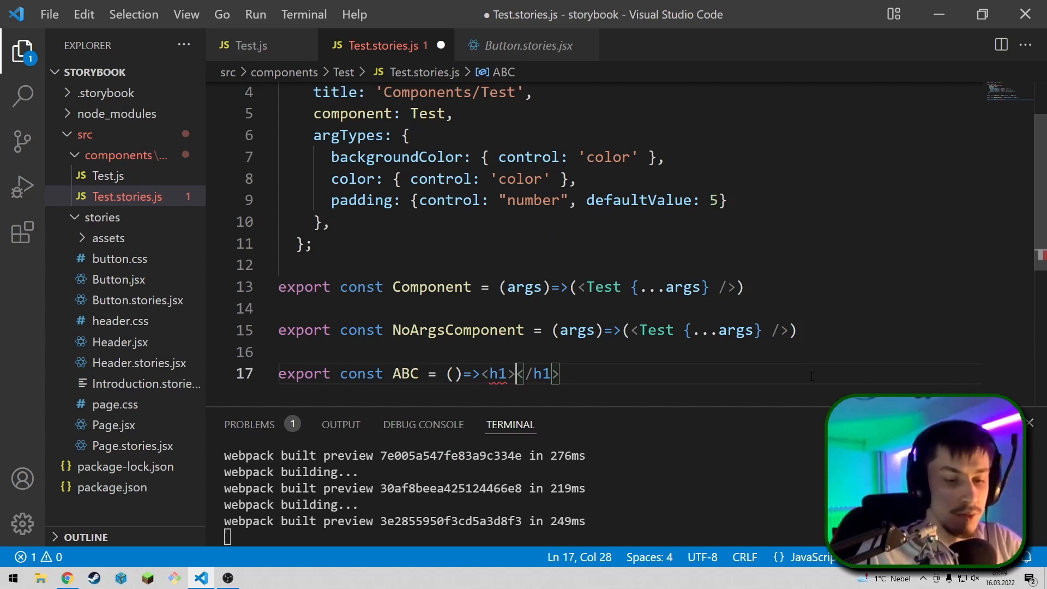
type("A")
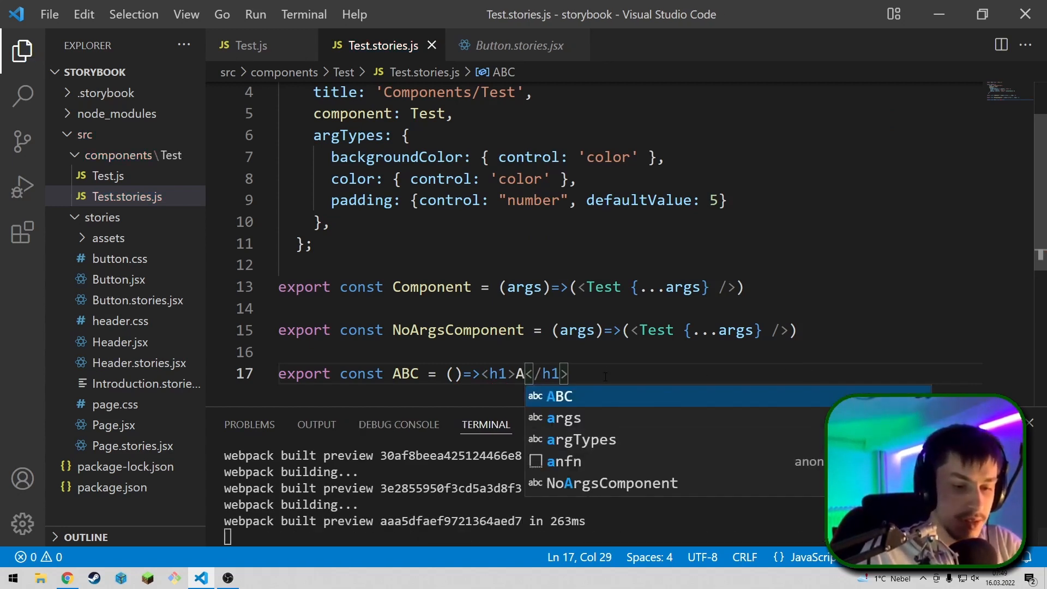
left_click(66, 578)
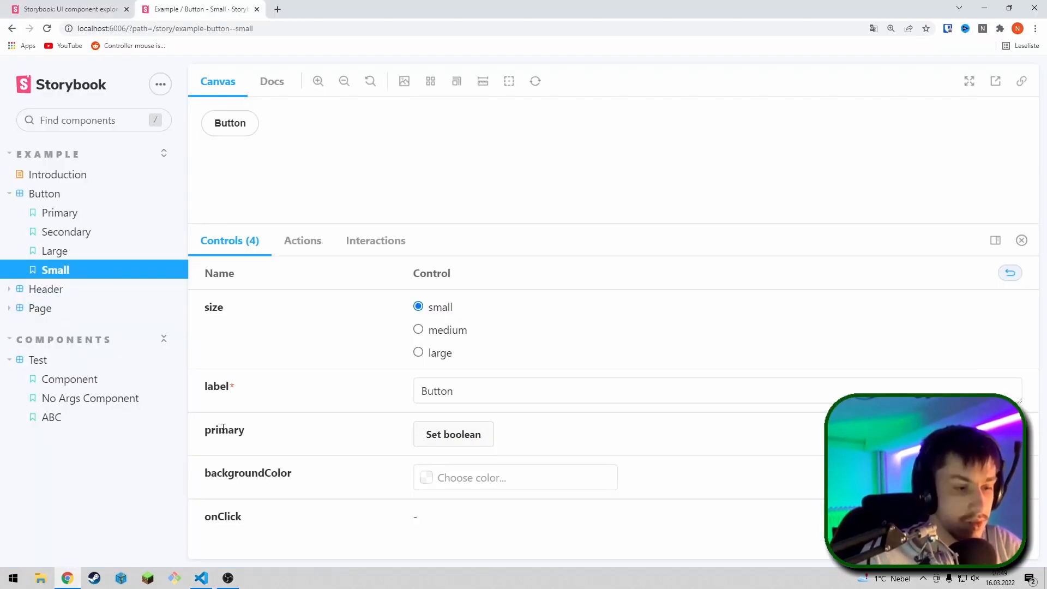
View the ABC story, then give Component a #a74e4e background, #f29797 text and padding 8.
left_click(51, 416)
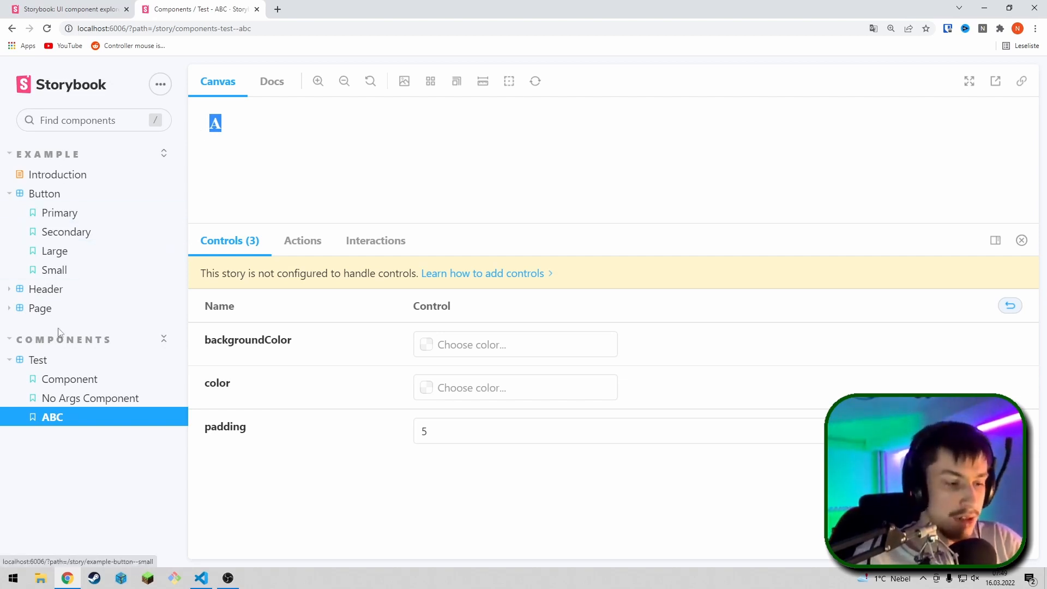
left_click(70, 378)
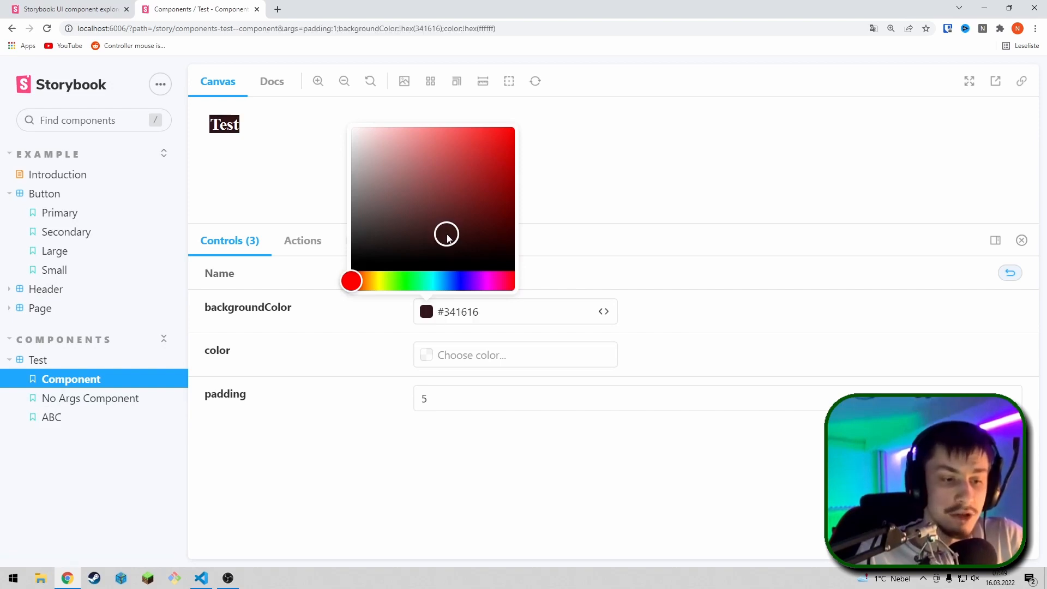
left_click(463, 241)
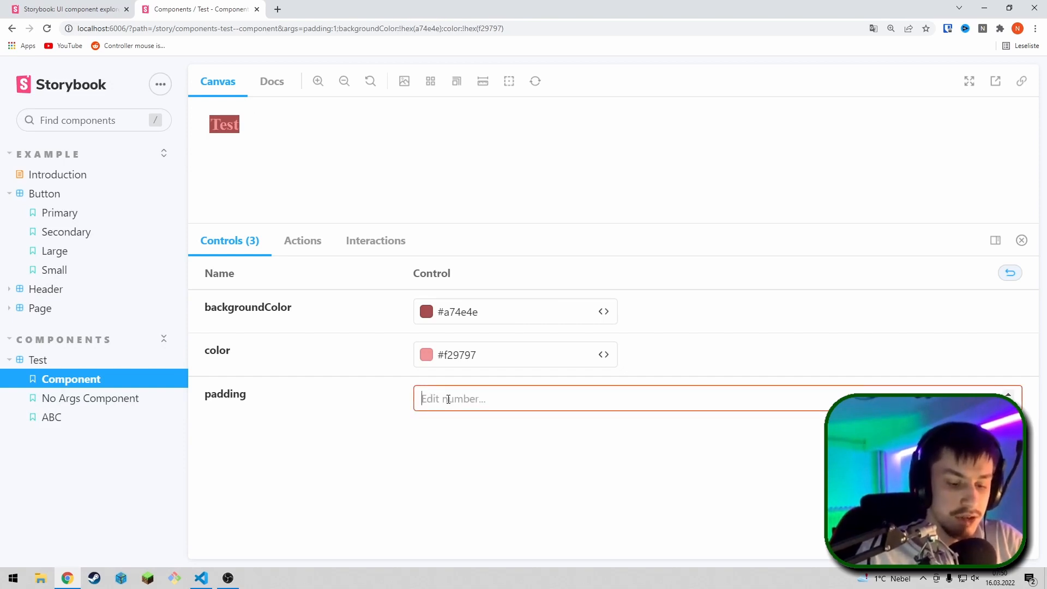
type("8")
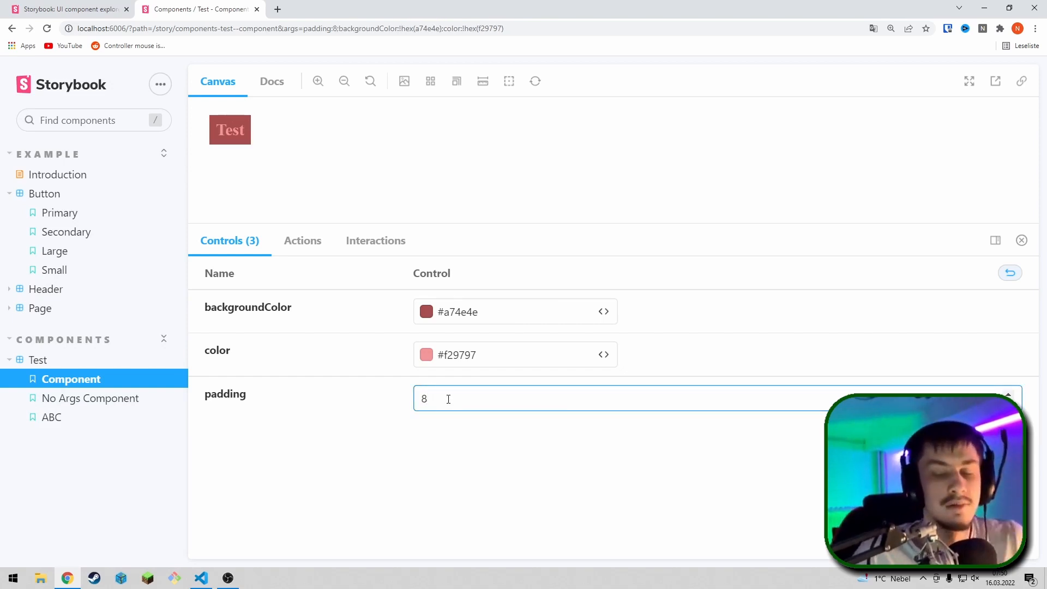